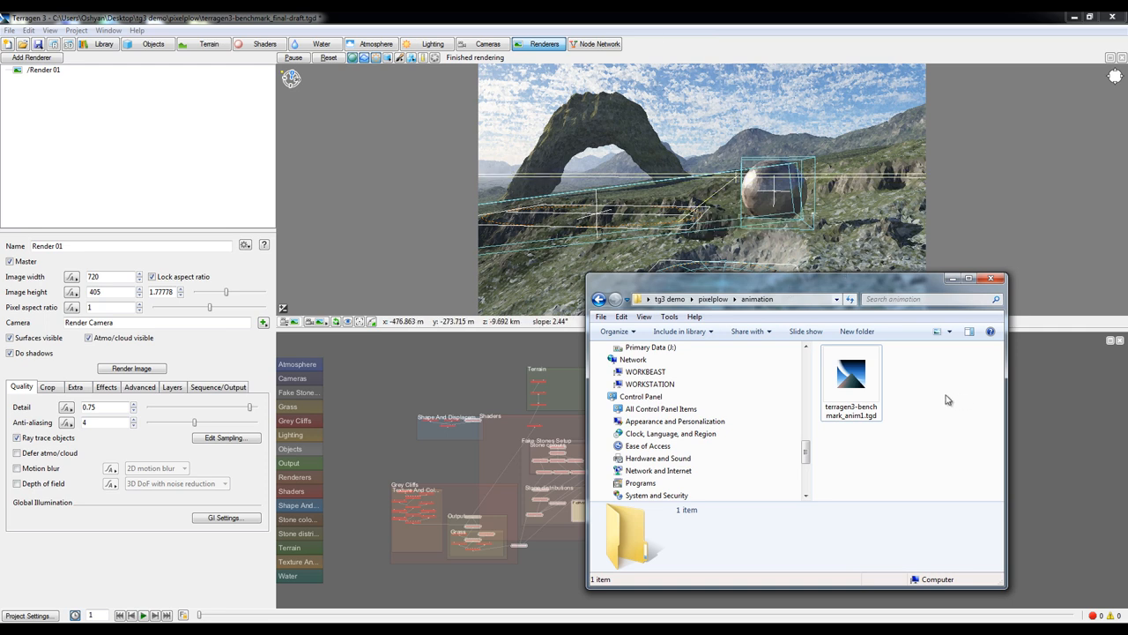
mouse_move(937, 437)
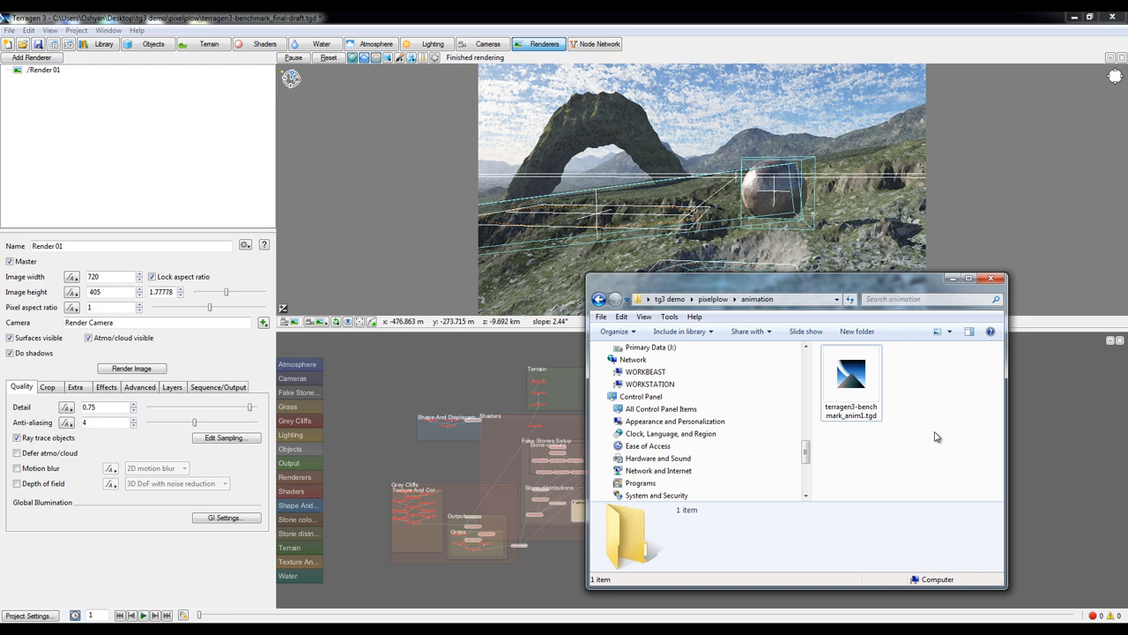
mouse_move(987, 509)
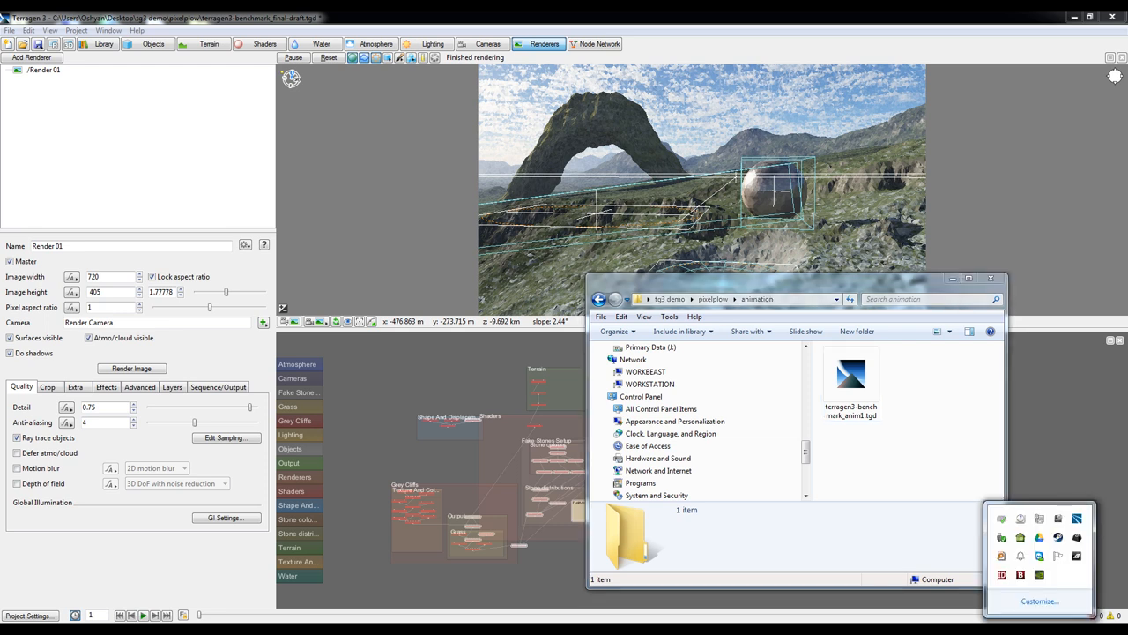
mouse_move(1077, 525)
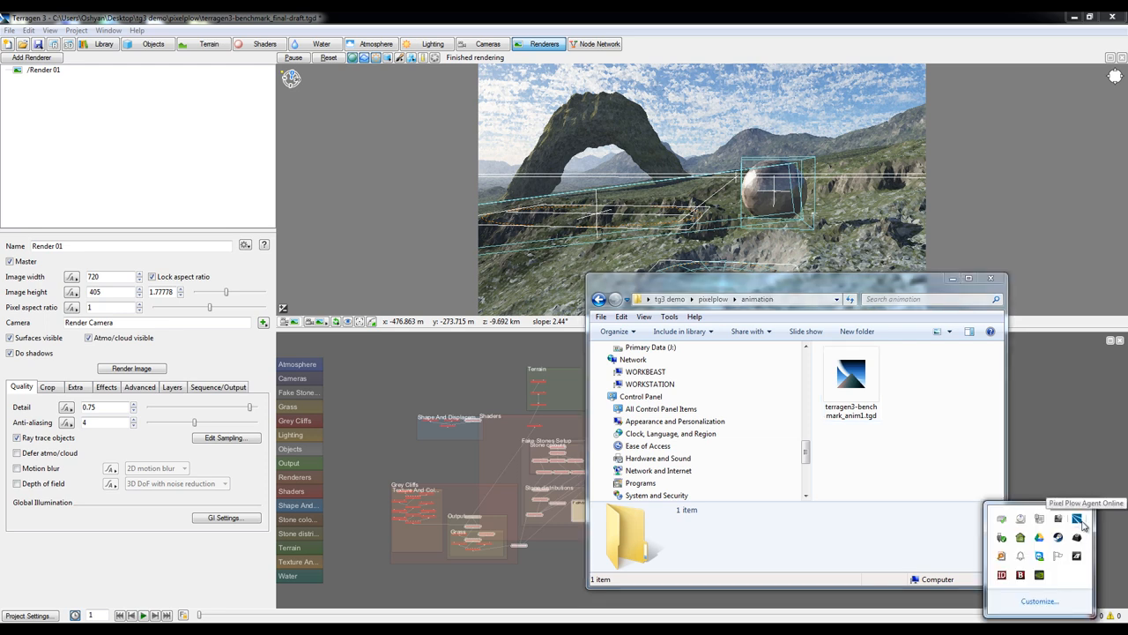
Step: Bring up the Render Job Submitter from the PixelPlow Agent tray icon
left_click(1078, 525)
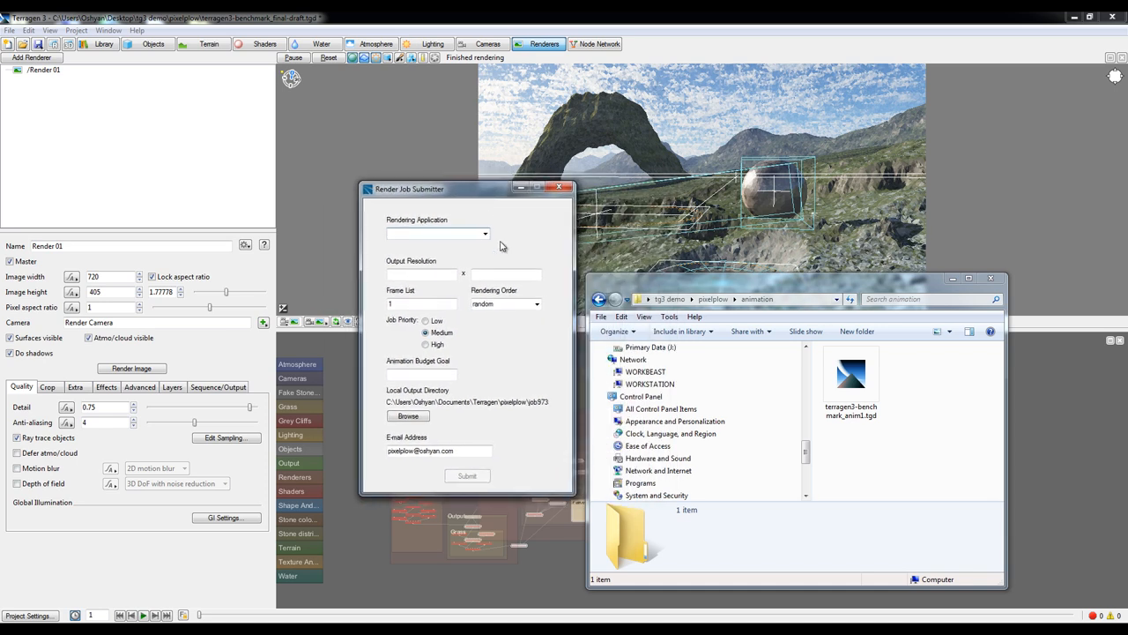
Step: Choose Terragen3.1 as renderer and select the pixelplow\animation folder as scene location
left_click(483, 232)
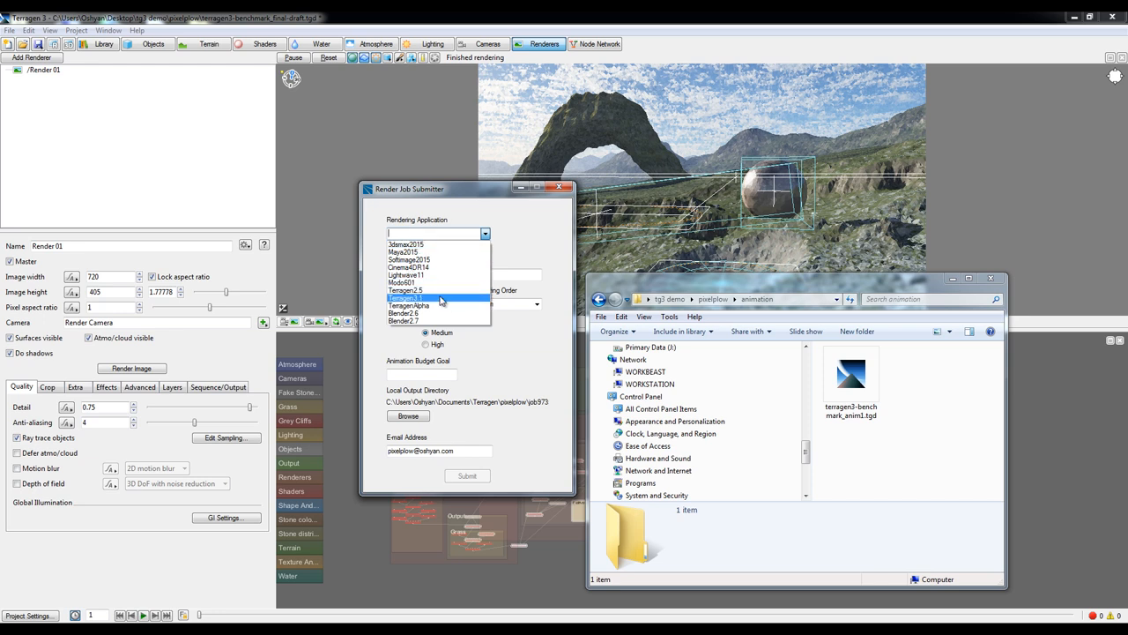
mouse_move(432, 291)
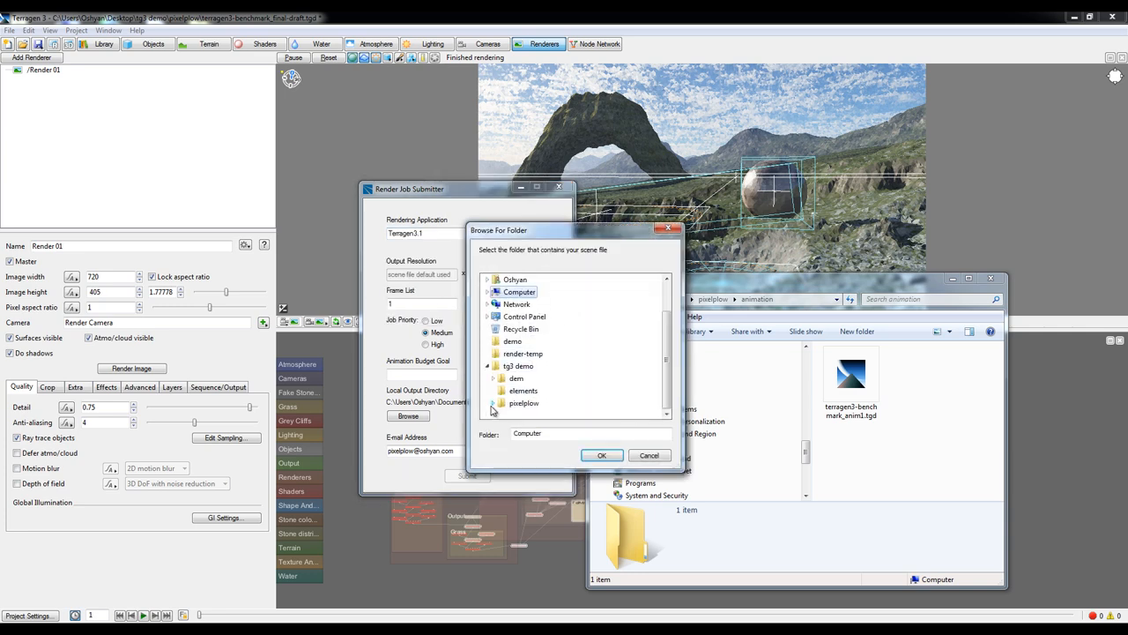
left_click(493, 402)
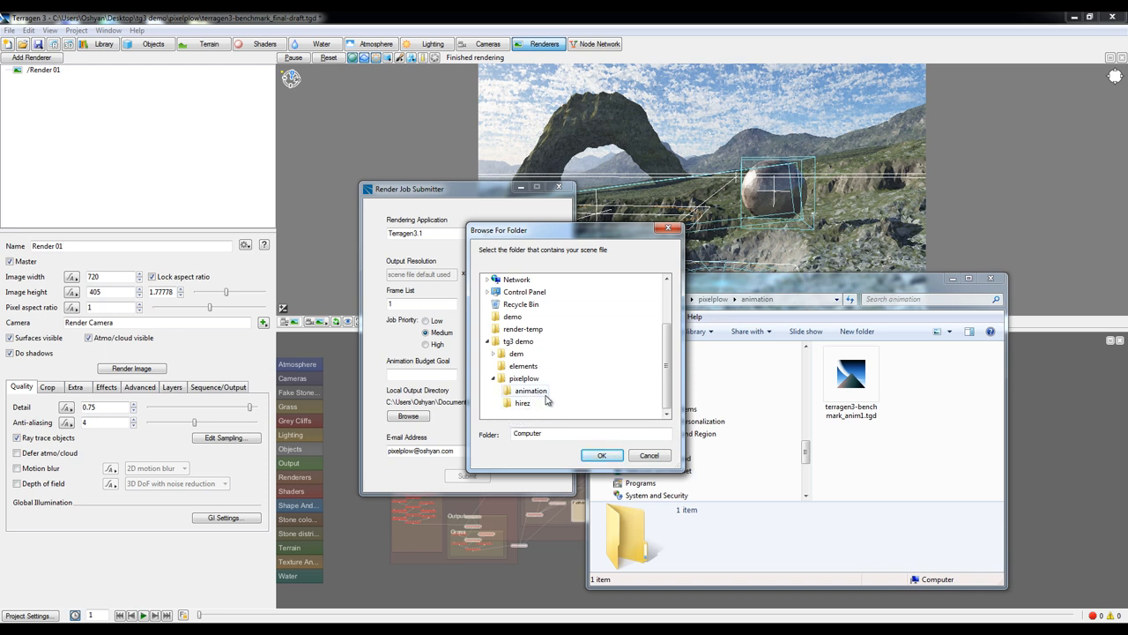
left_click(529, 391)
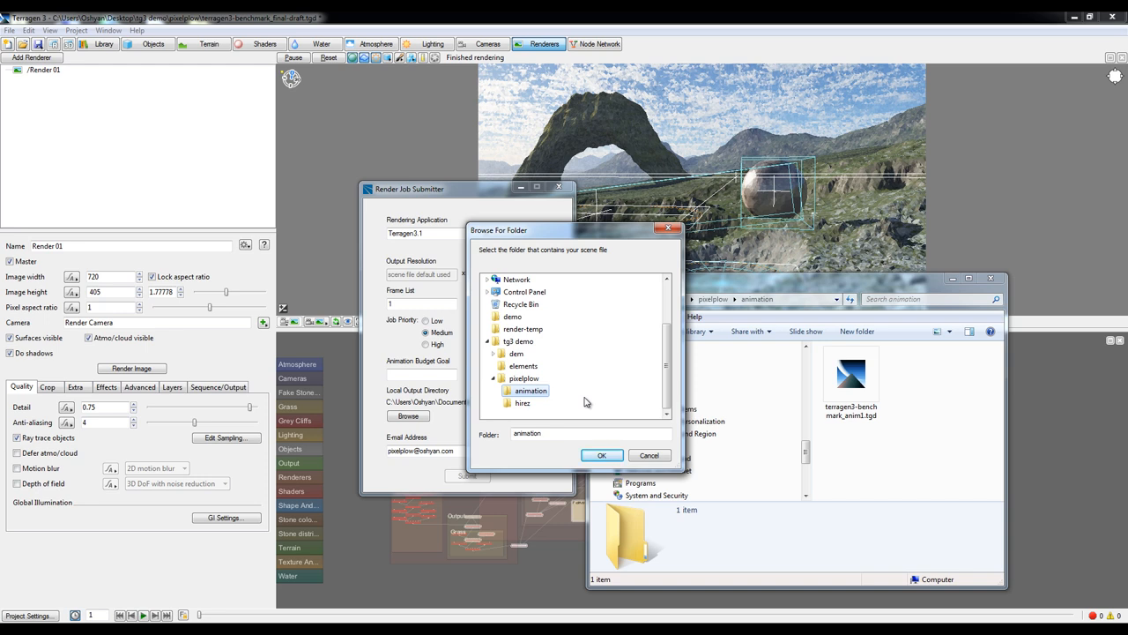
mouse_move(577, 398)
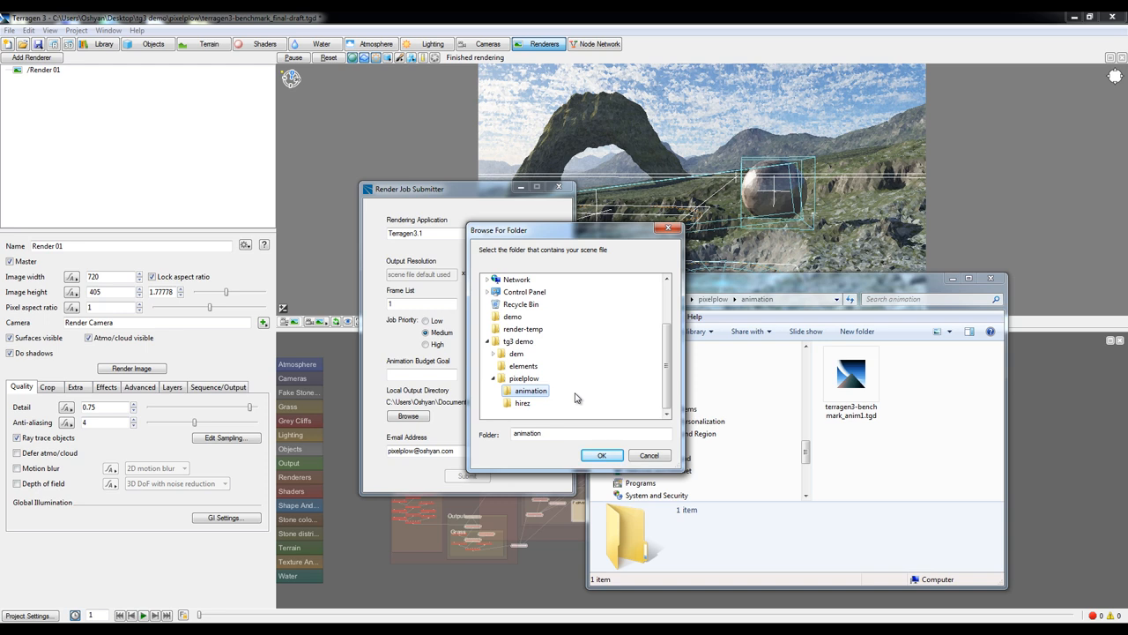
mouse_move(566, 399)
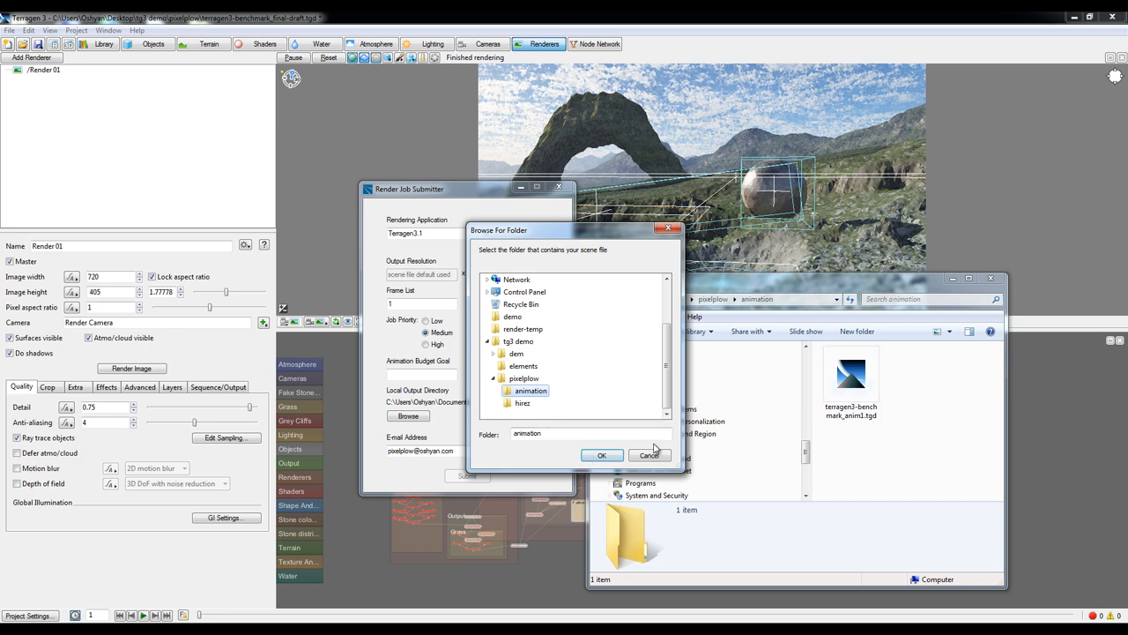
Step: Confirm the animation folder so the terragen3bench scene with frames 1:100 is detected
left_click(601, 454)
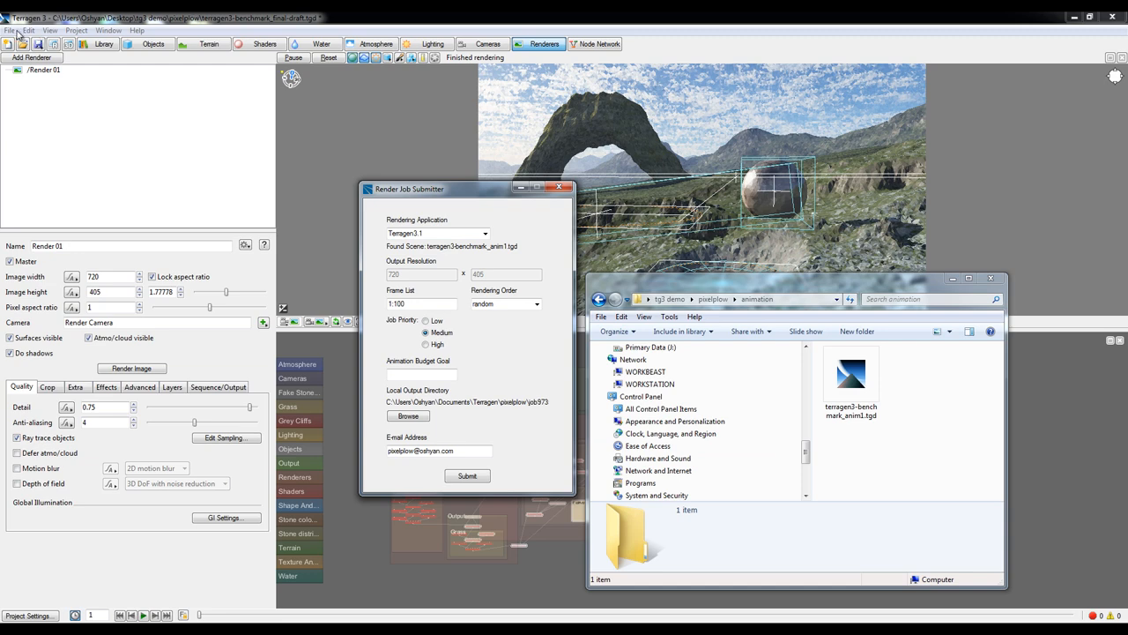
left_click(12, 30)
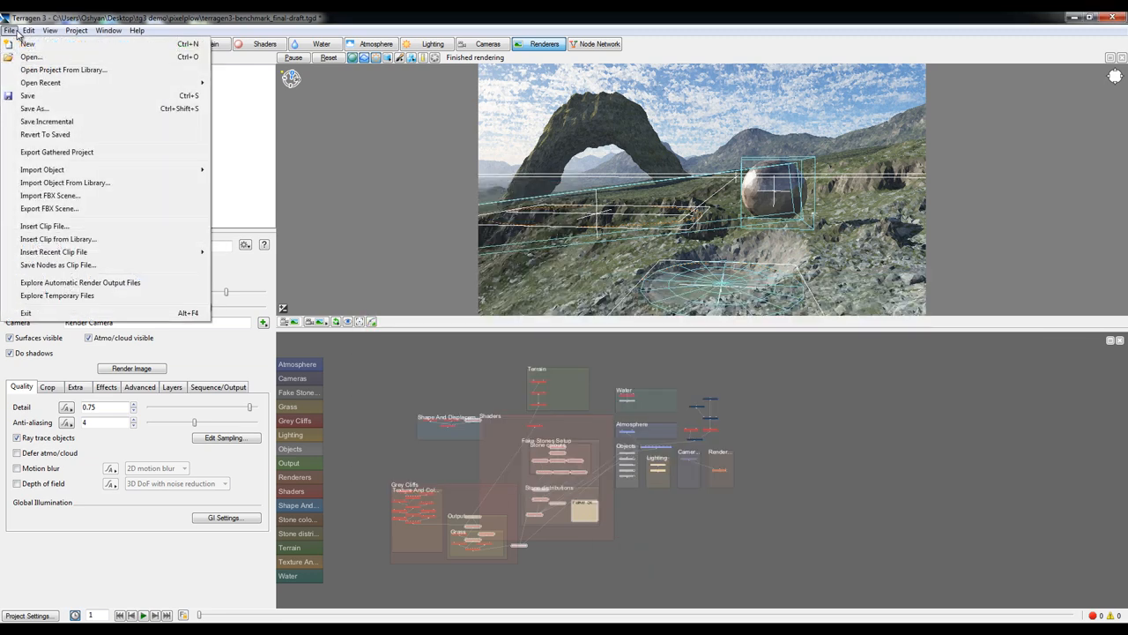
mouse_move(71, 155)
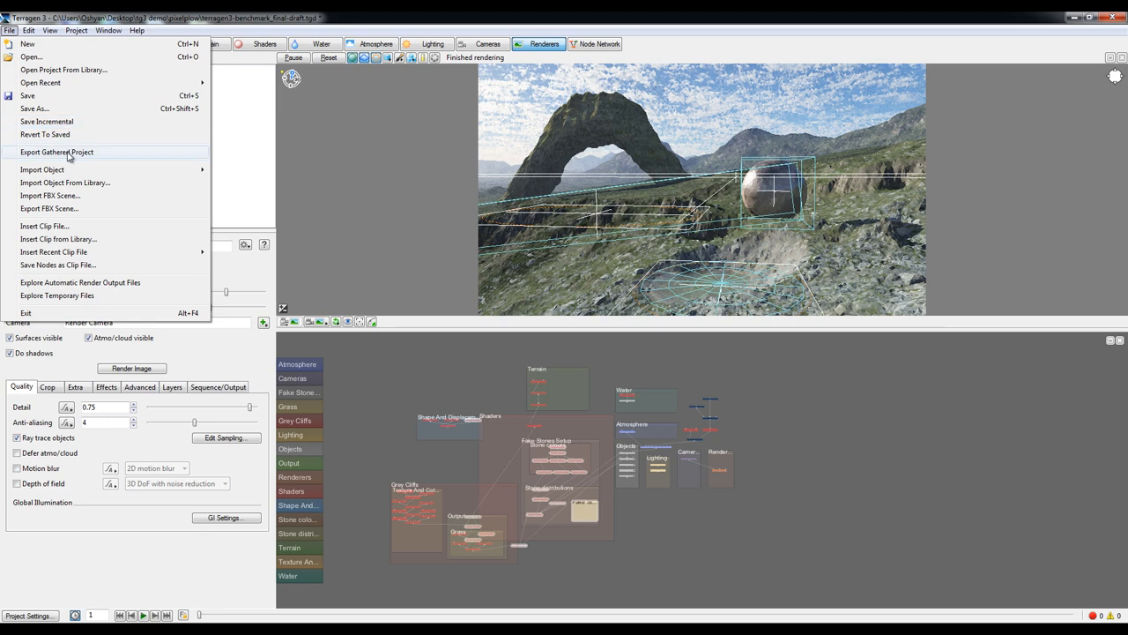
left_click(56, 151)
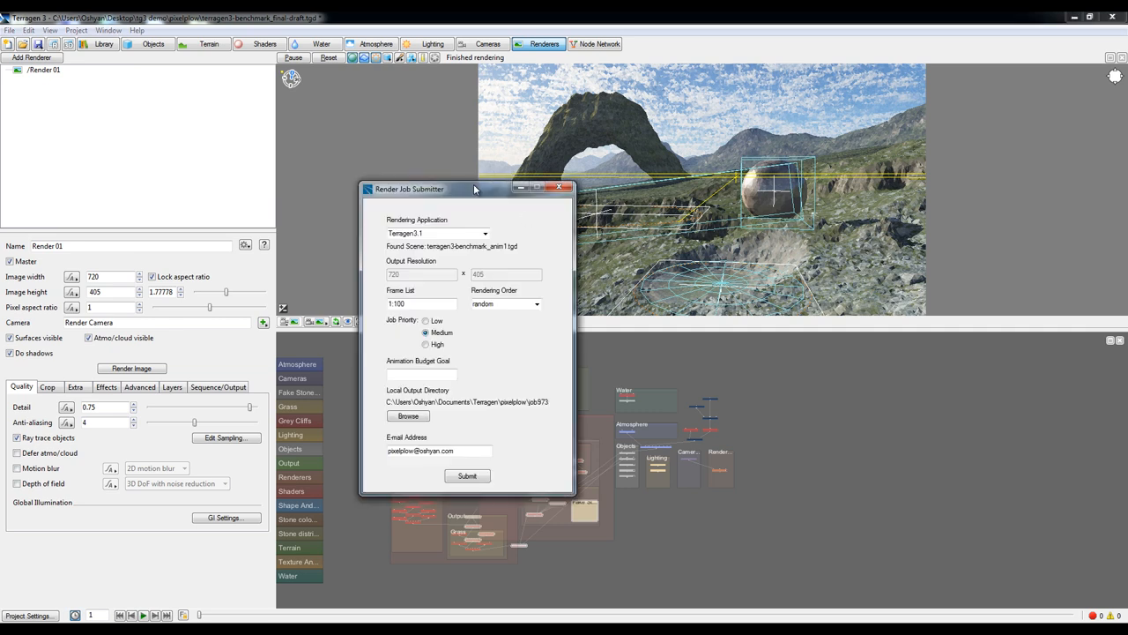
Step: Switch the job's rendering order from random to sequential for frames 1–100
left_click_drag(474, 189, 533, 182)
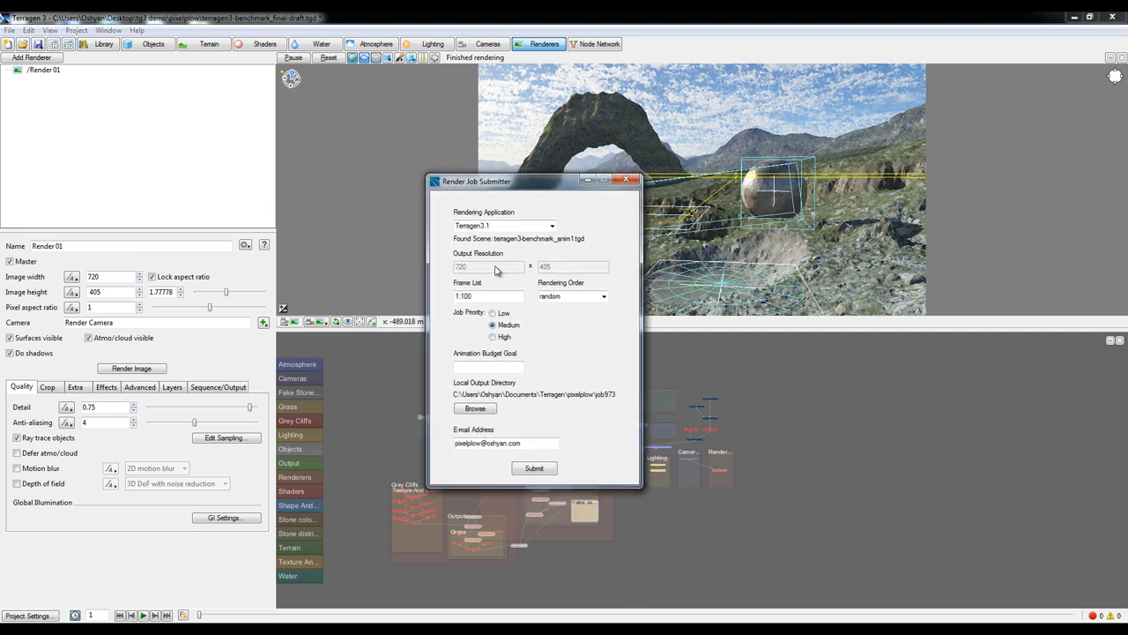
mouse_move(465, 272)
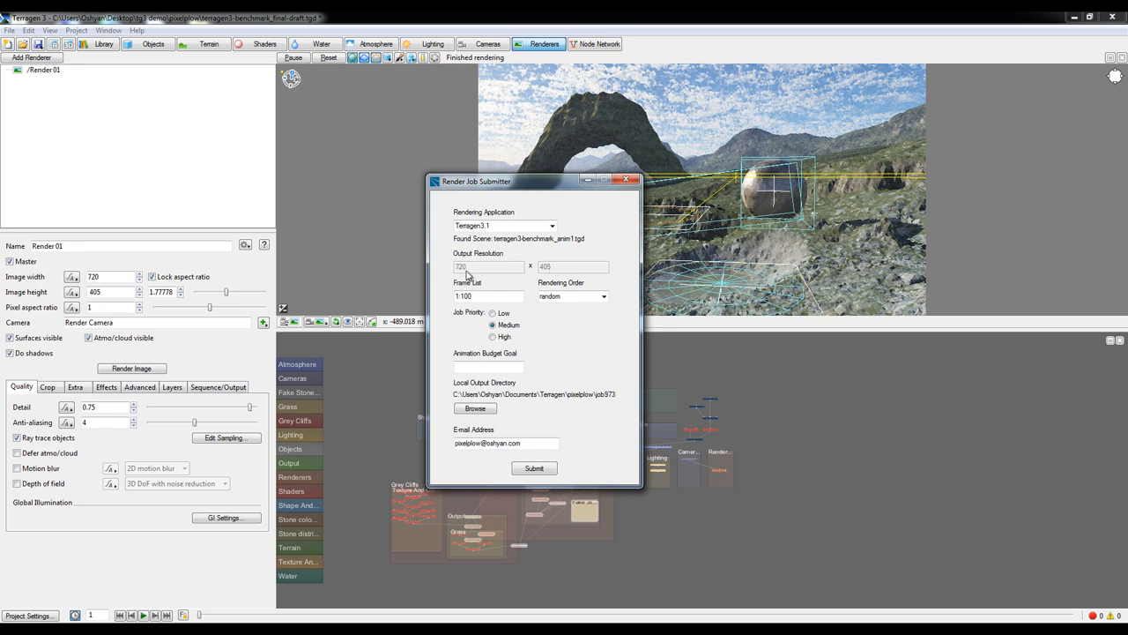
mouse_move(480, 272)
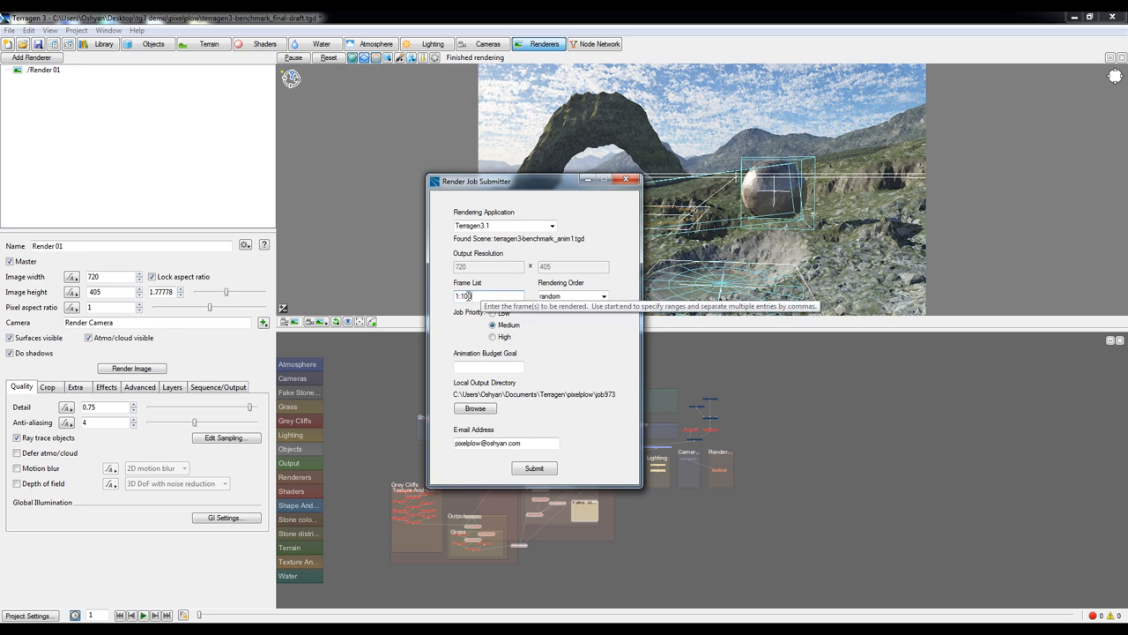
left_click(603, 296)
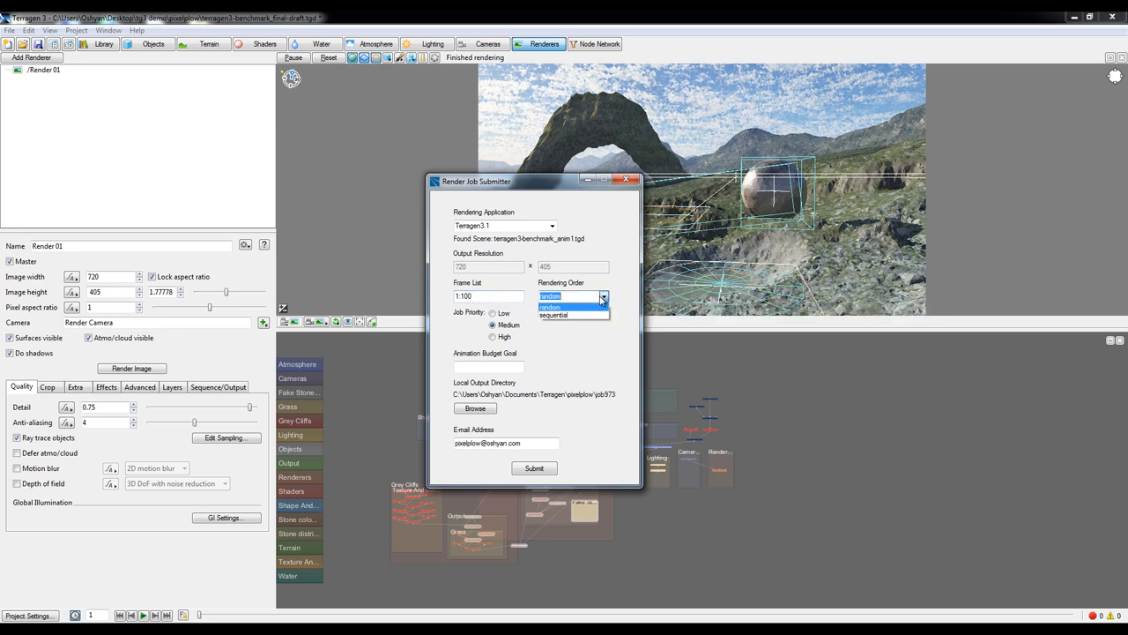
left_click(554, 314)
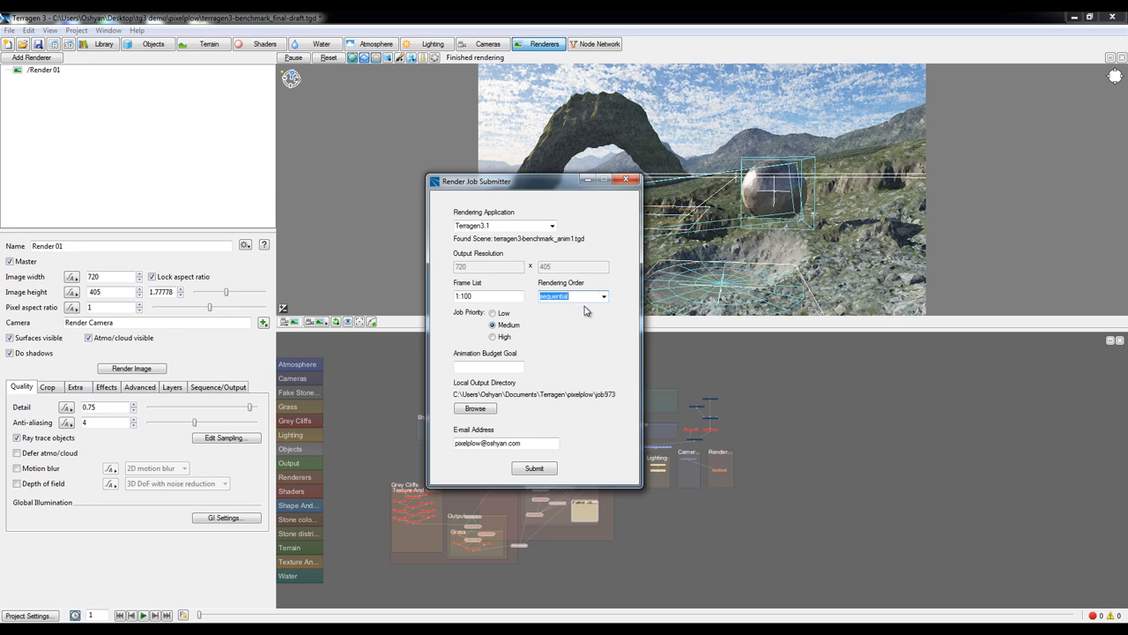
mouse_move(589, 326)
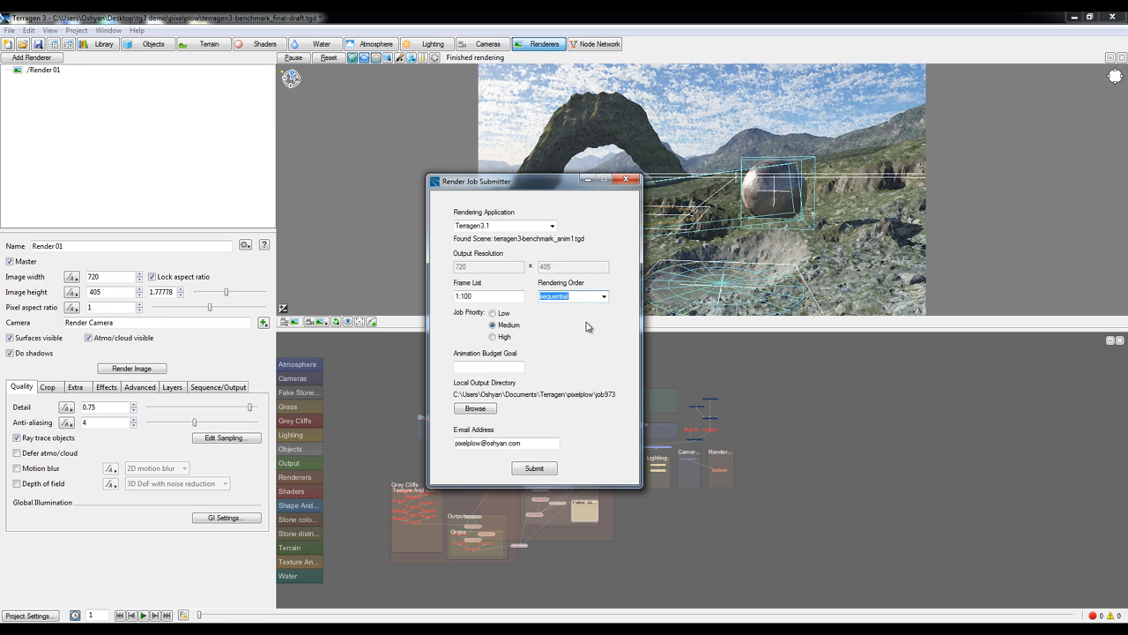
left_click_drag(532, 180, 402, 138)
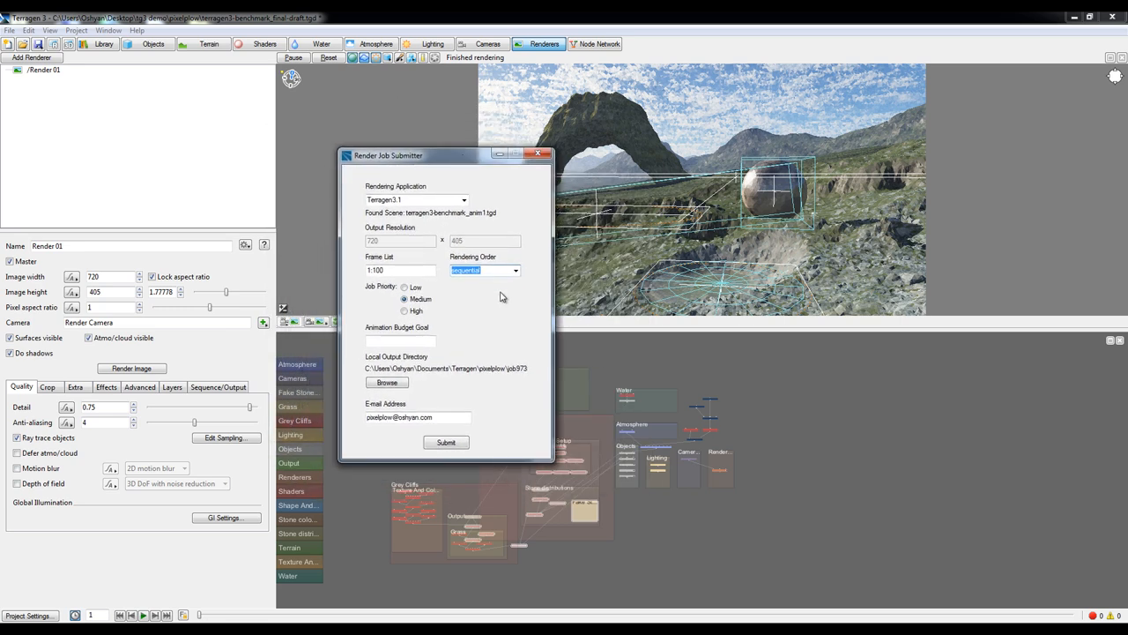
mouse_move(504, 307)
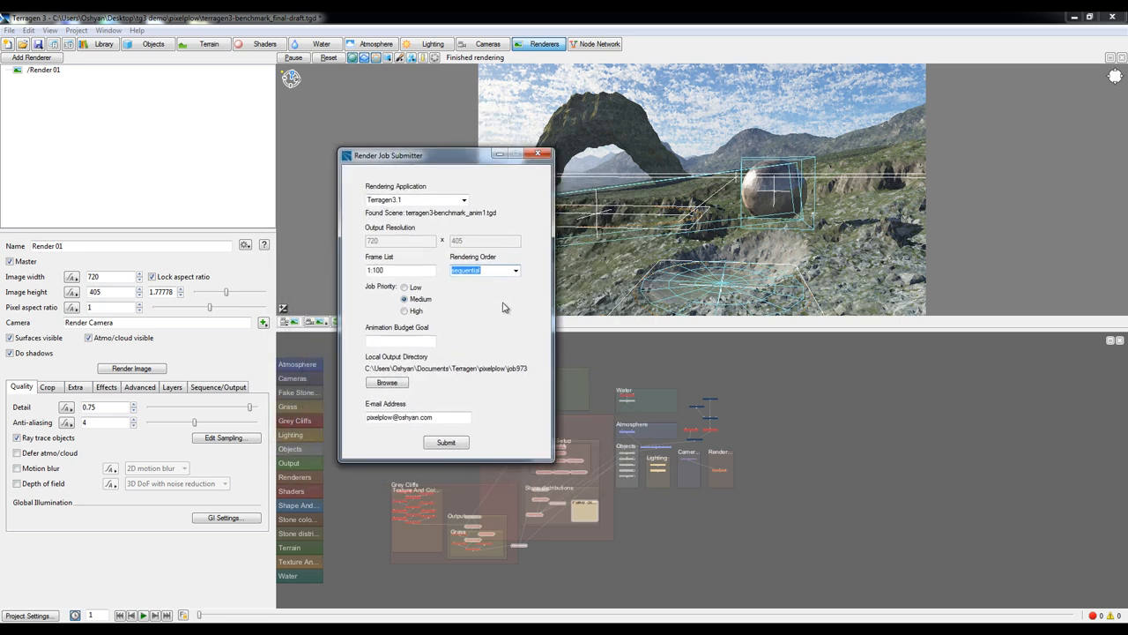
mouse_move(426, 260)
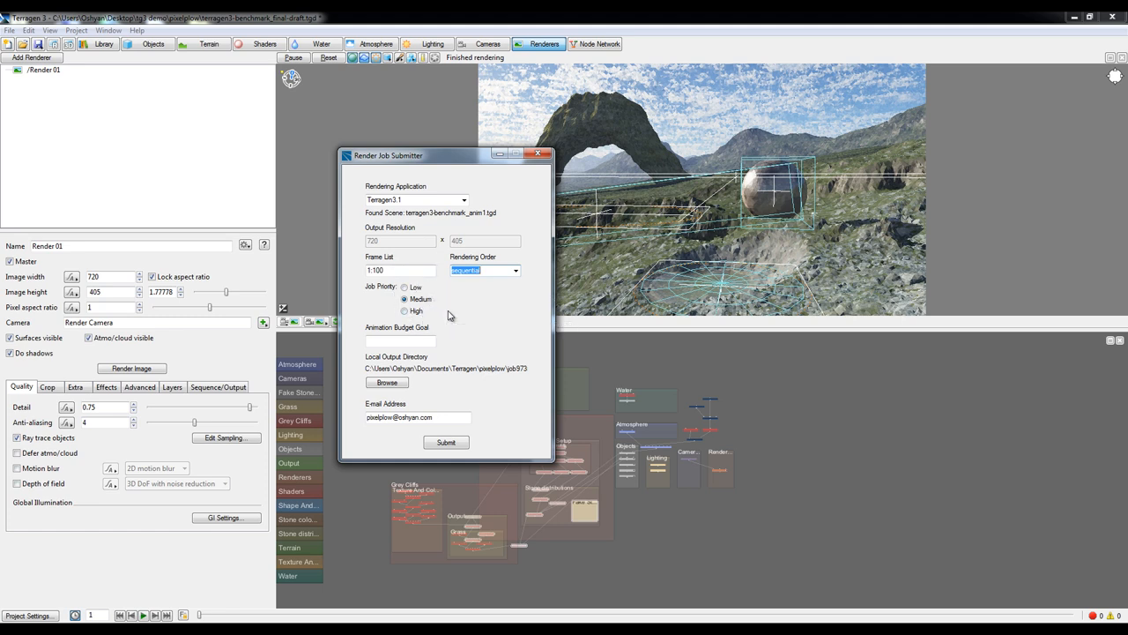
Step: Set Job Priority to High and leave Animation Budget Goal blank
left_click(405, 311)
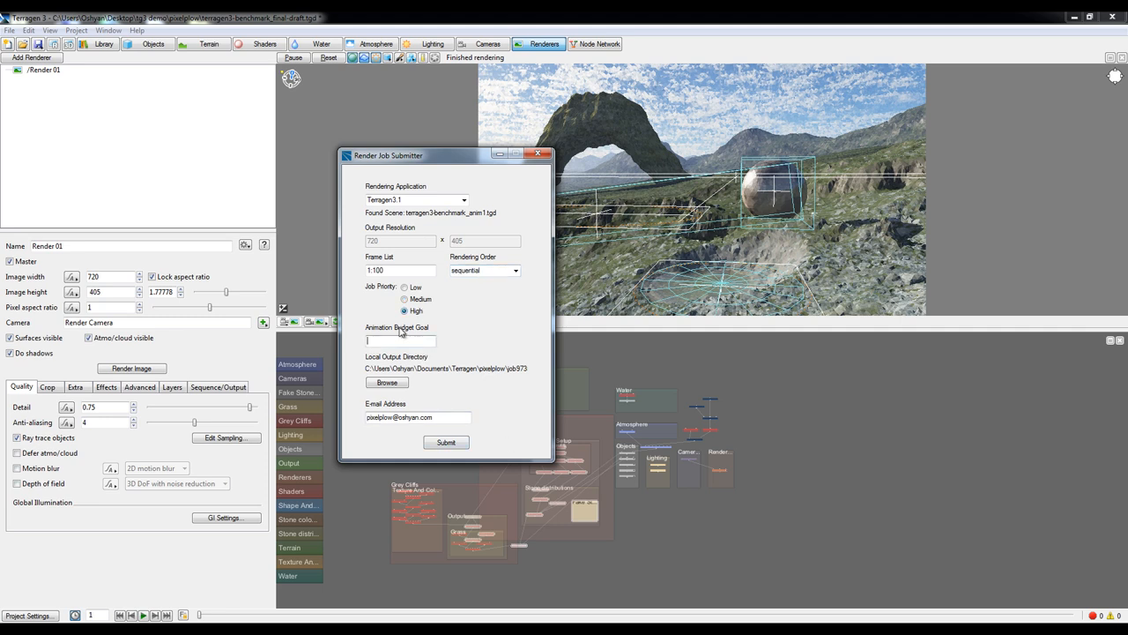
mouse_move(401, 338)
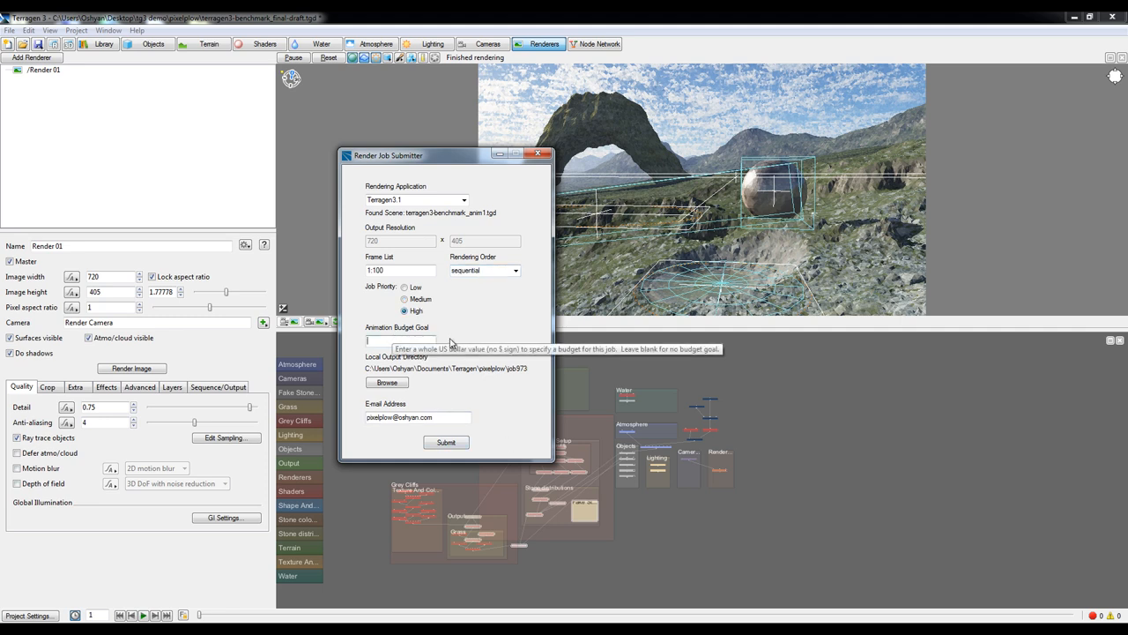
mouse_move(462, 342)
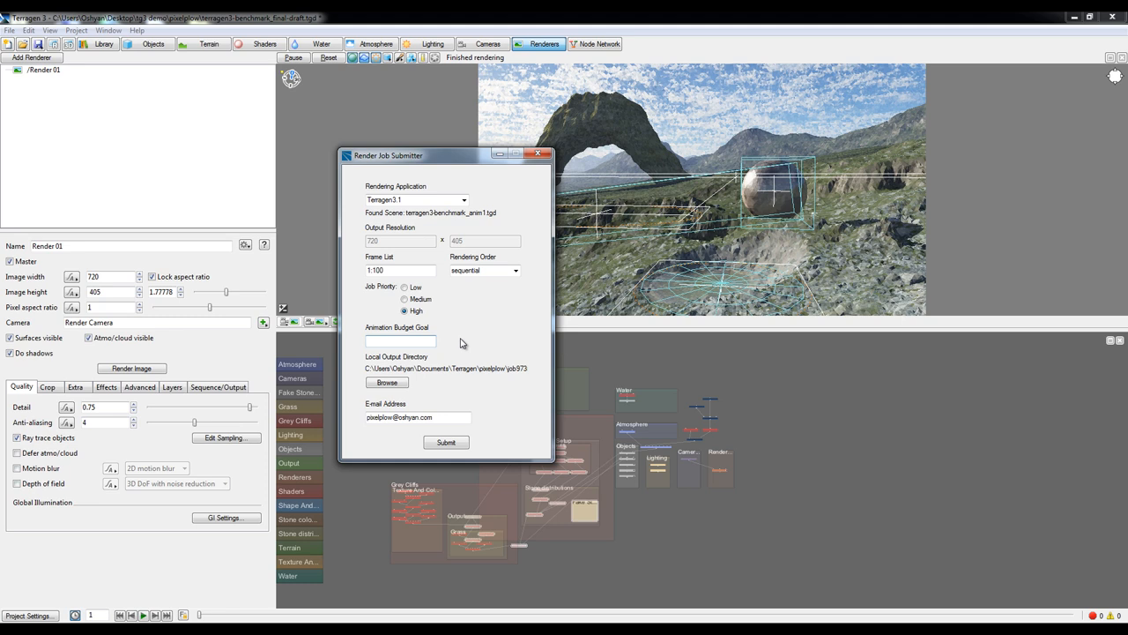
mouse_move(492, 341)
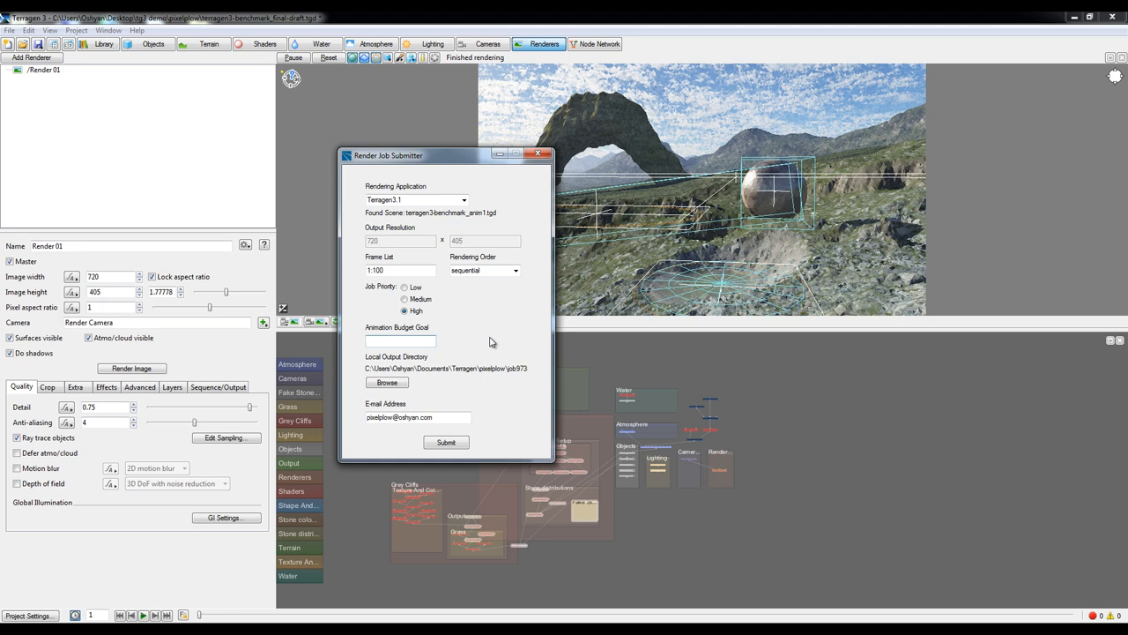
left_click(401, 338)
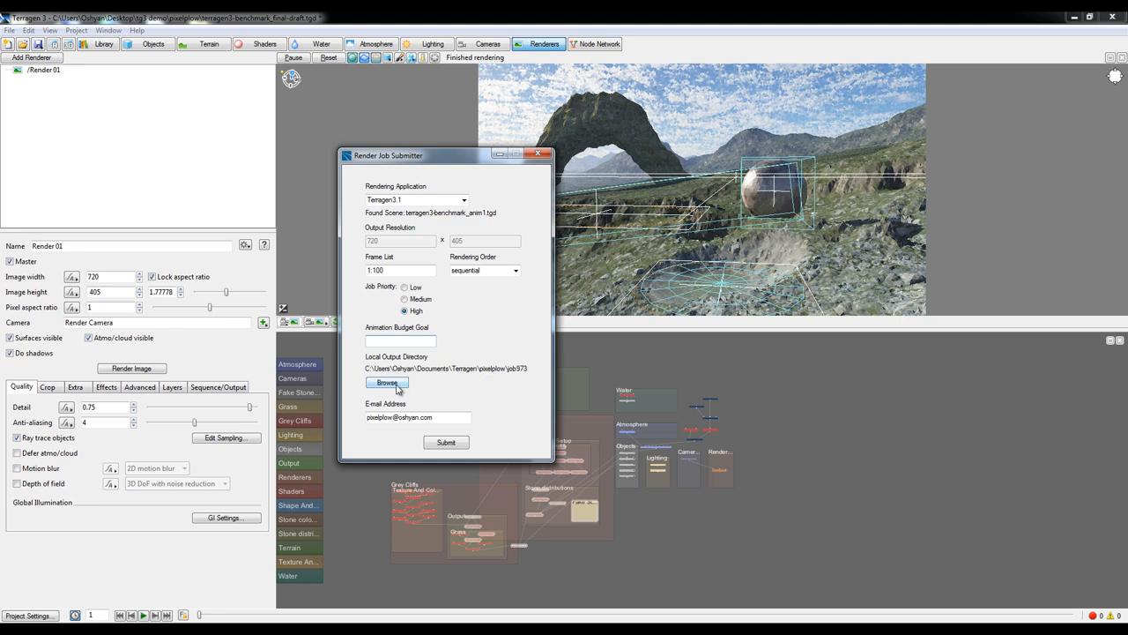
Step: Set the local output directory to the pixelplow\animation folder and verify it
left_click(385, 380)
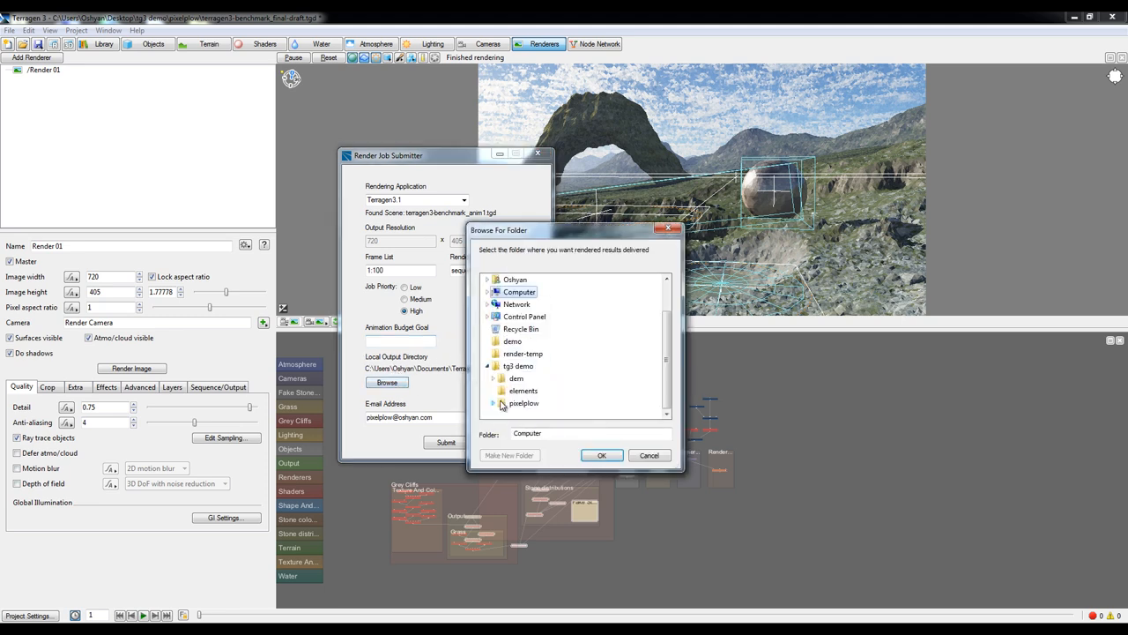
left_click(500, 402)
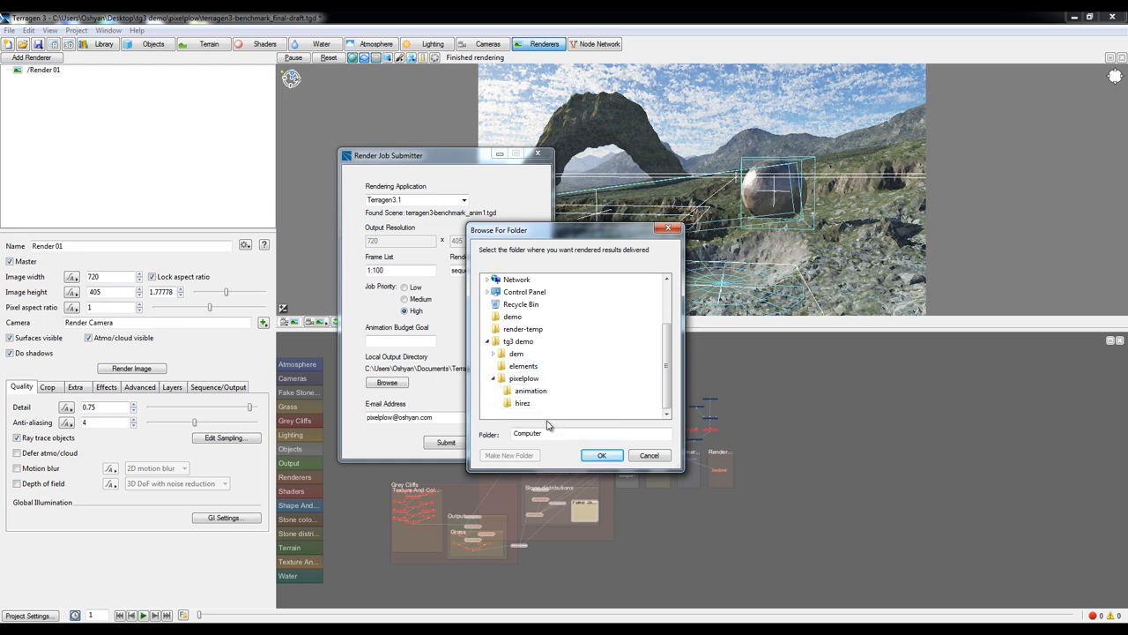
mouse_move(531, 398)
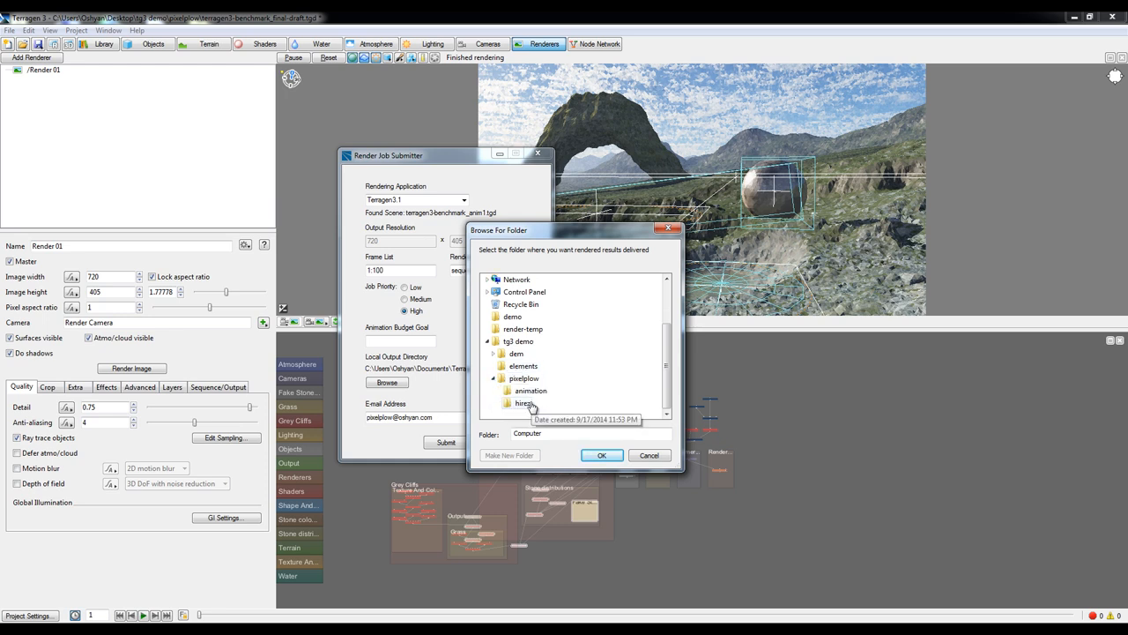
left_click(529, 391)
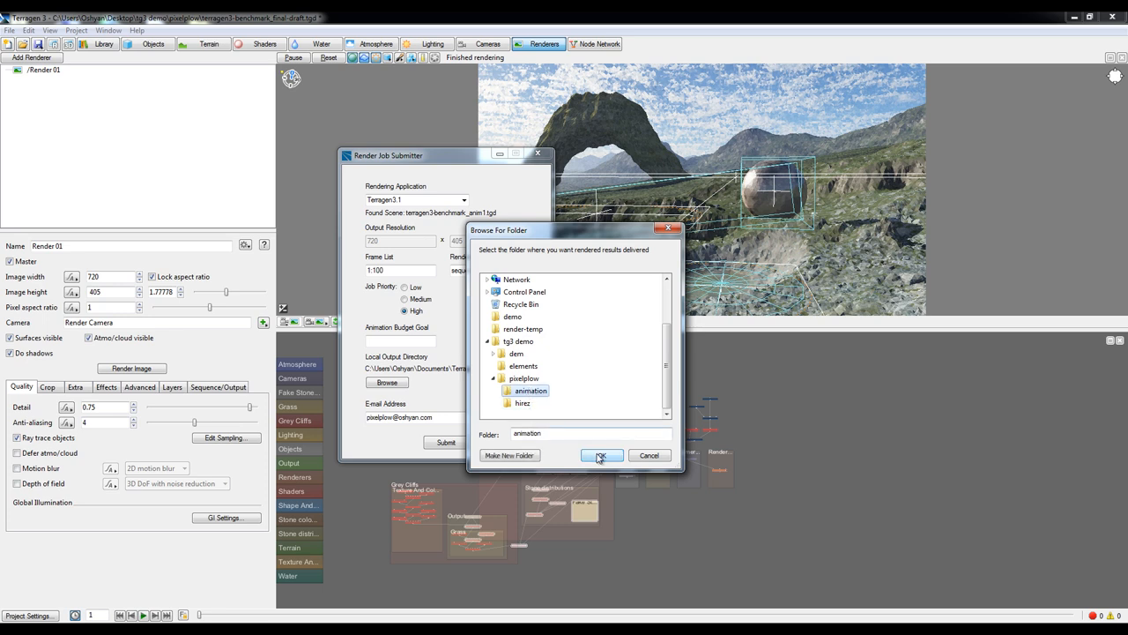
left_click(601, 455)
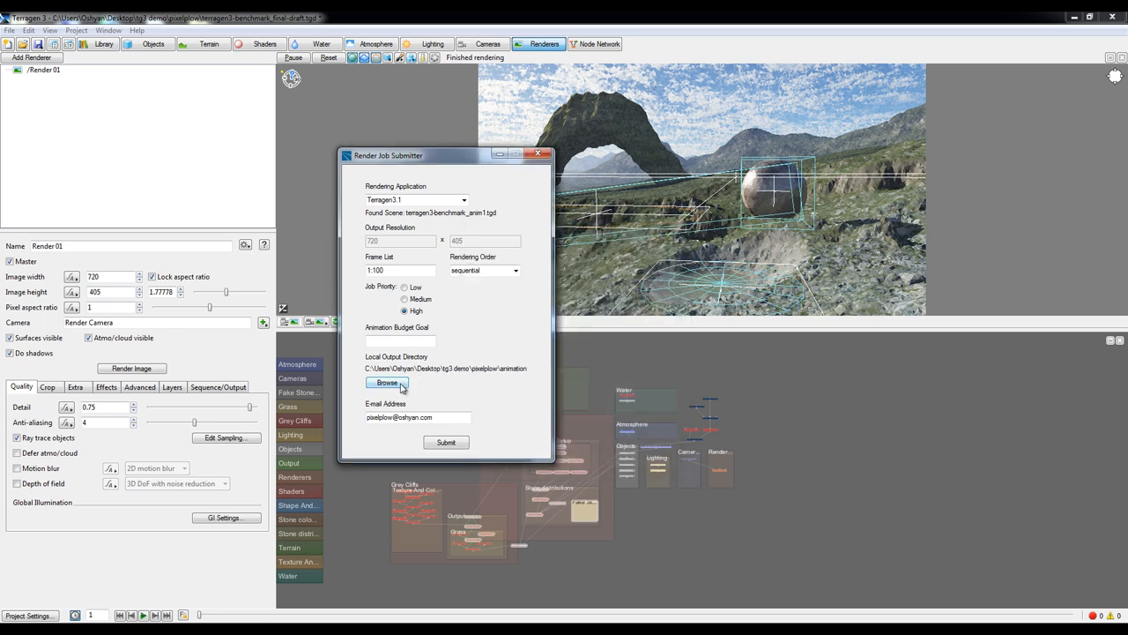
left_click(386, 381)
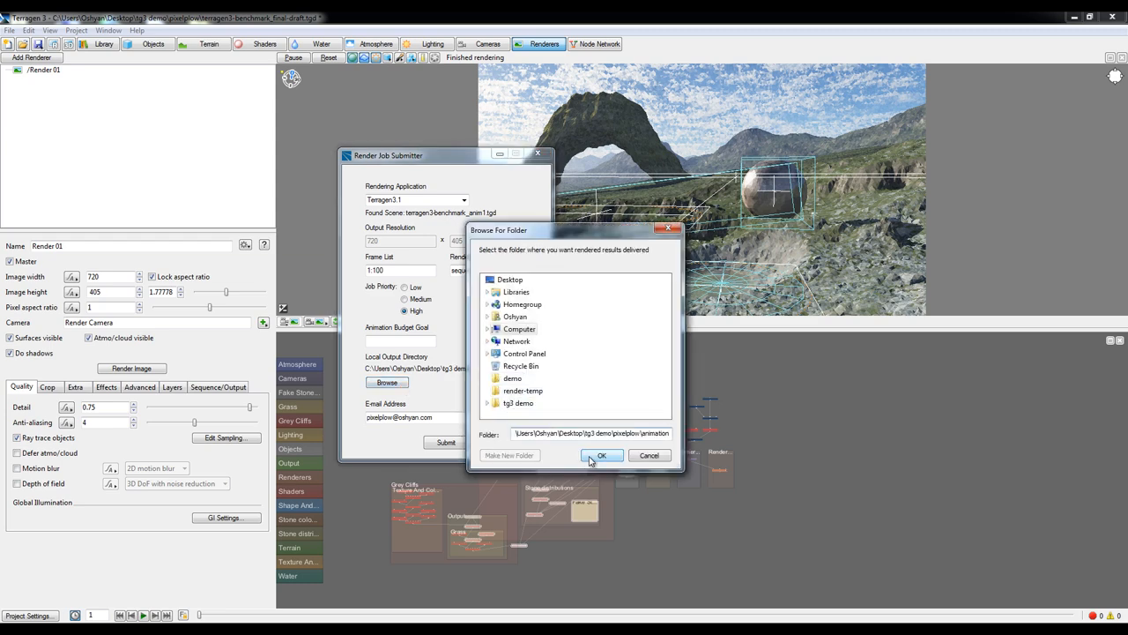
left_click(602, 455)
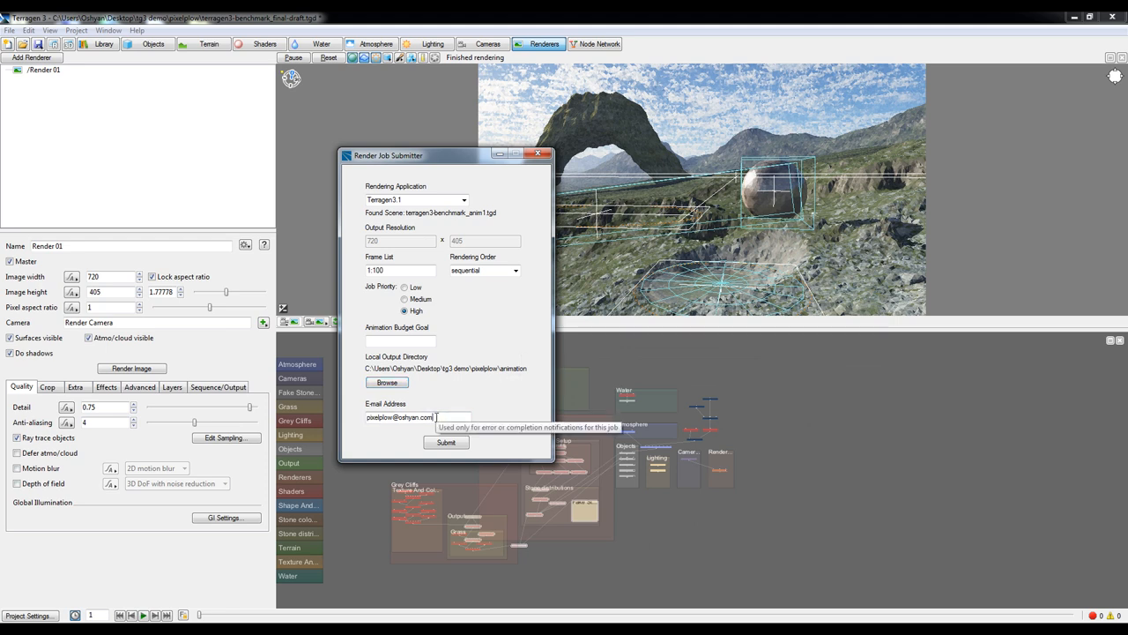
mouse_move(511, 413)
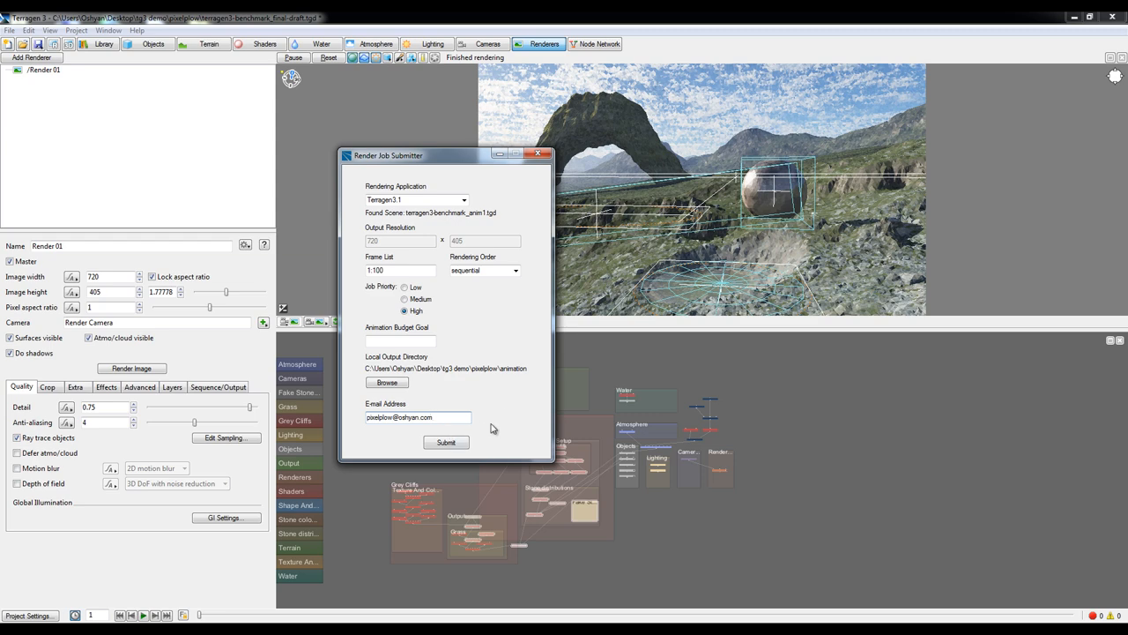
Step: Submit the job, confirm its details and acknowledge the Submission Success notice
left_click(446, 441)
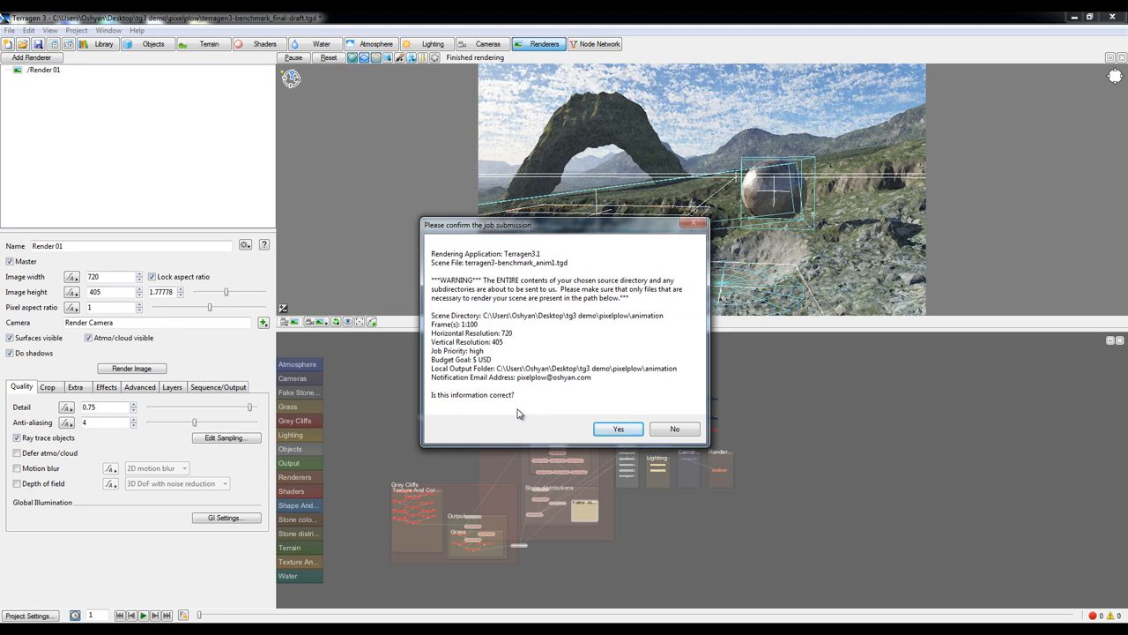
mouse_move(527, 391)
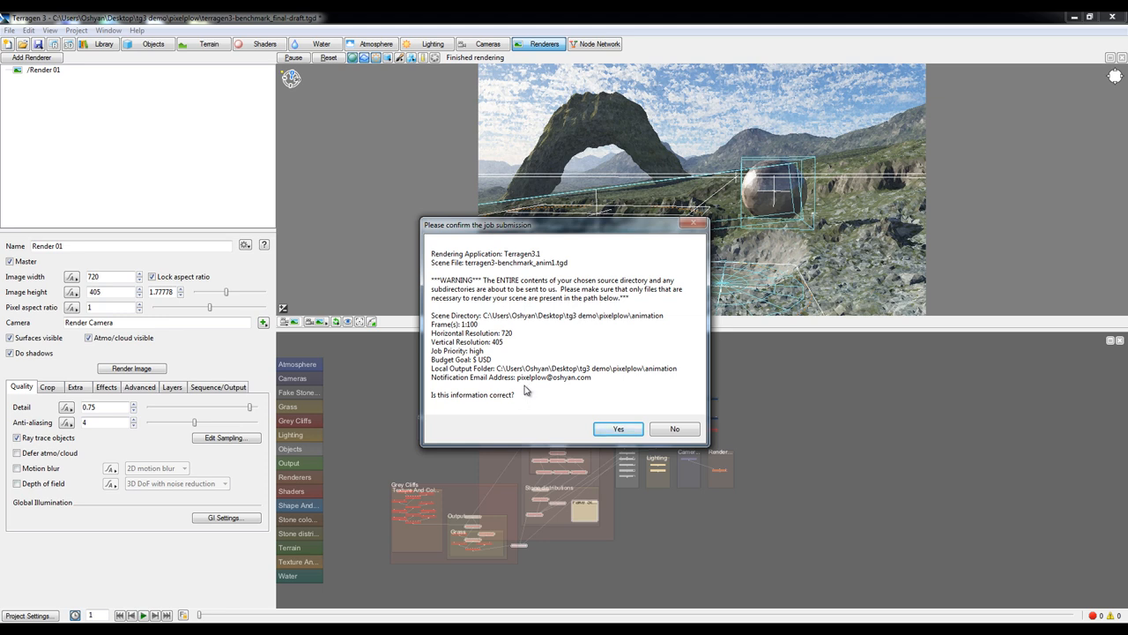
mouse_move(536, 359)
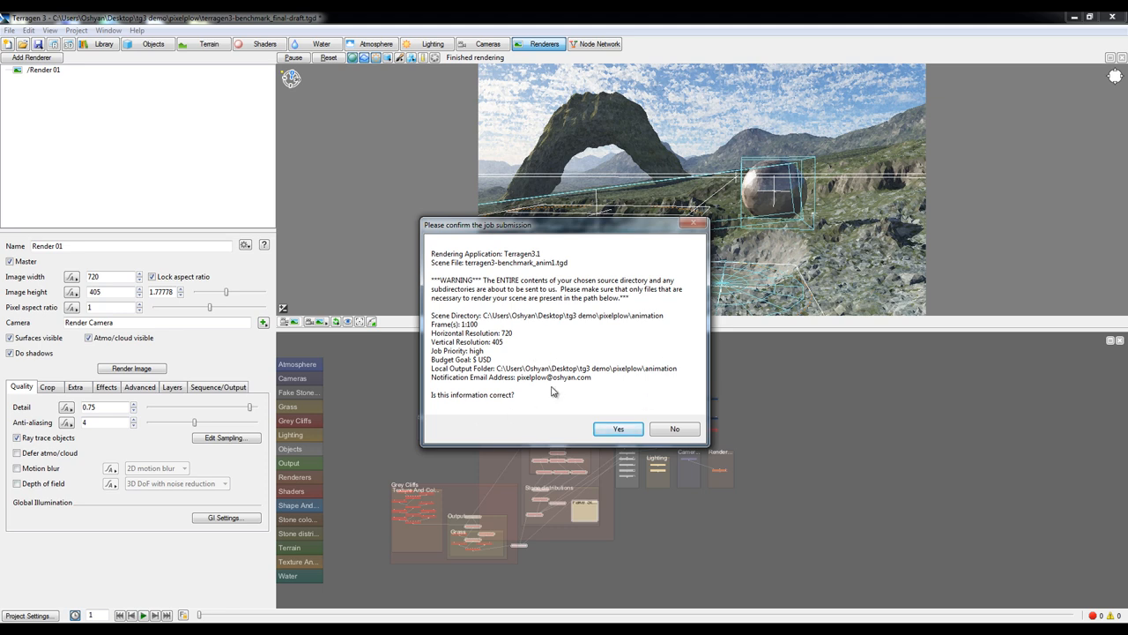
mouse_move(542, 386)
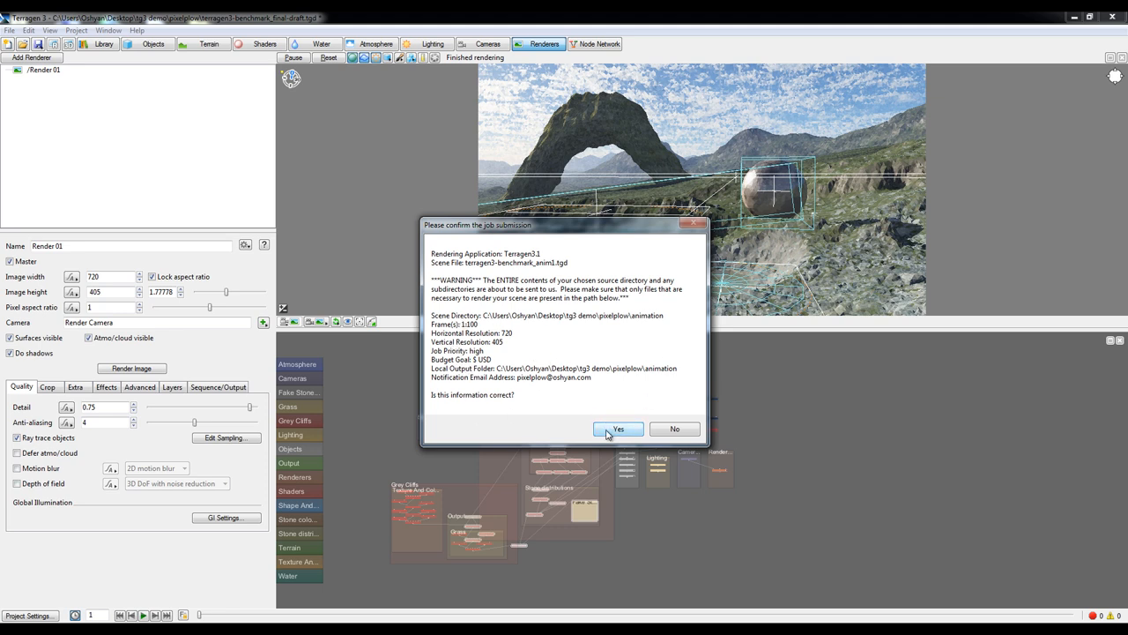
left_click(616, 429)
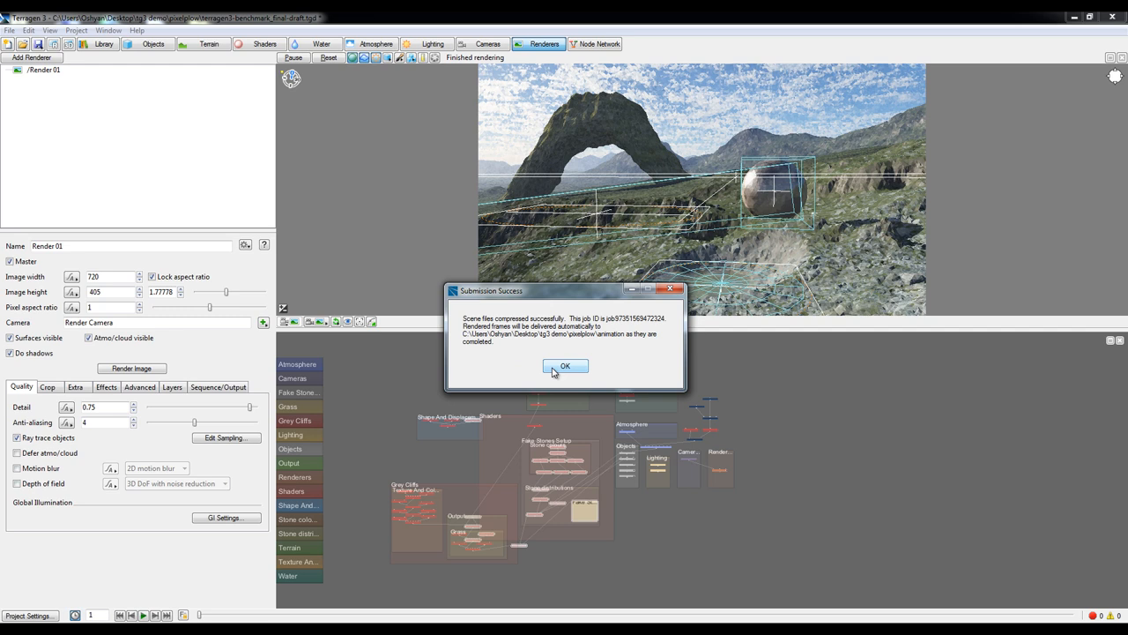
left_click(564, 365)
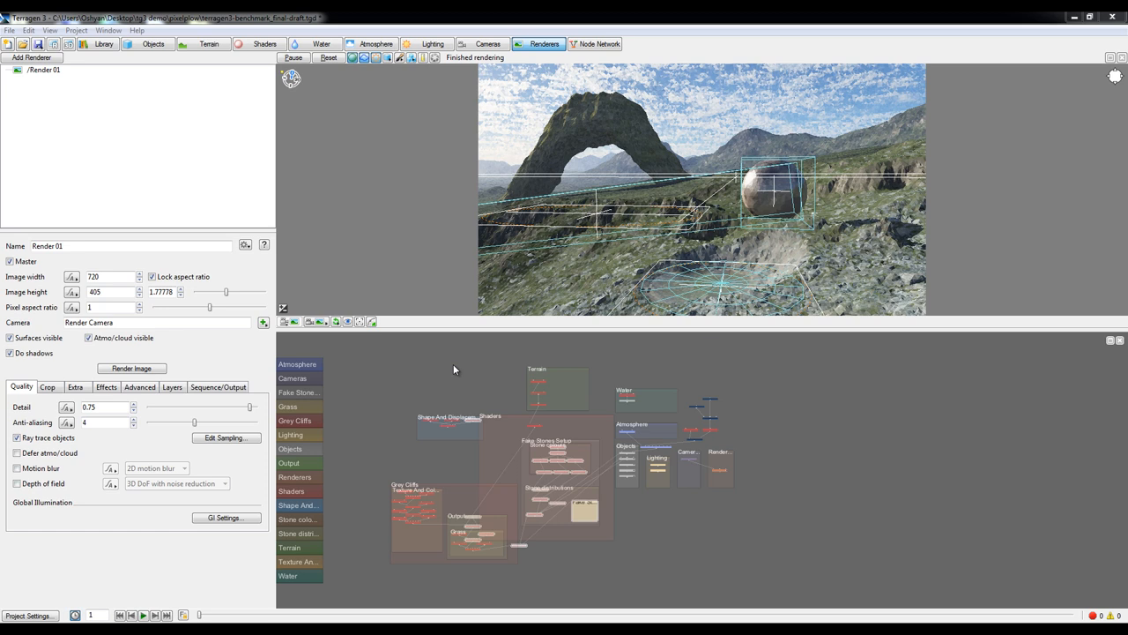
mouse_move(467, 381)
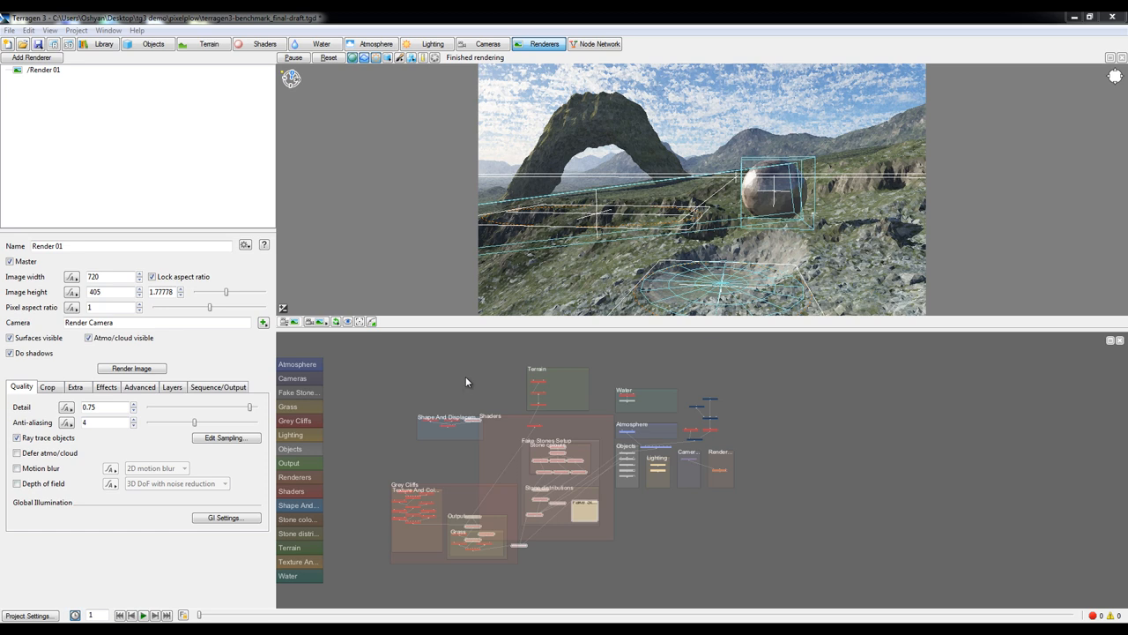
mouse_move(473, 372)
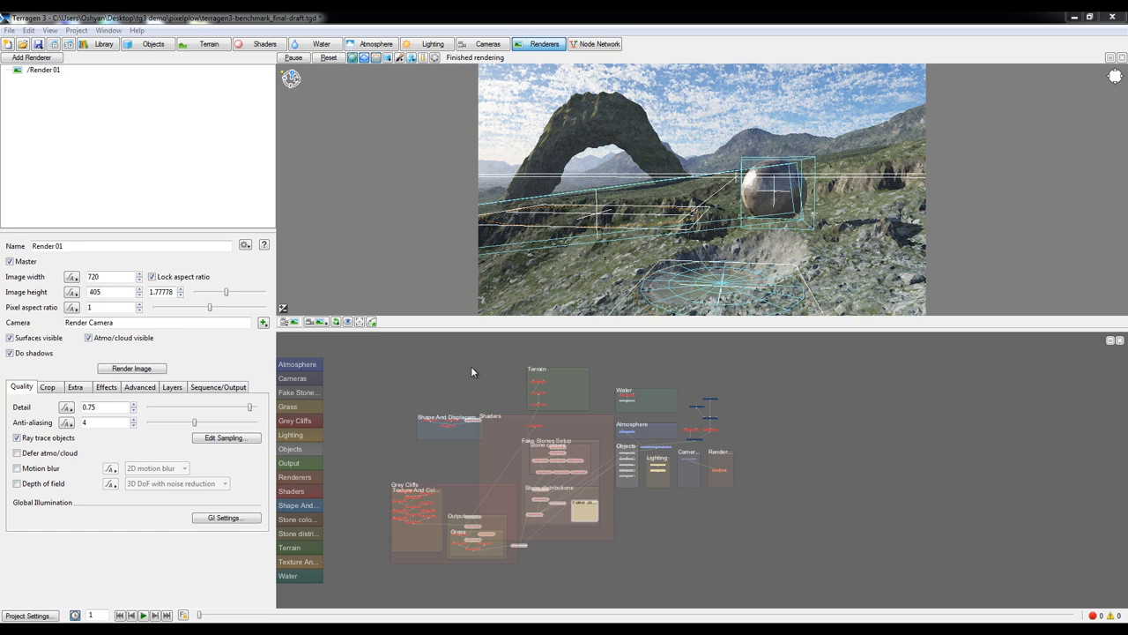
mouse_move(497, 374)
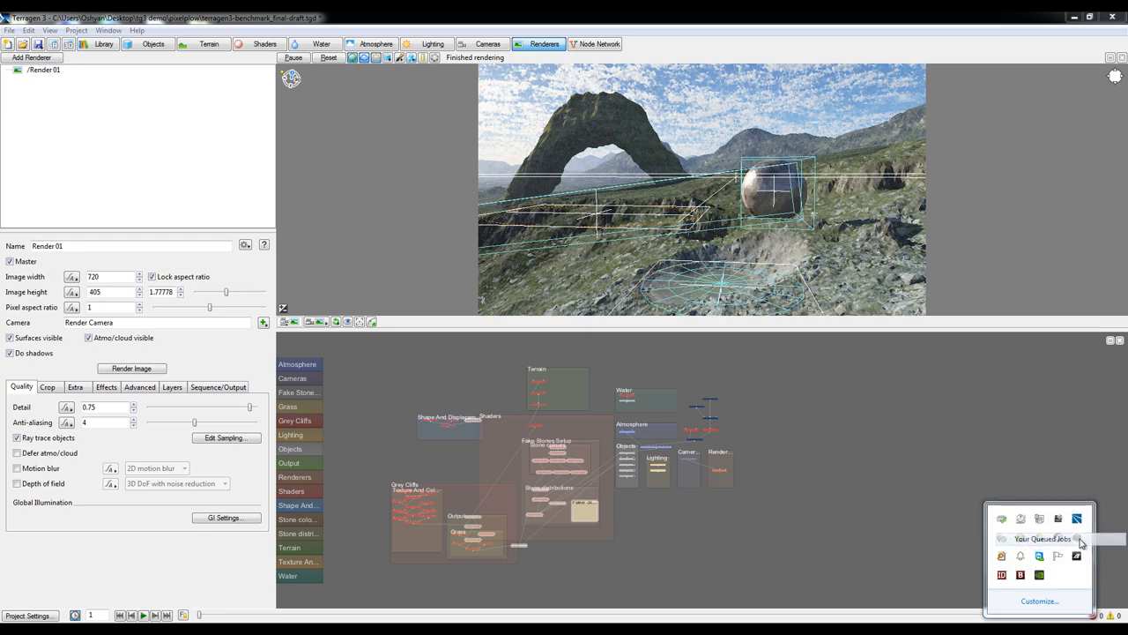
Step: Show the Jobs In-Process queue listing the benchmark job, 100 frames, high priority
left_click(1043, 540)
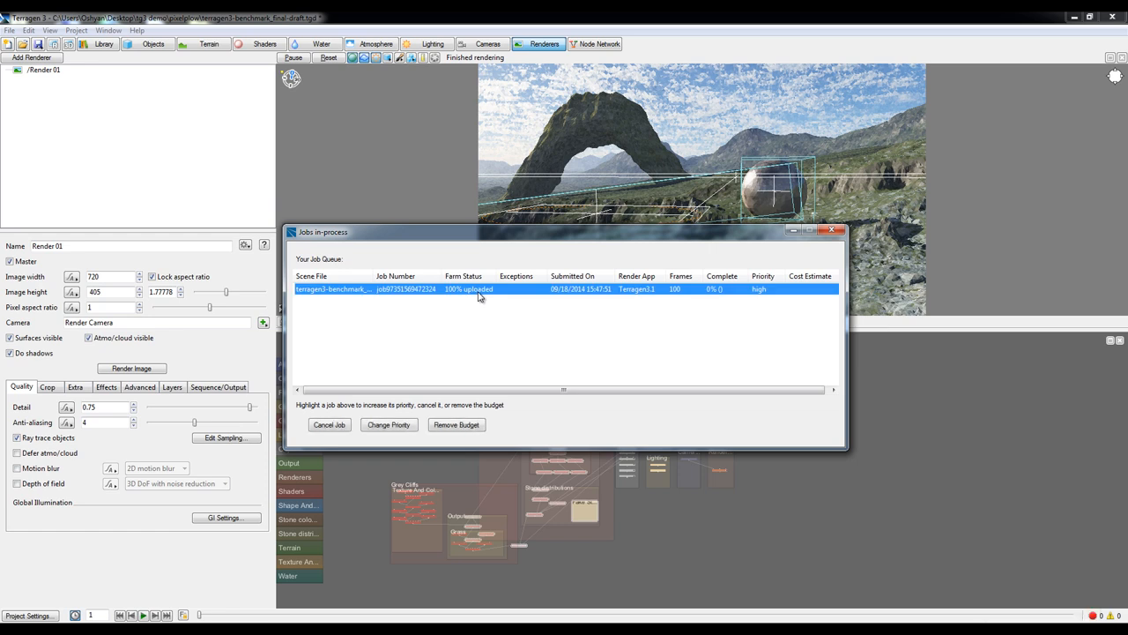
left_click_drag(324, 231, 304, 229)
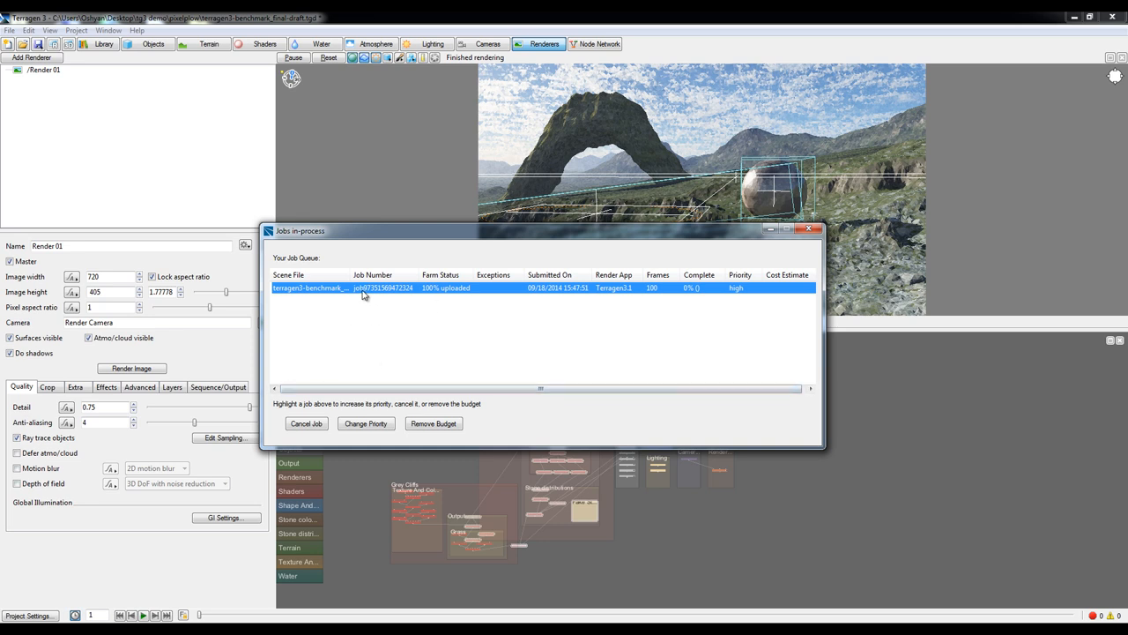
mouse_move(383, 325)
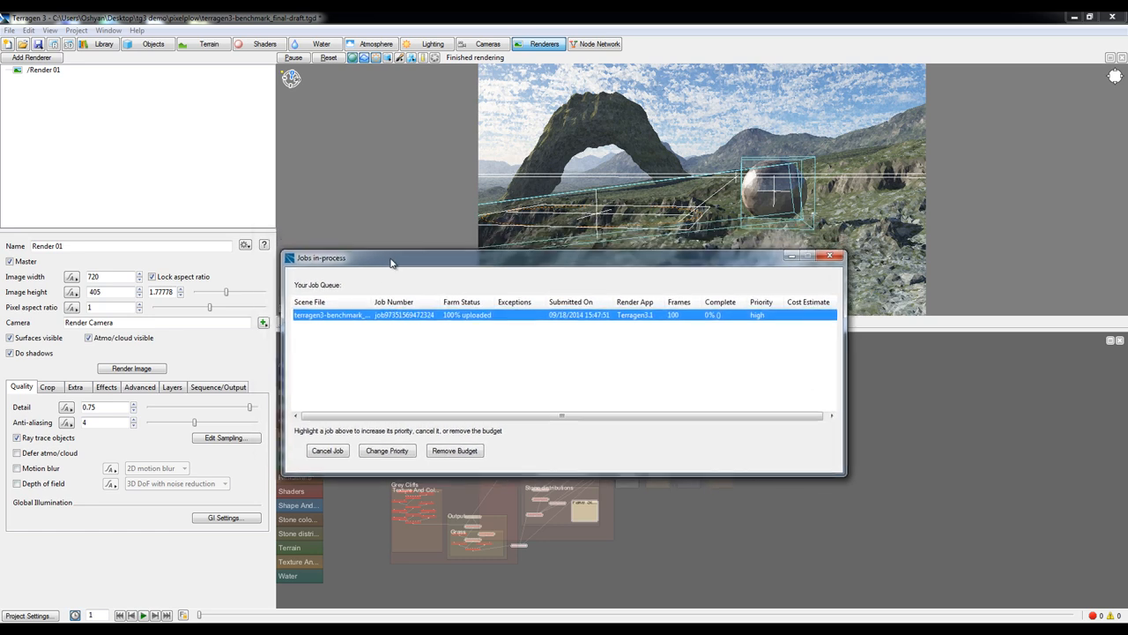
mouse_move(386, 352)
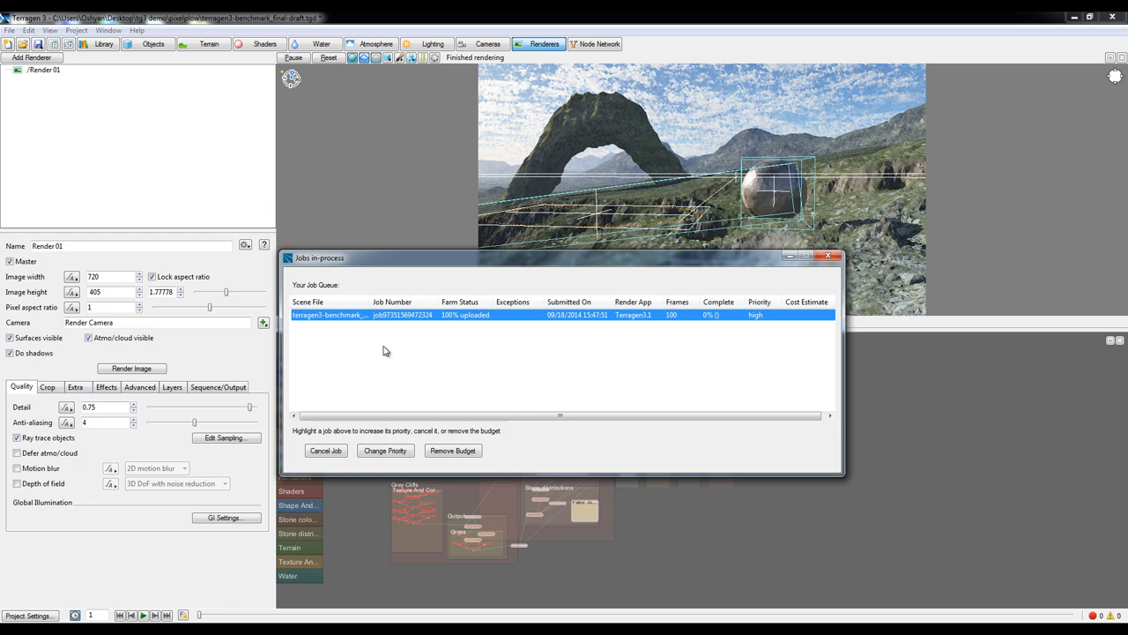
mouse_move(373, 324)
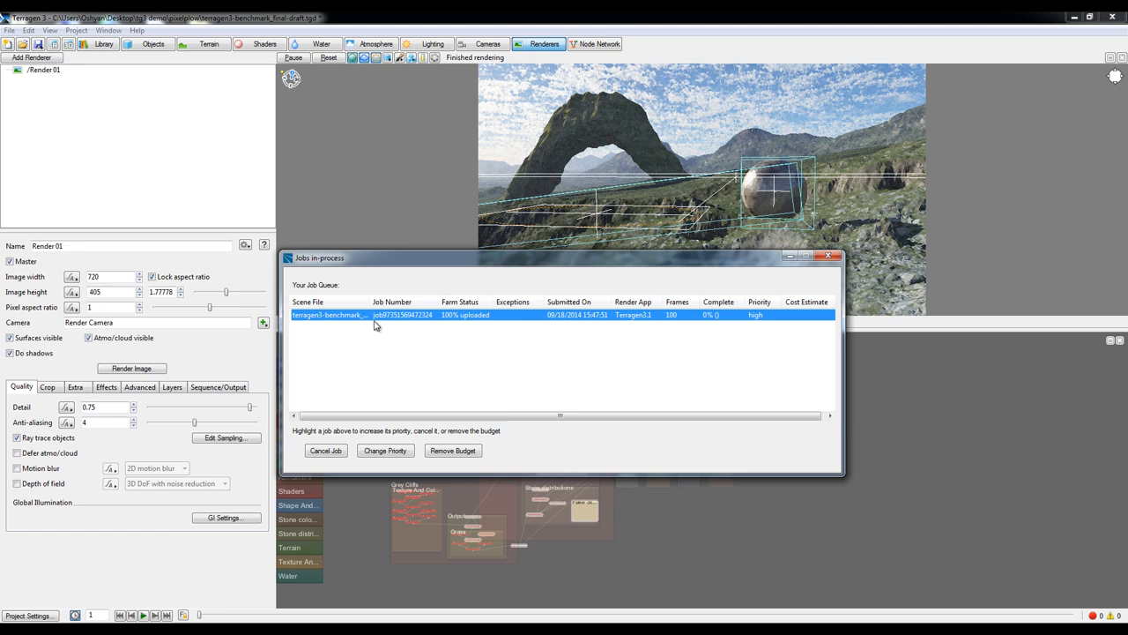
mouse_move(402, 342)
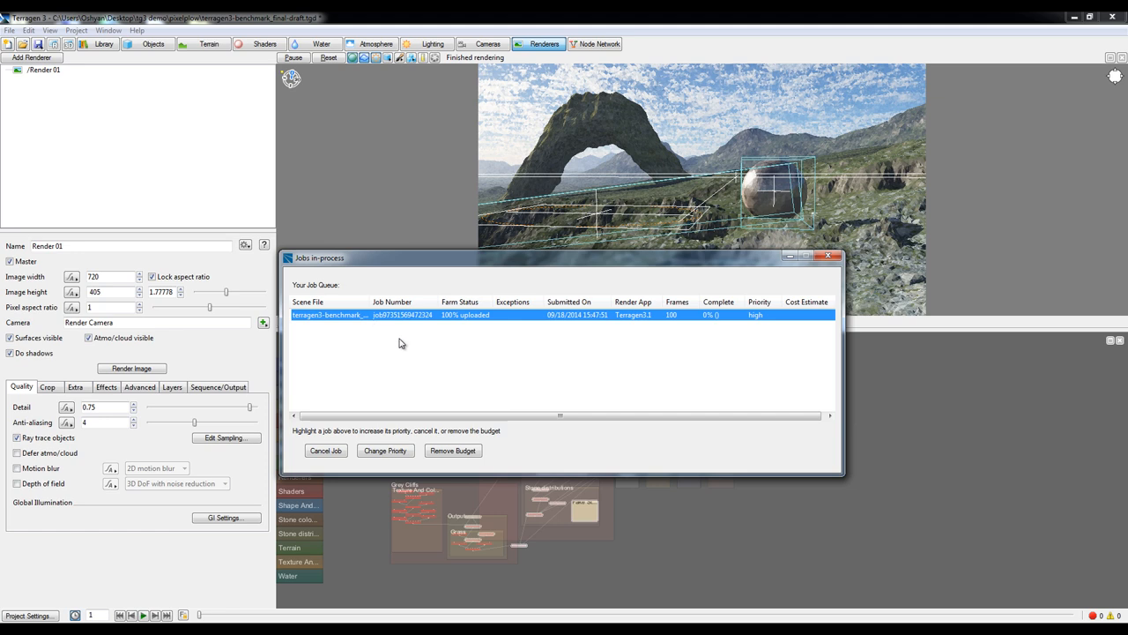
mouse_move(379, 268)
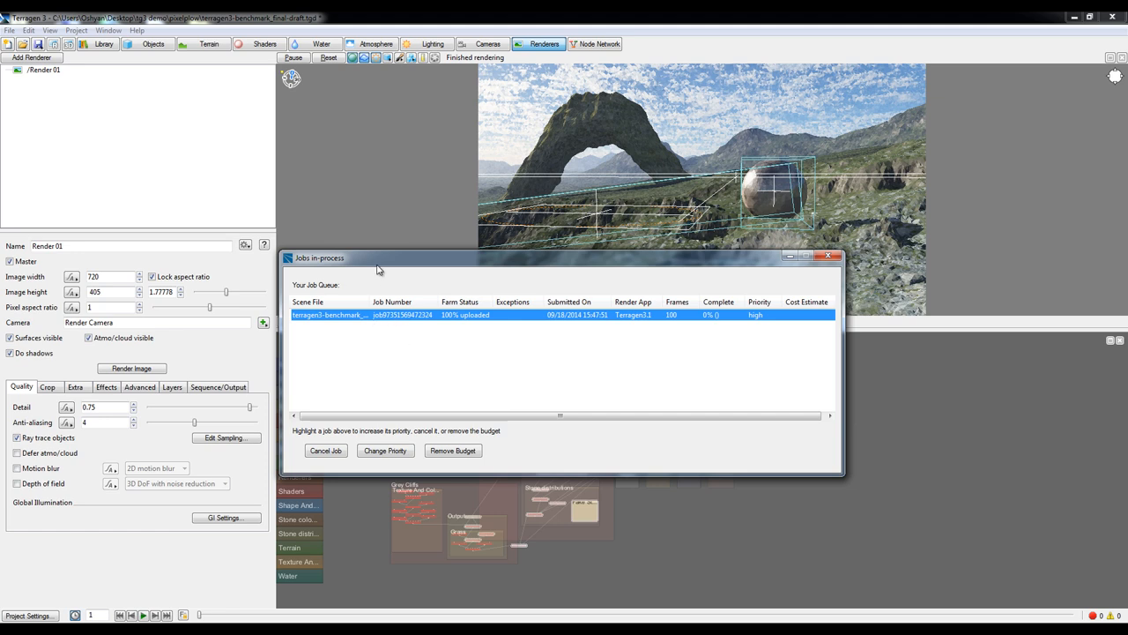
mouse_move(432, 342)
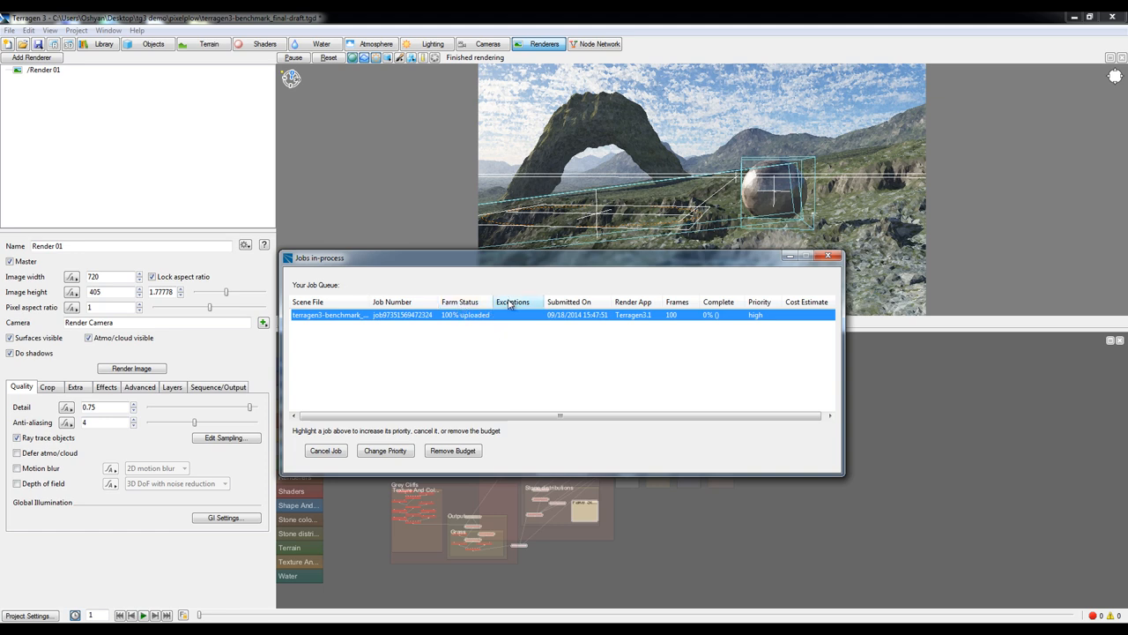
mouse_move(520, 318)
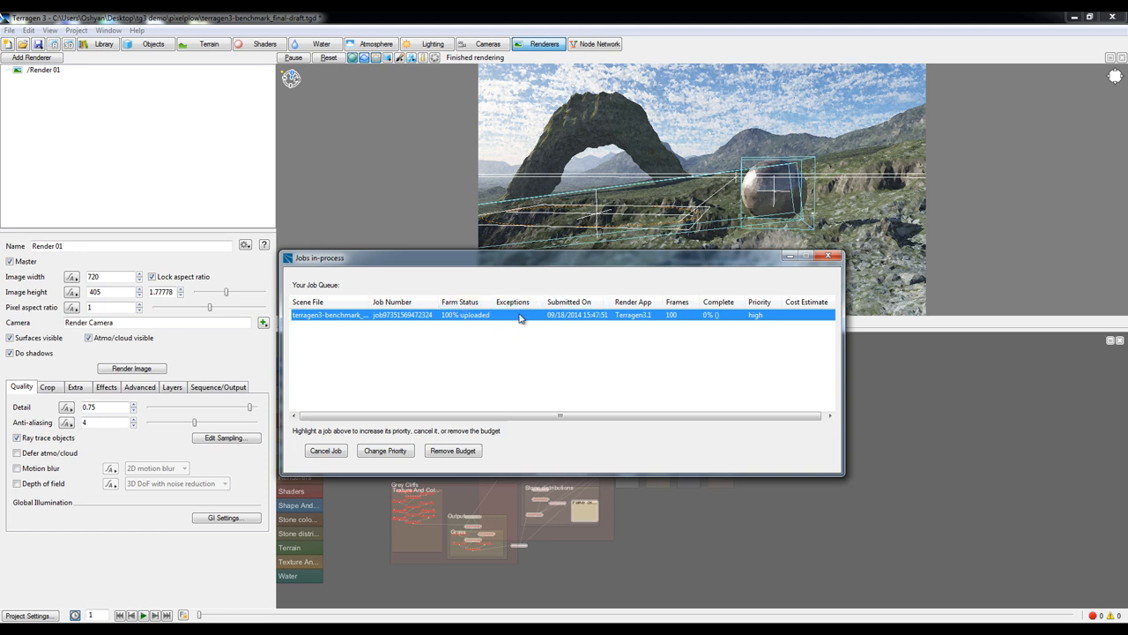
mouse_move(557, 322)
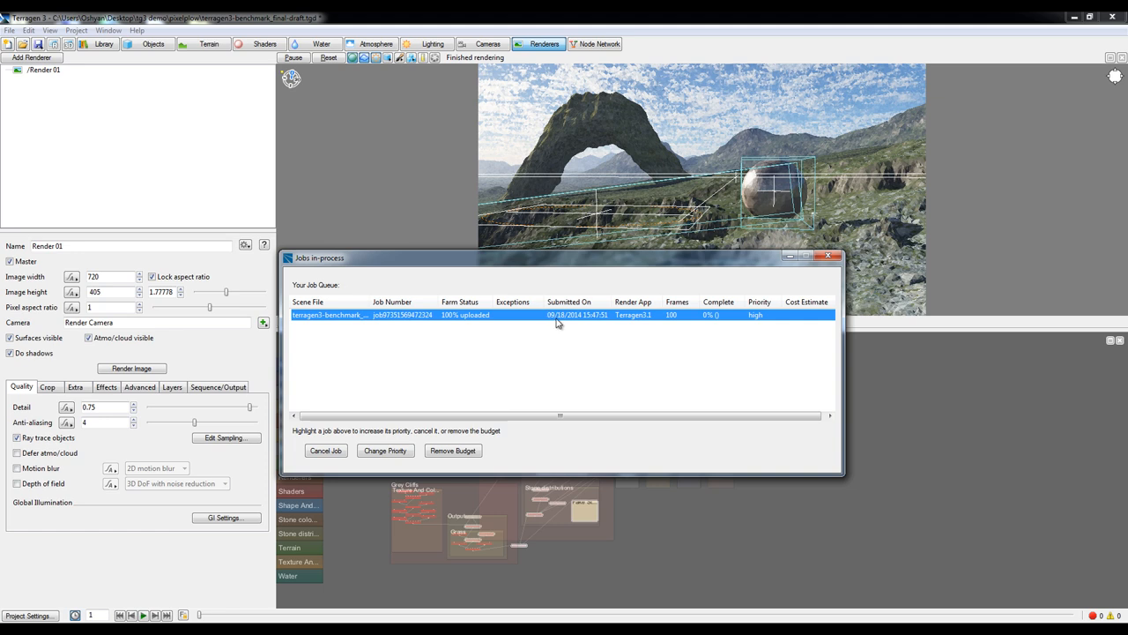
mouse_move(656, 321)
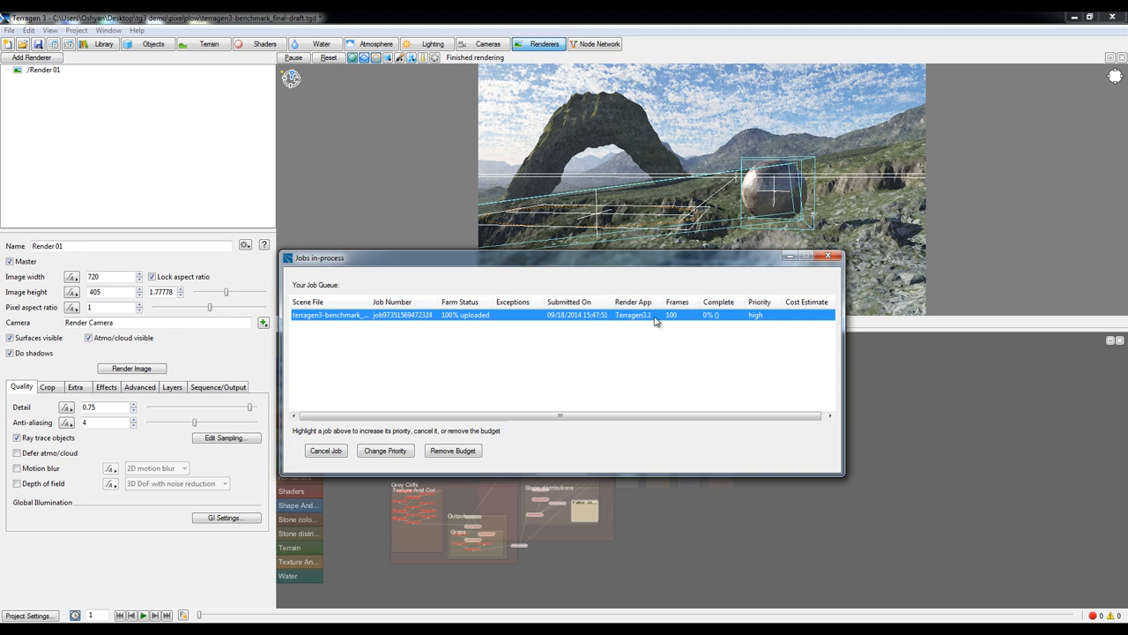
mouse_move(755, 324)
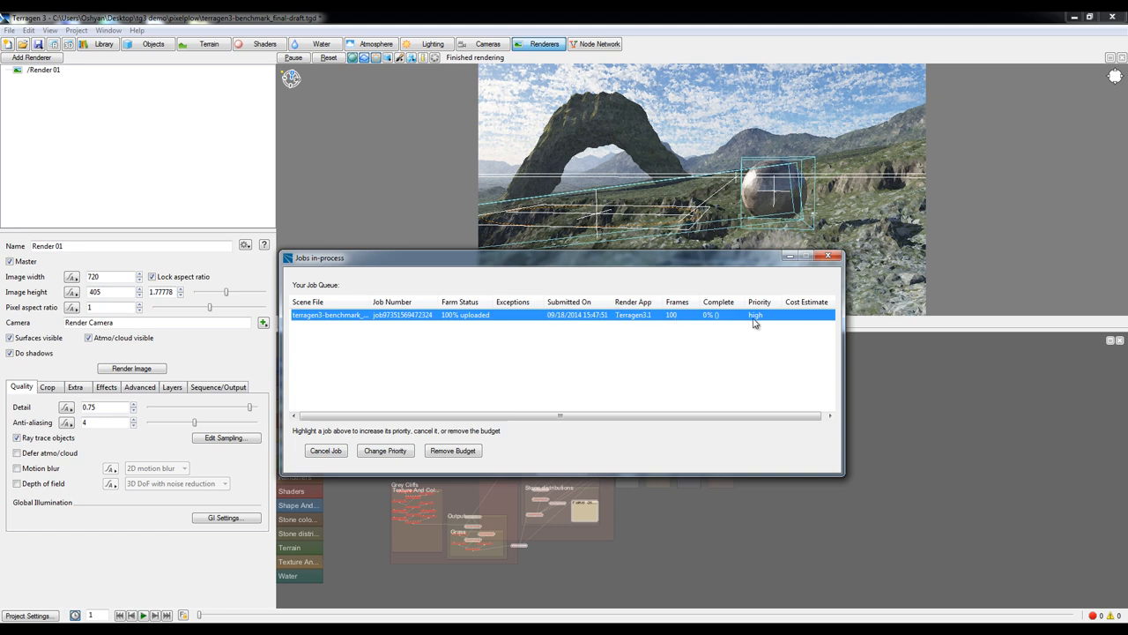
mouse_move(793, 314)
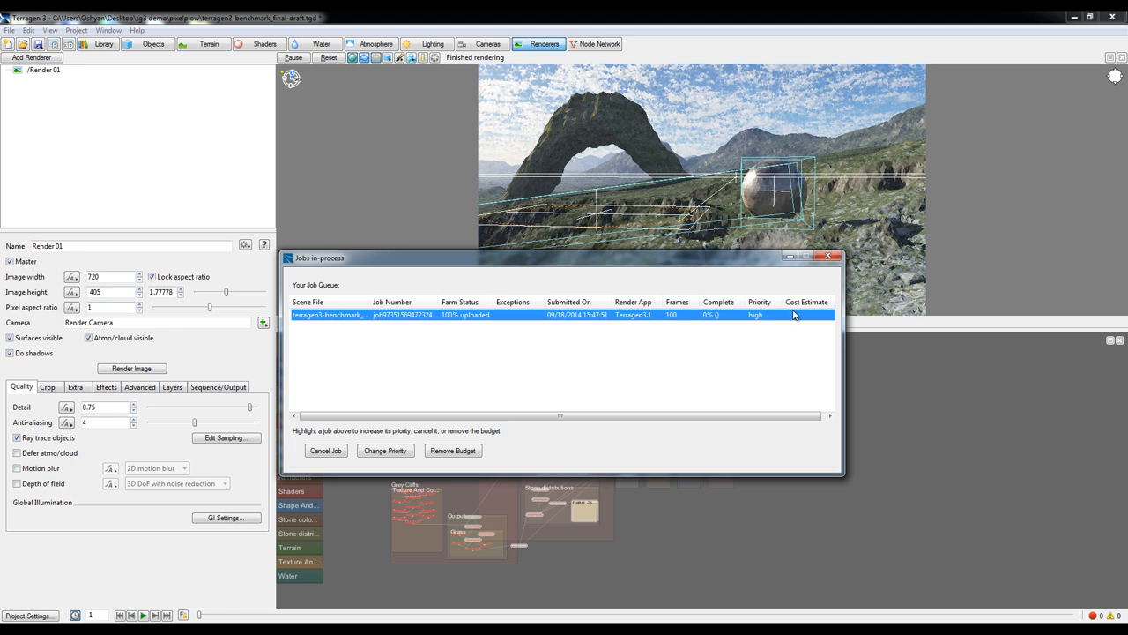
mouse_move(816, 318)
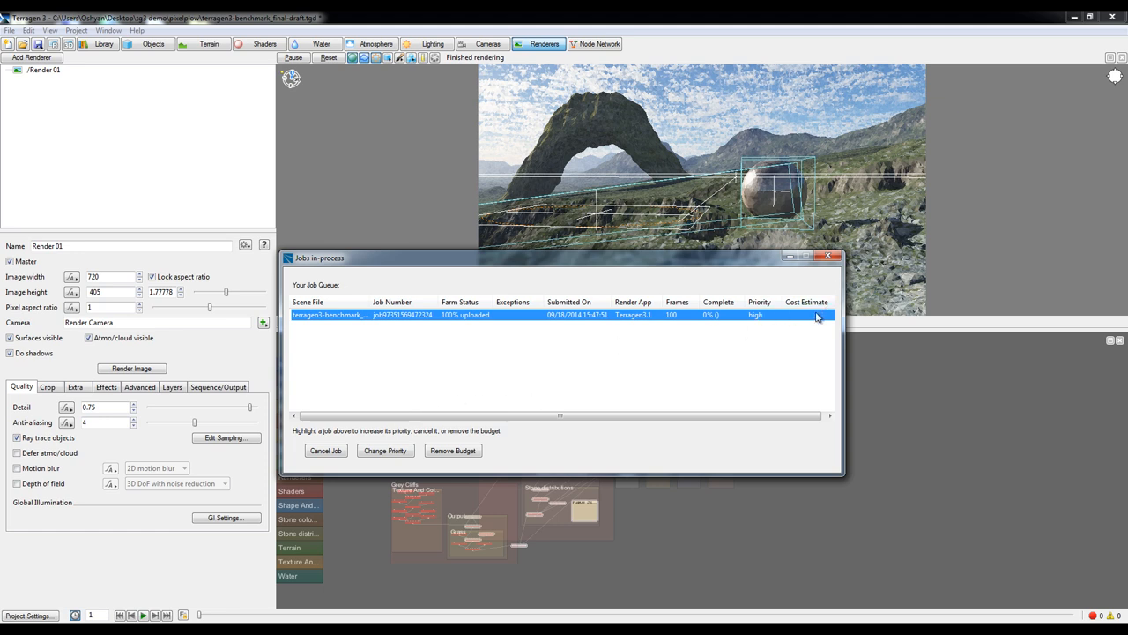
mouse_move(803, 317)
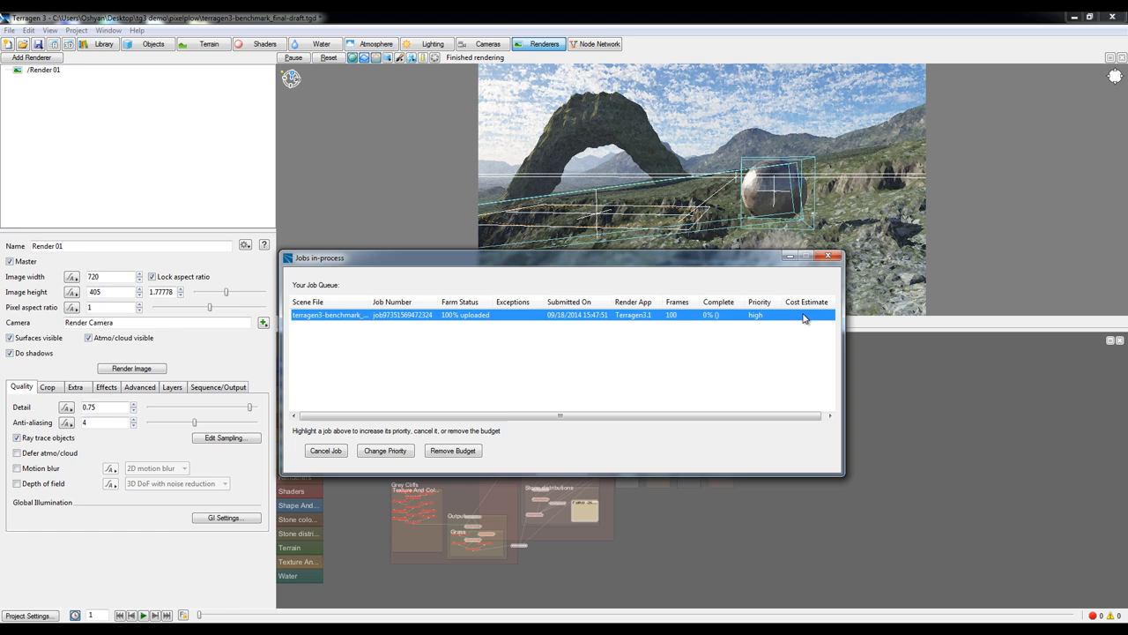
mouse_move(807, 322)
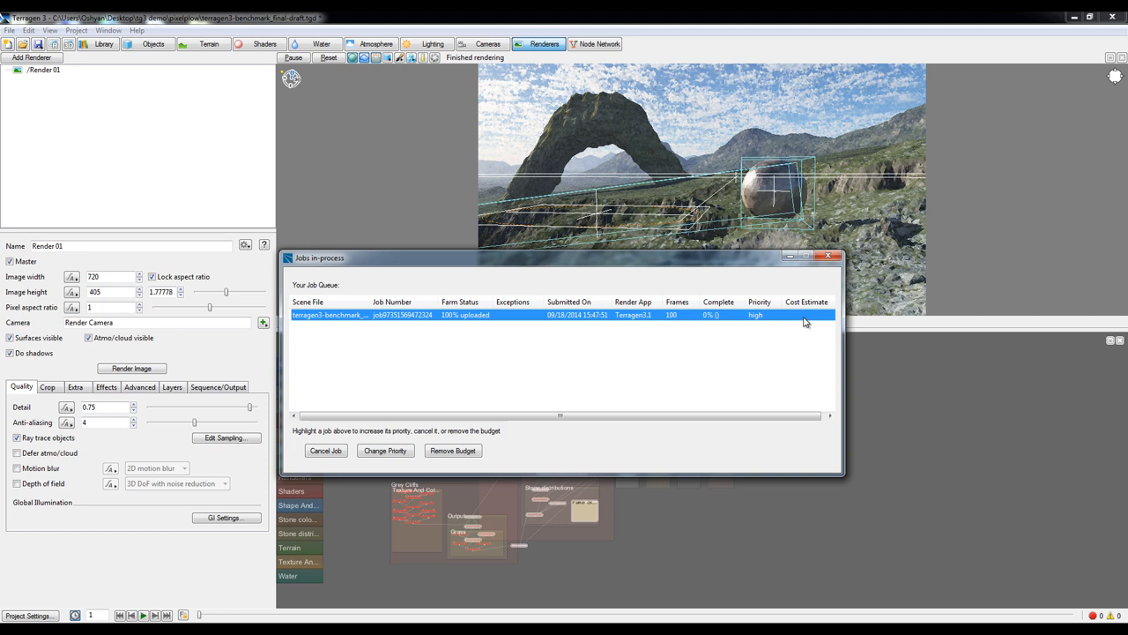
mouse_move(804, 326)
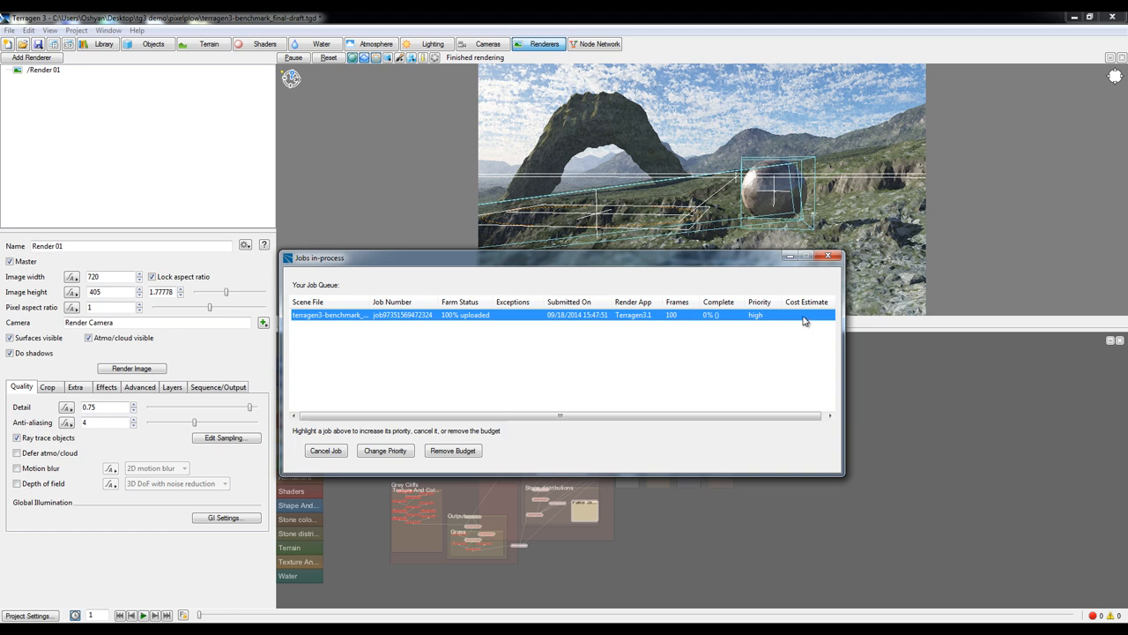
mouse_move(776, 315)
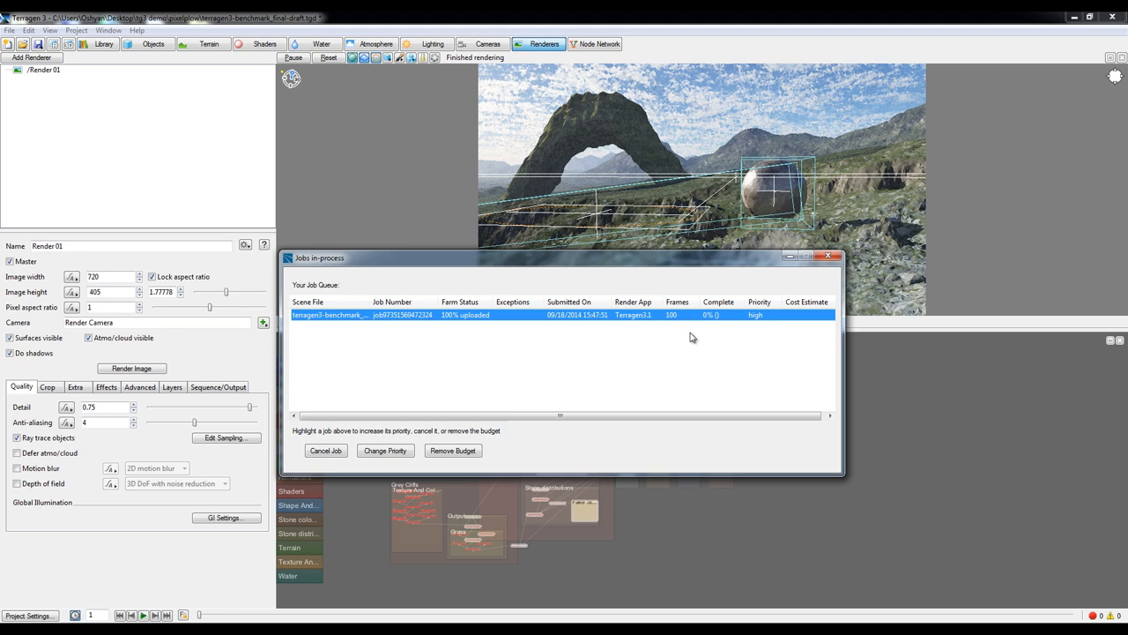
mouse_move(399, 451)
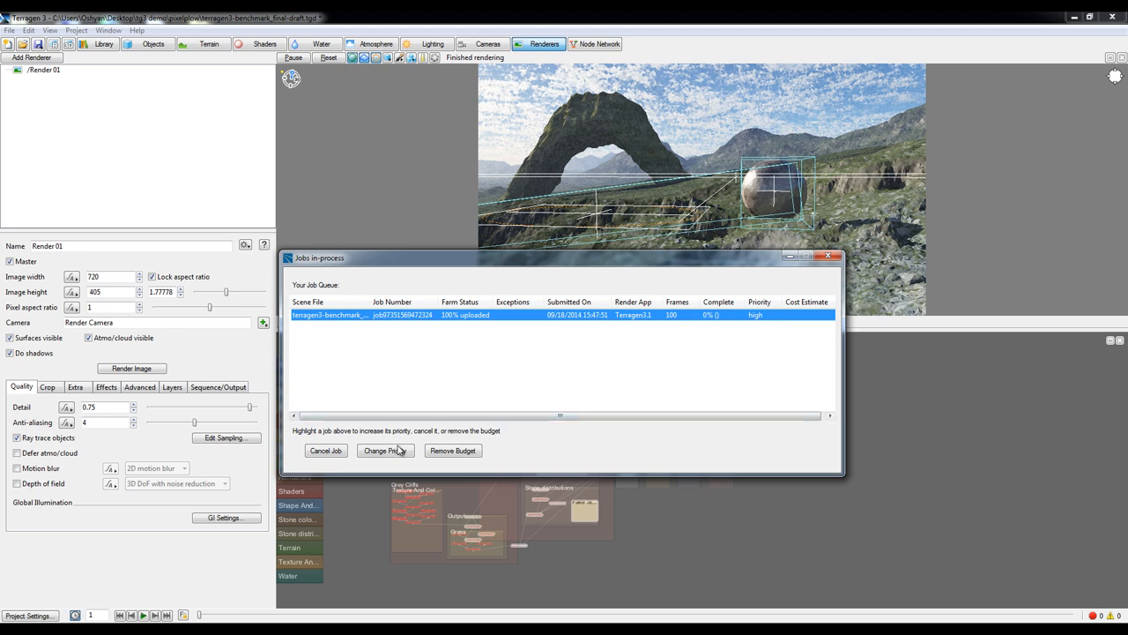
Step: Use Change Priority to pick a lower priority level for the queued benchmark job
left_click(384, 451)
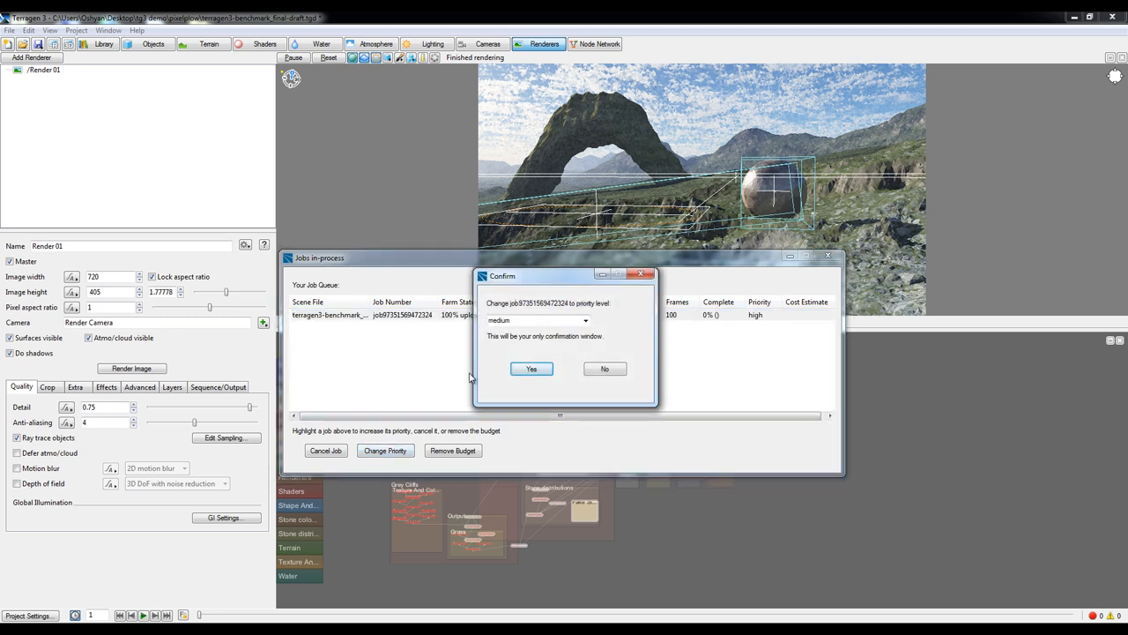
left_click(583, 321)
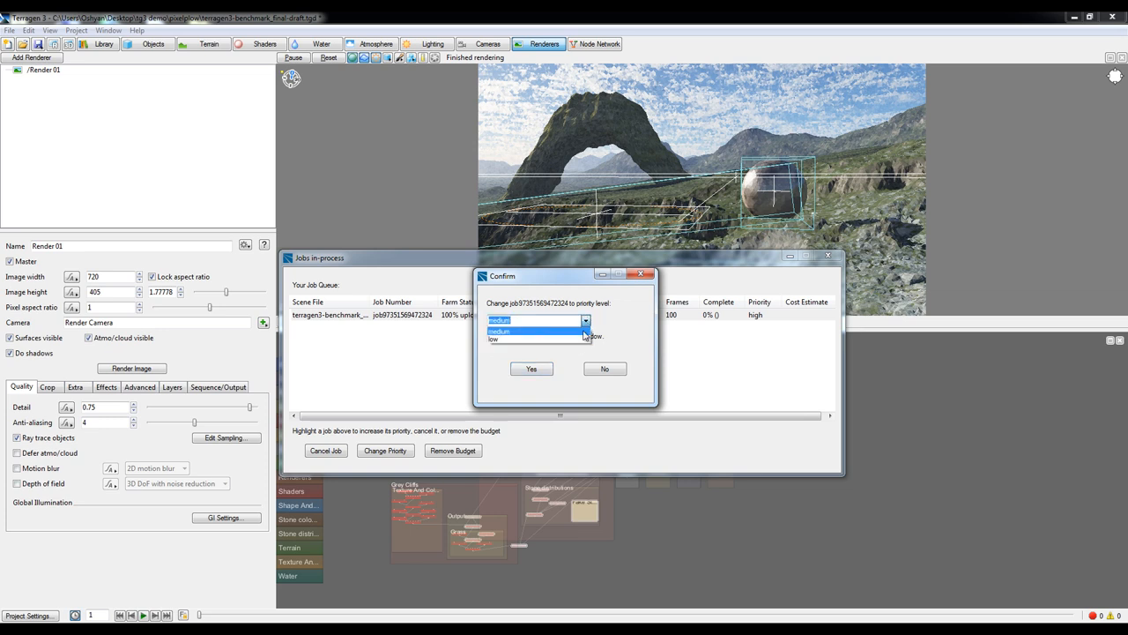
left_click(603, 368)
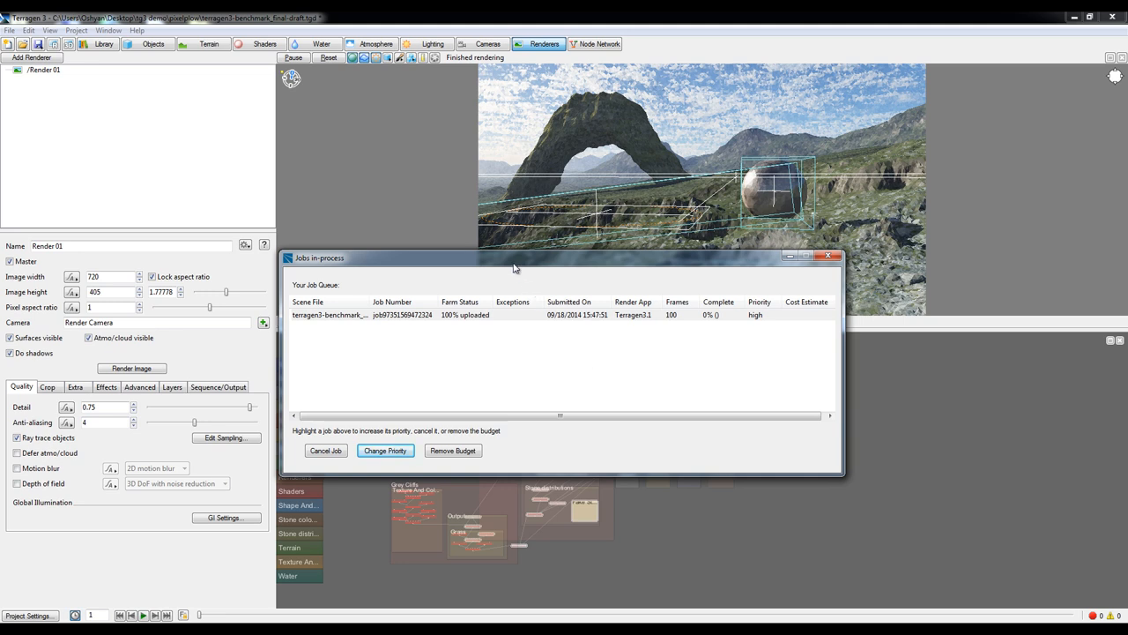
mouse_move(446, 416)
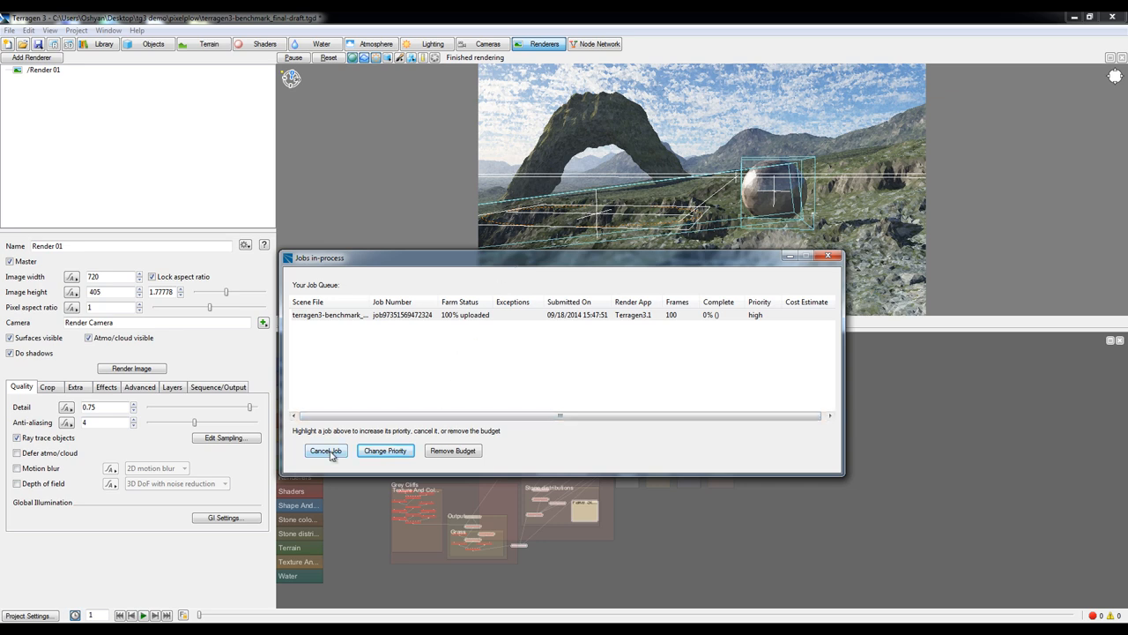
mouse_move(466, 451)
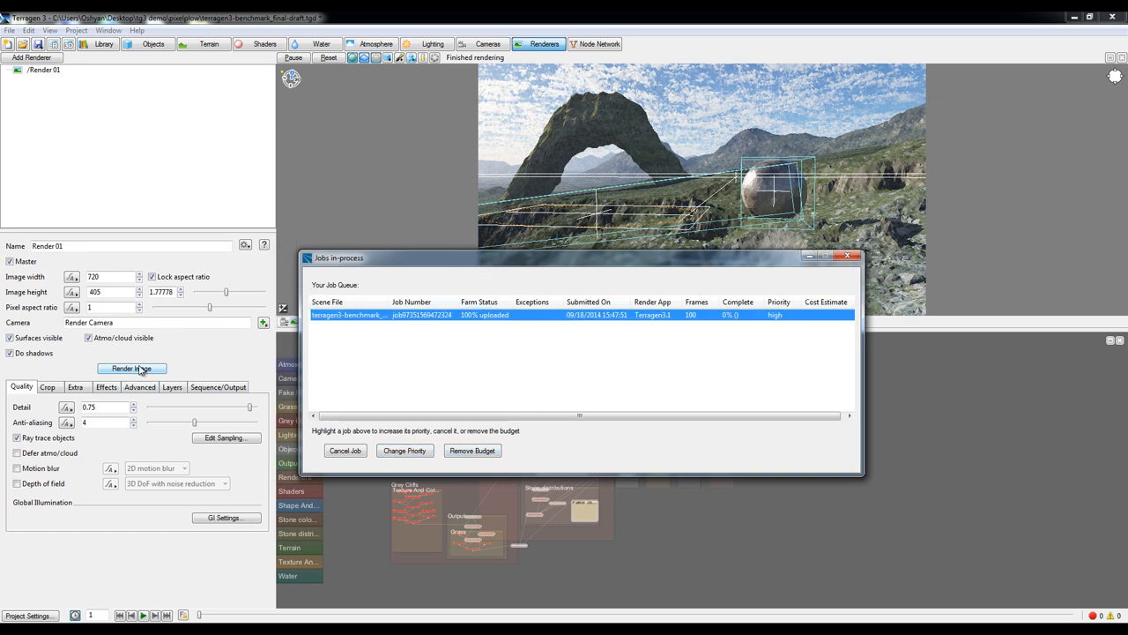
Step: Start a local Render Image of the arch scene and close the Jobs In-Process window
left_click(130, 368)
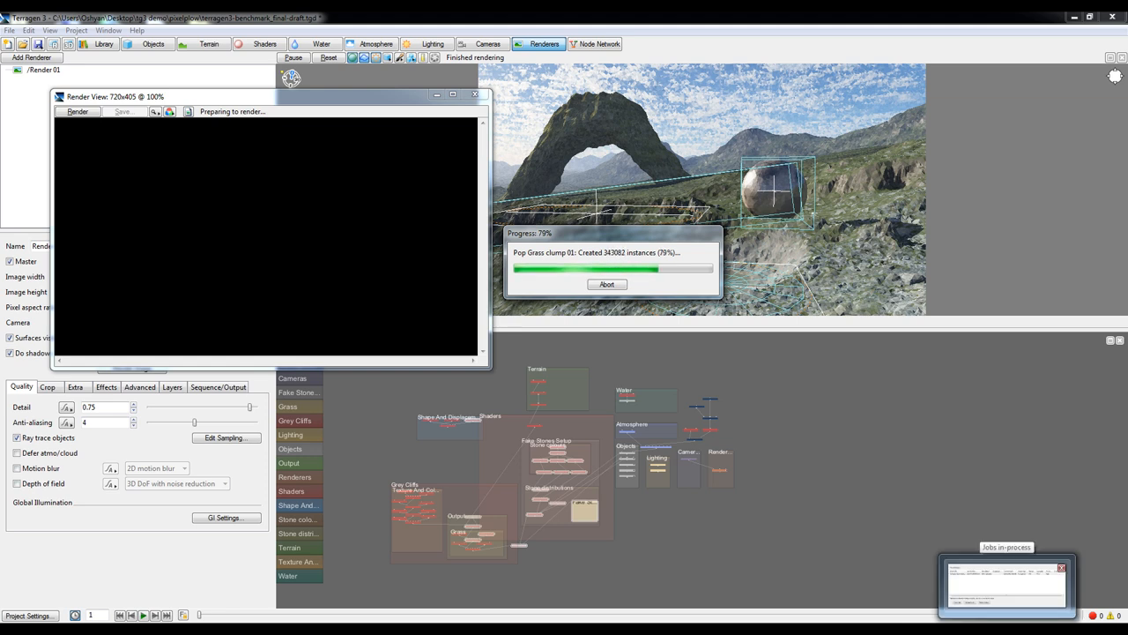
left_click(1005, 585)
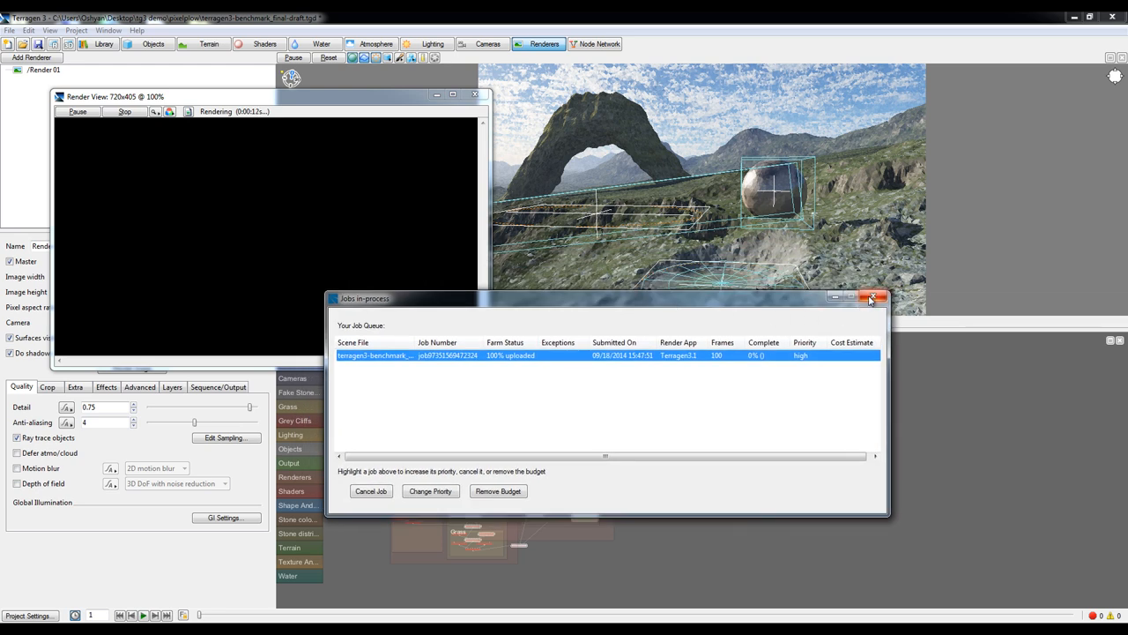
mouse_move(871, 299)
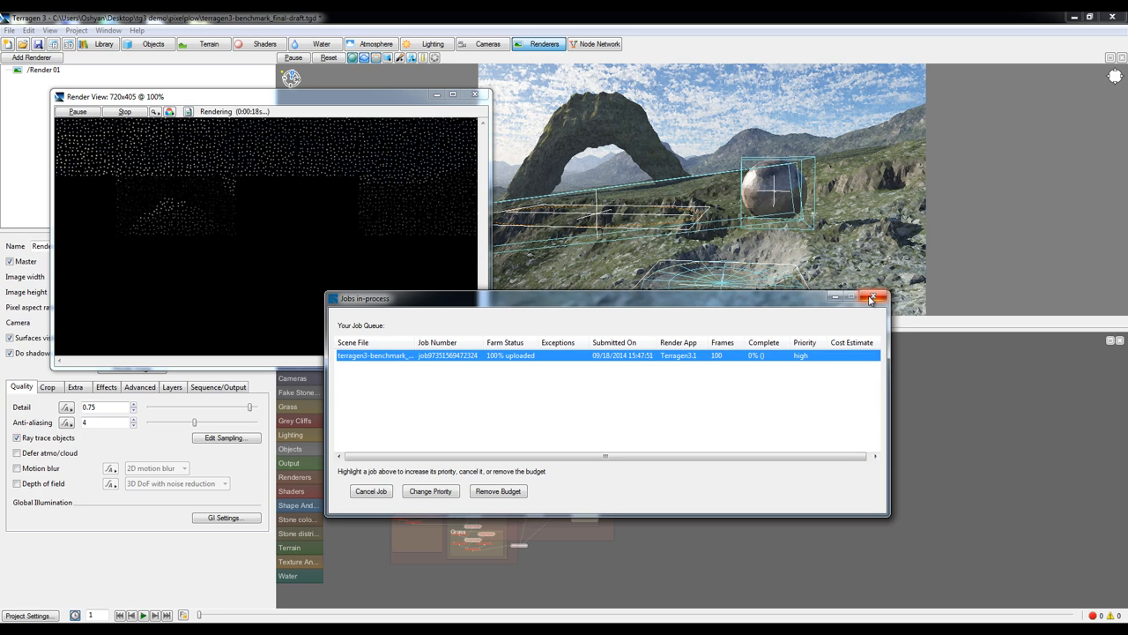
left_click(876, 296)
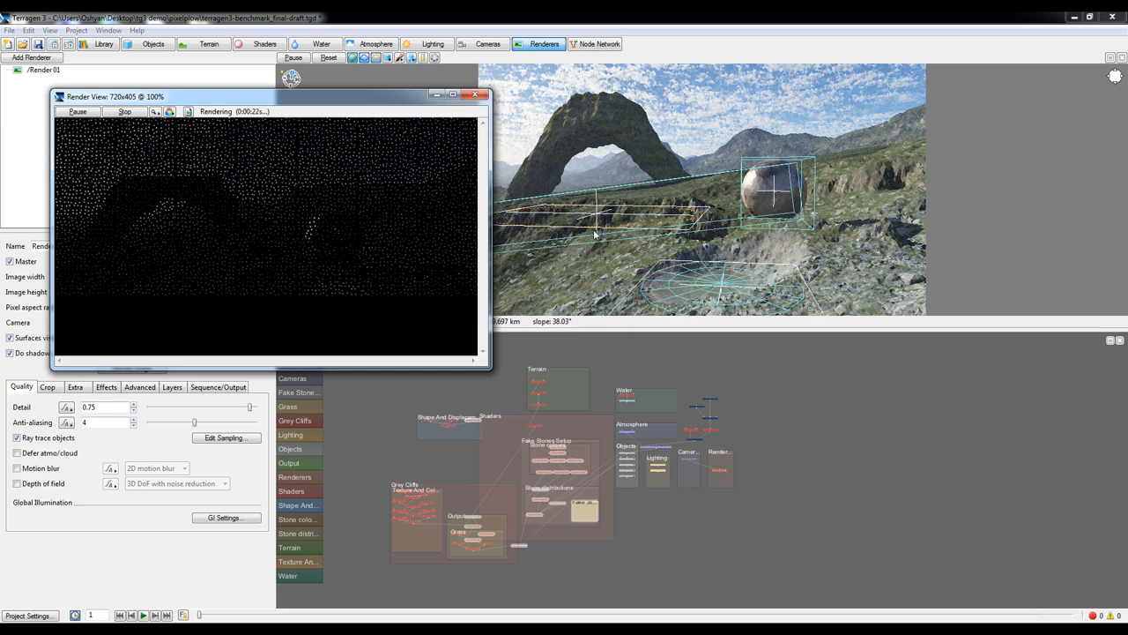
mouse_move(962, 589)
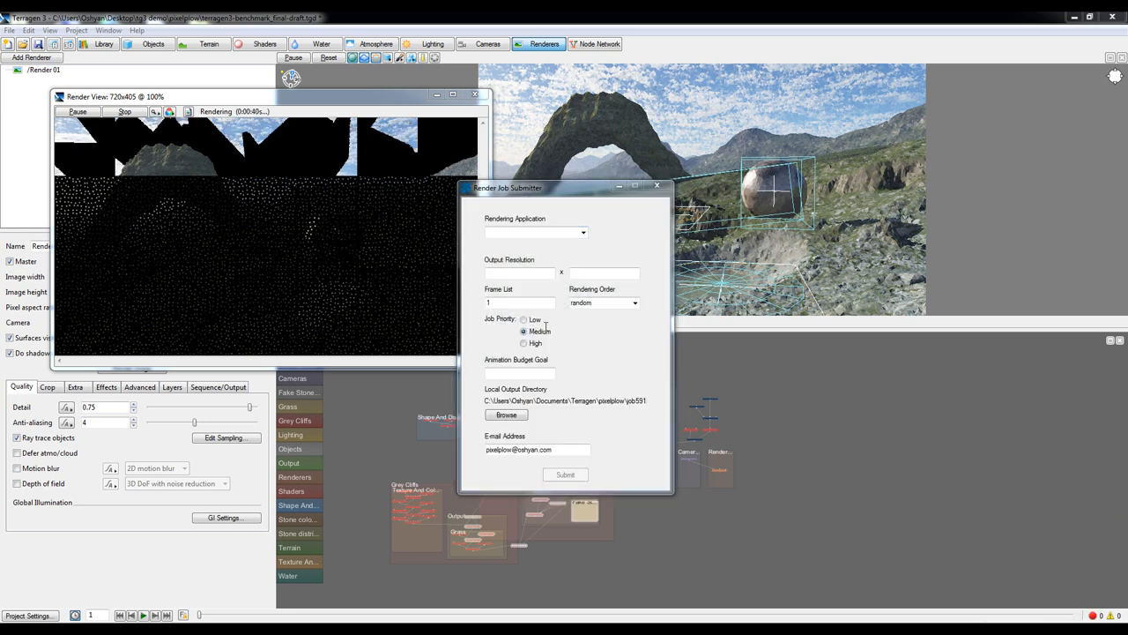
Step: Choose Terragen 3.1 as the rendering application and the hirez folder as the scene location
left_click(581, 233)
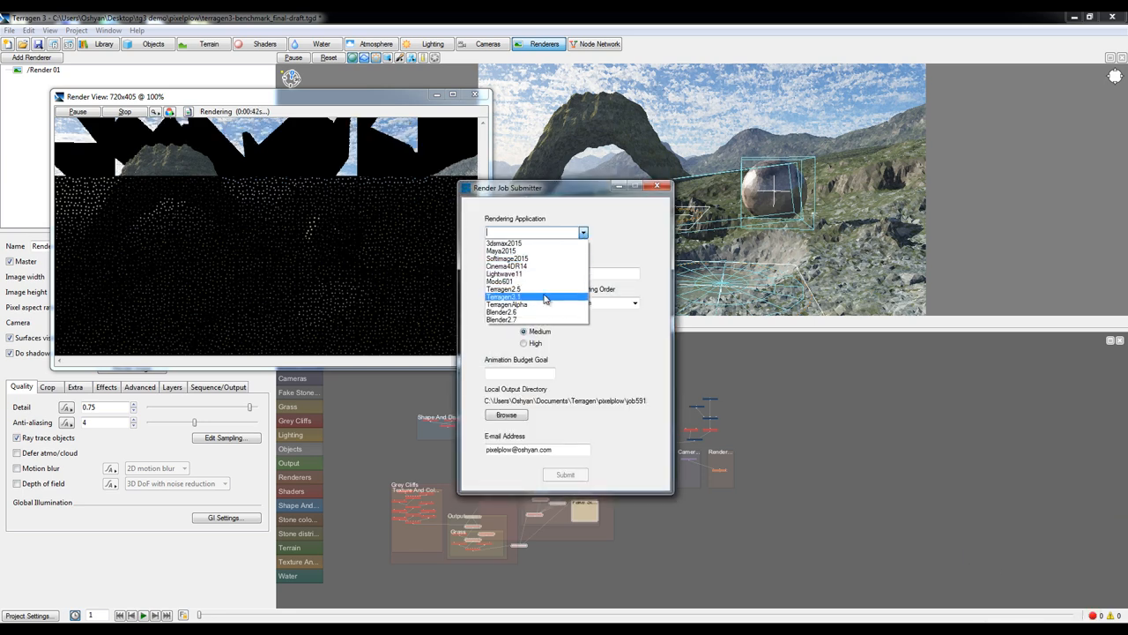
left_click(505, 414)
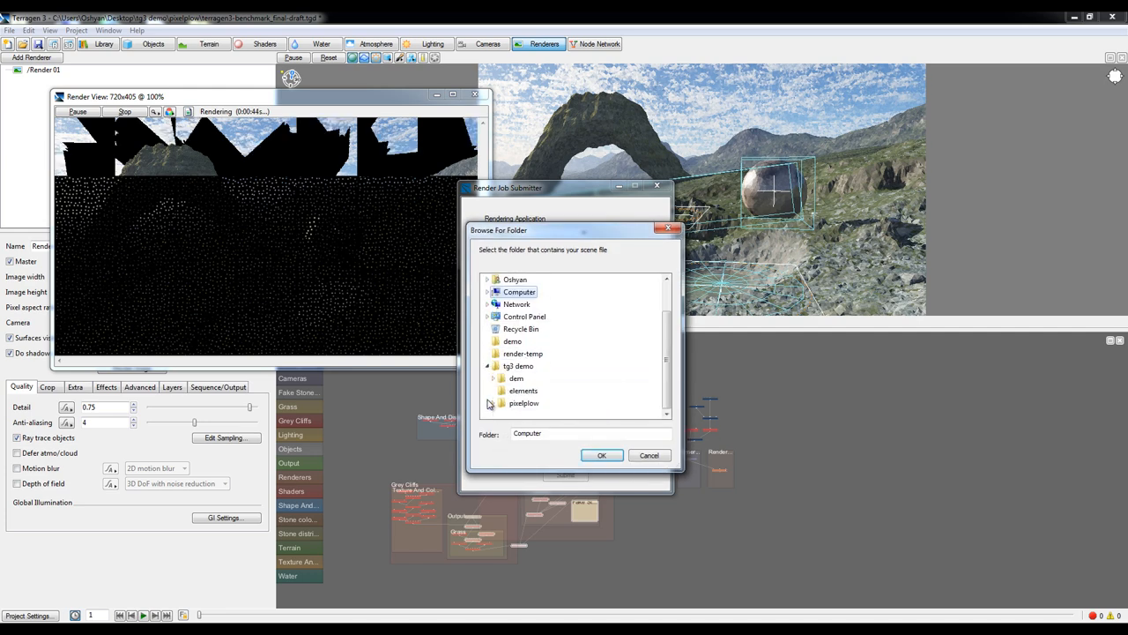
left_click(522, 402)
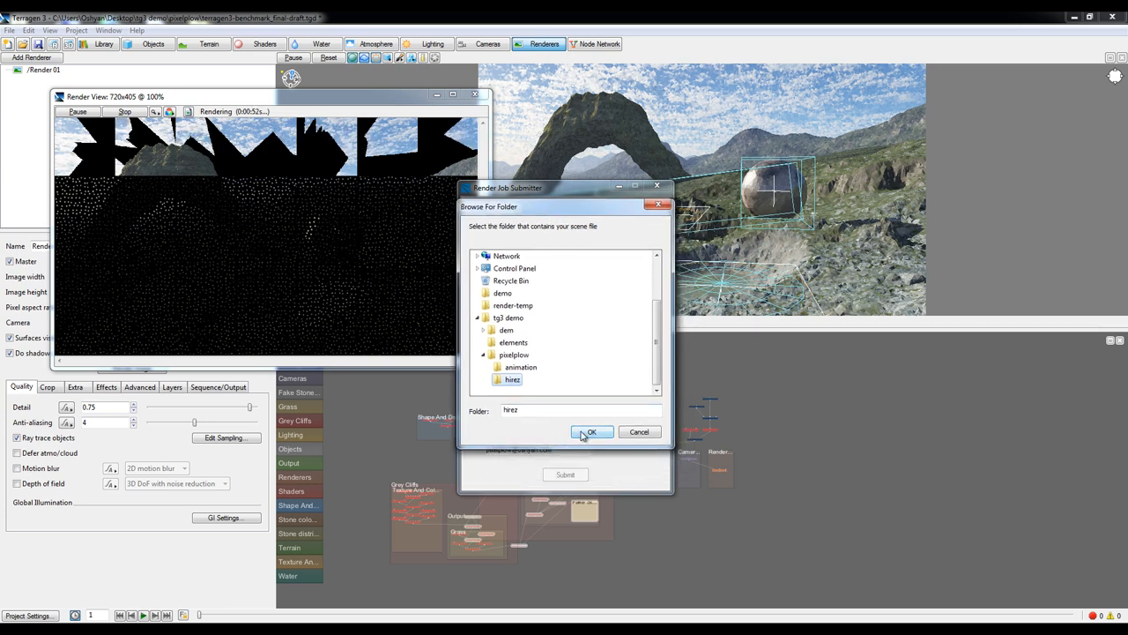
left_click(592, 432)
type("1:100")
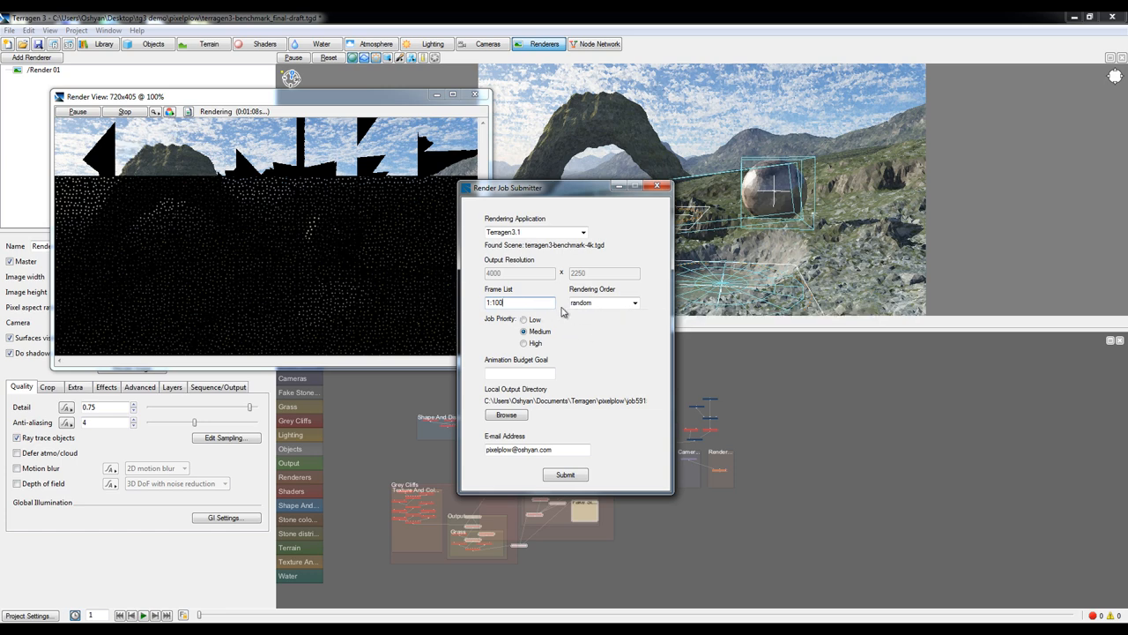
mouse_move(536, 303)
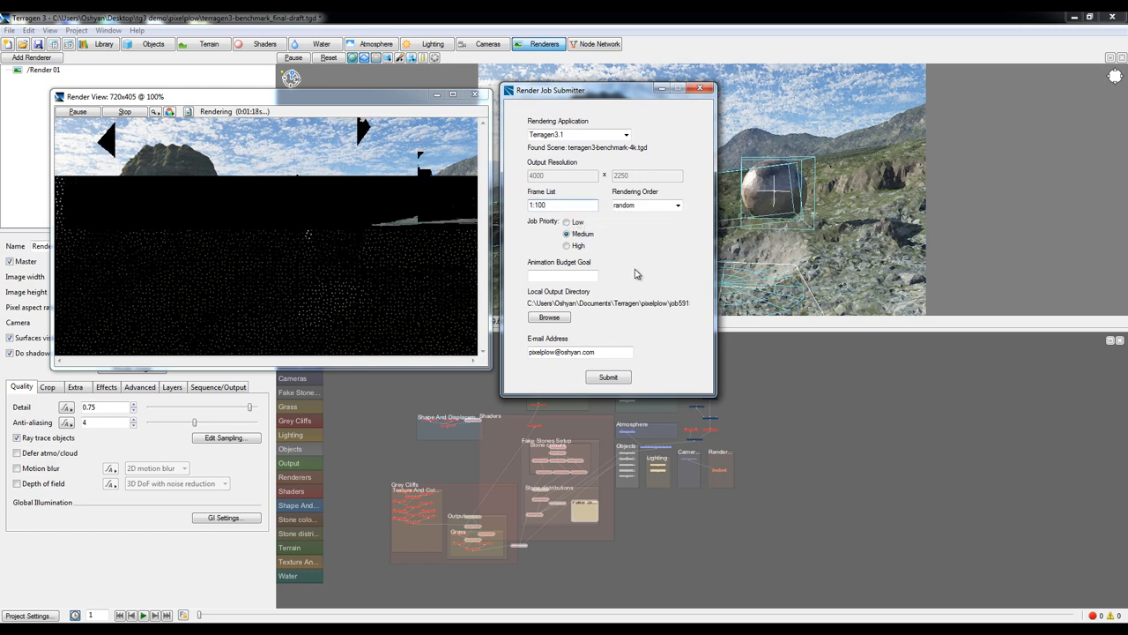
Step: Replace the frame list with frame 1 only
left_click(562, 204)
type(",10,20,30")
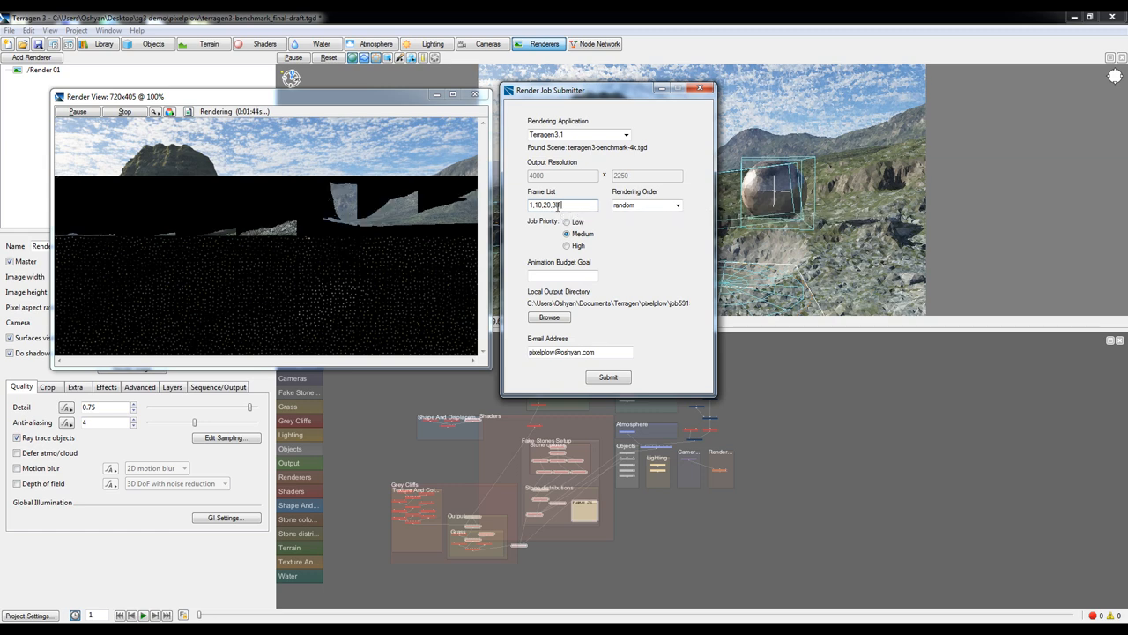
mouse_move(560, 205)
type(",50")
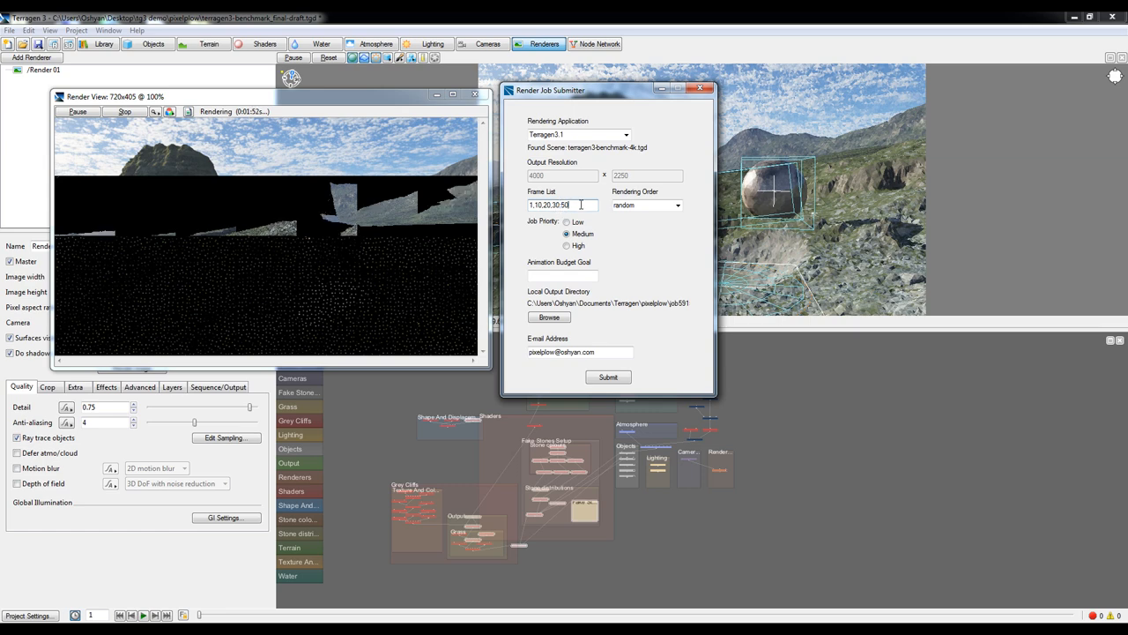
mouse_move(582, 204)
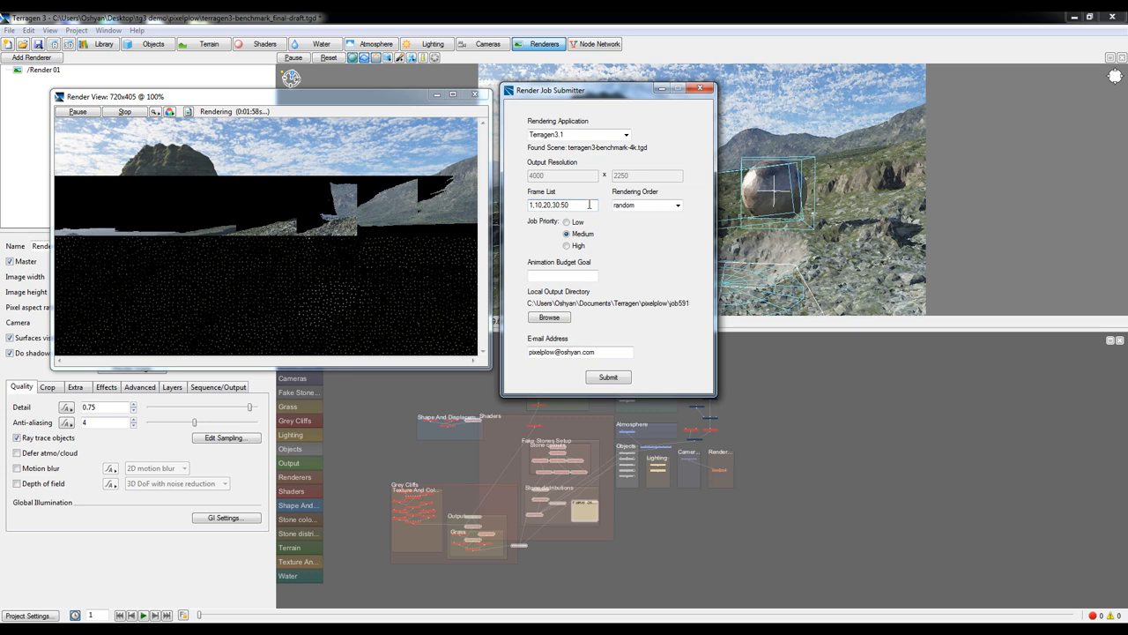
triple_click(559, 205)
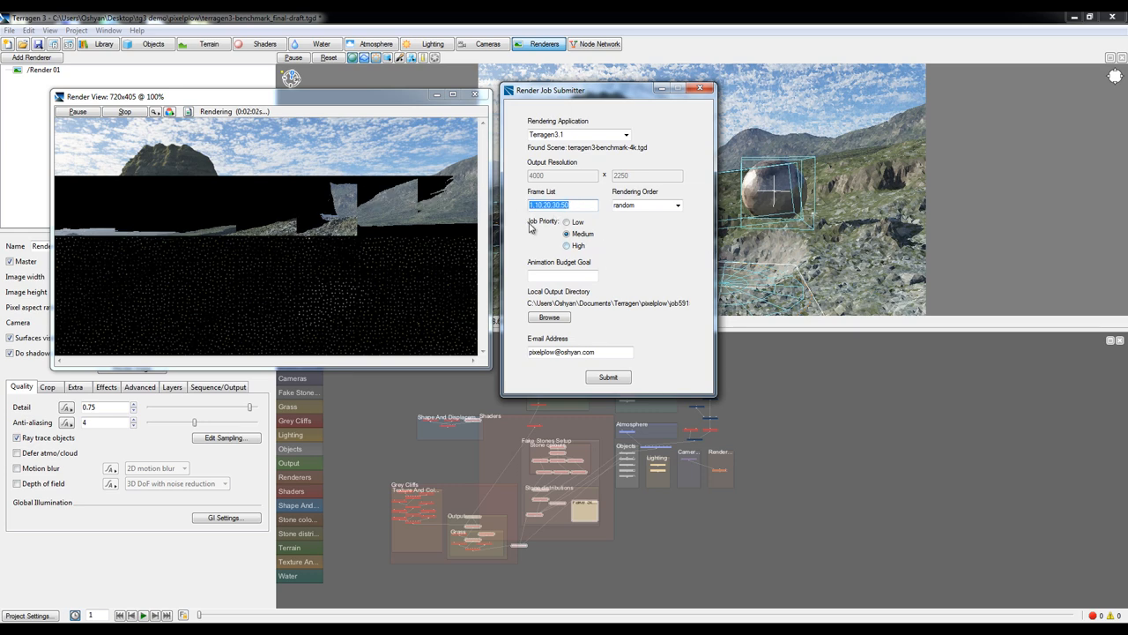
type("1")
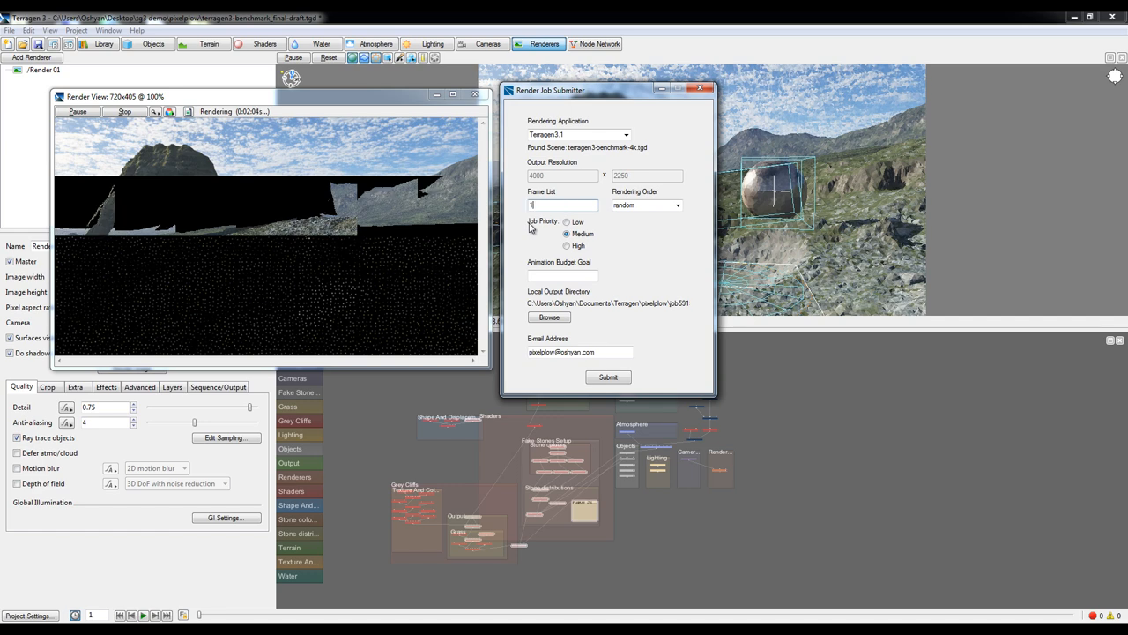
type(":150,850:1000")
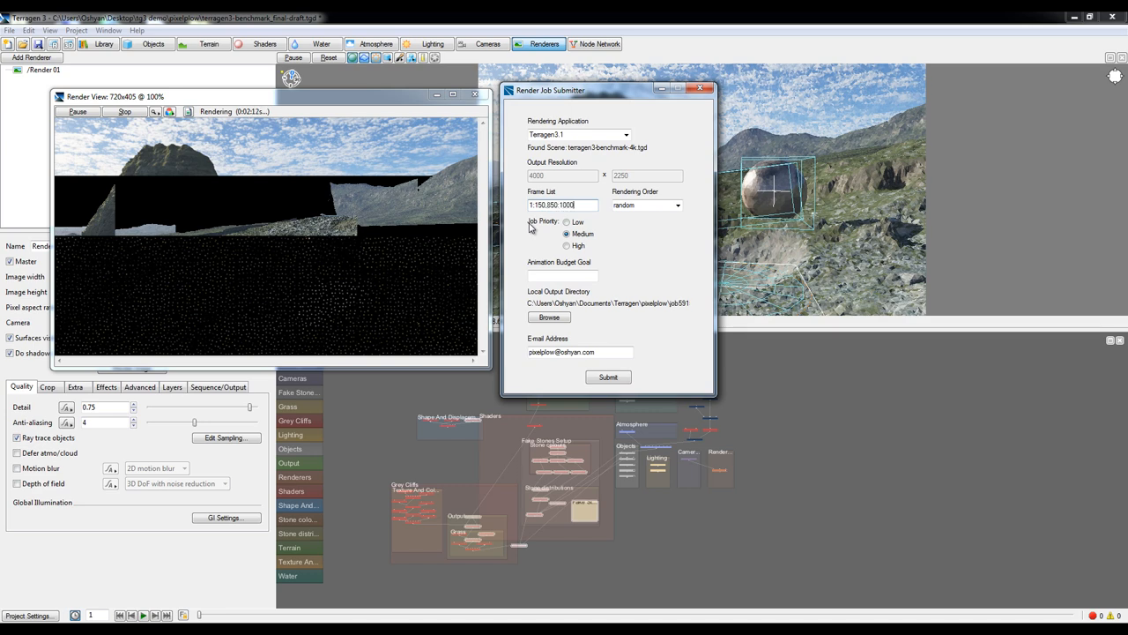
mouse_move(578, 204)
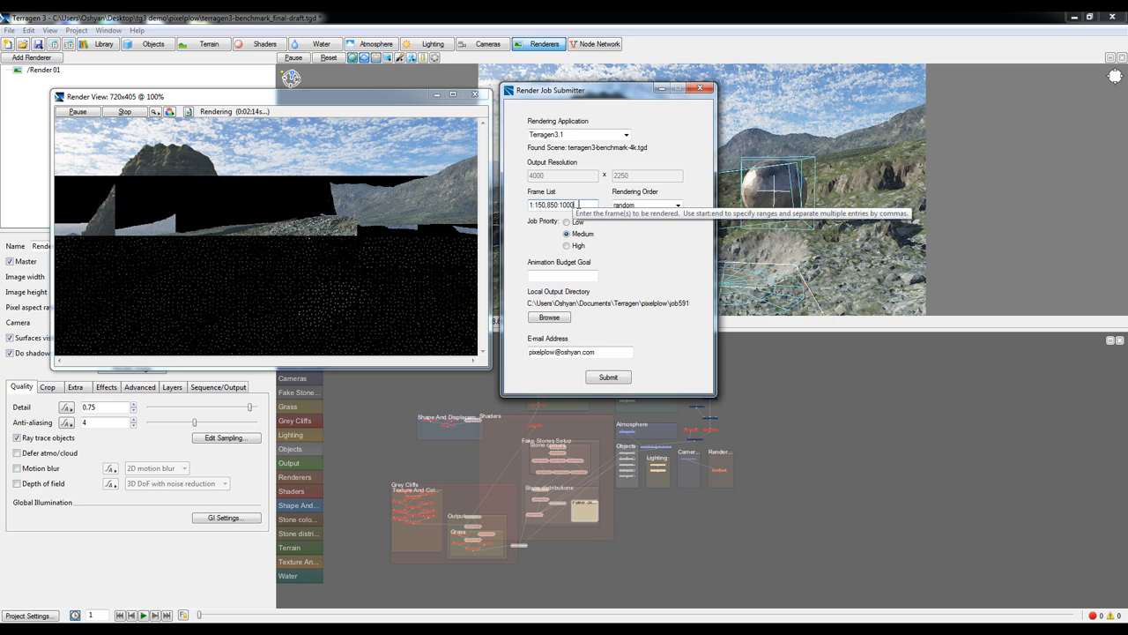
left_click(562, 204)
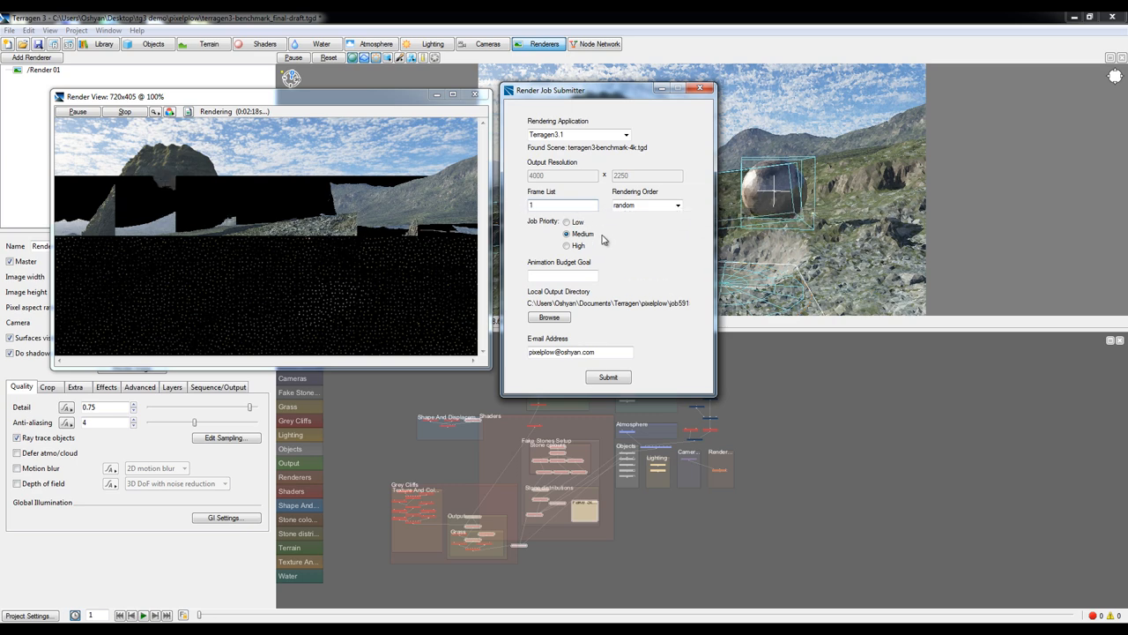
mouse_move(578, 238)
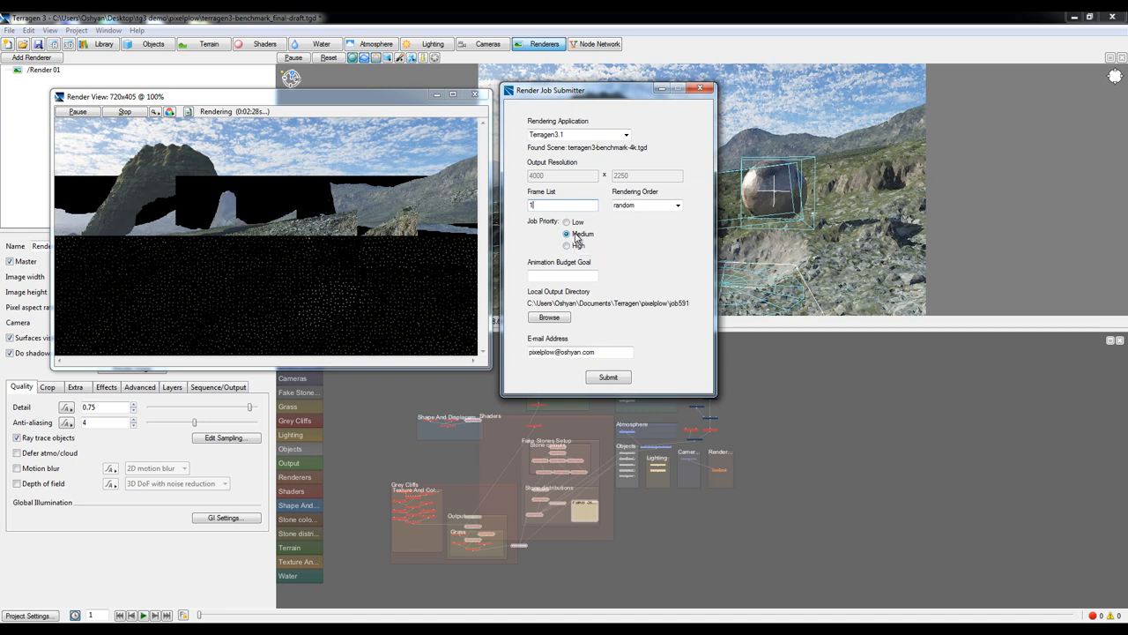
mouse_move(609, 231)
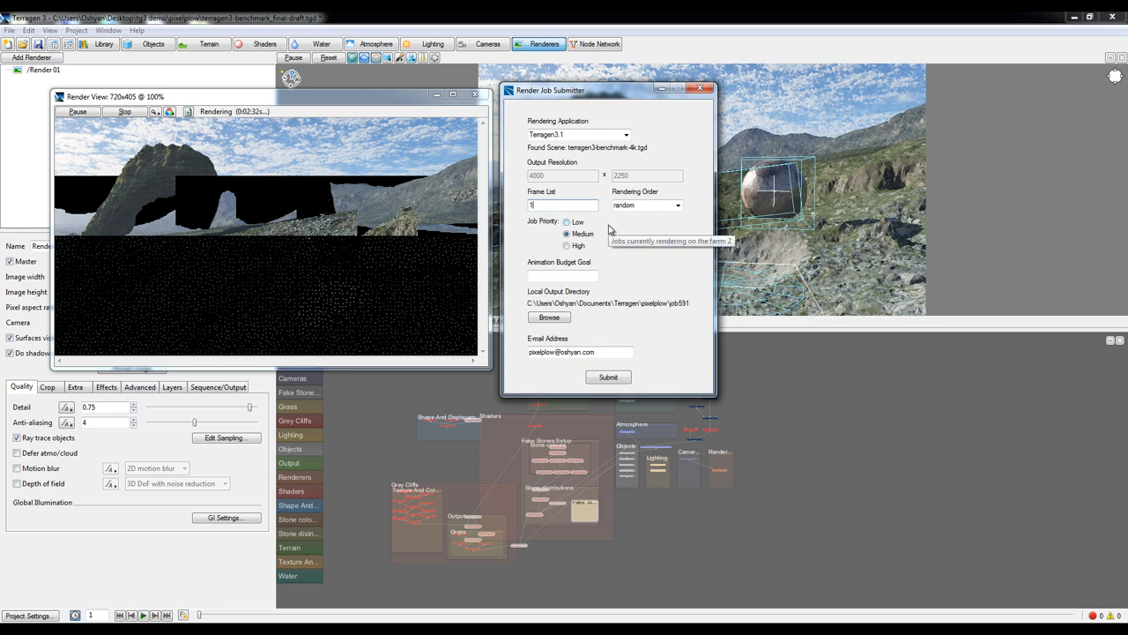
Step: Set the job to medium priority with random rendering order
left_click(677, 204)
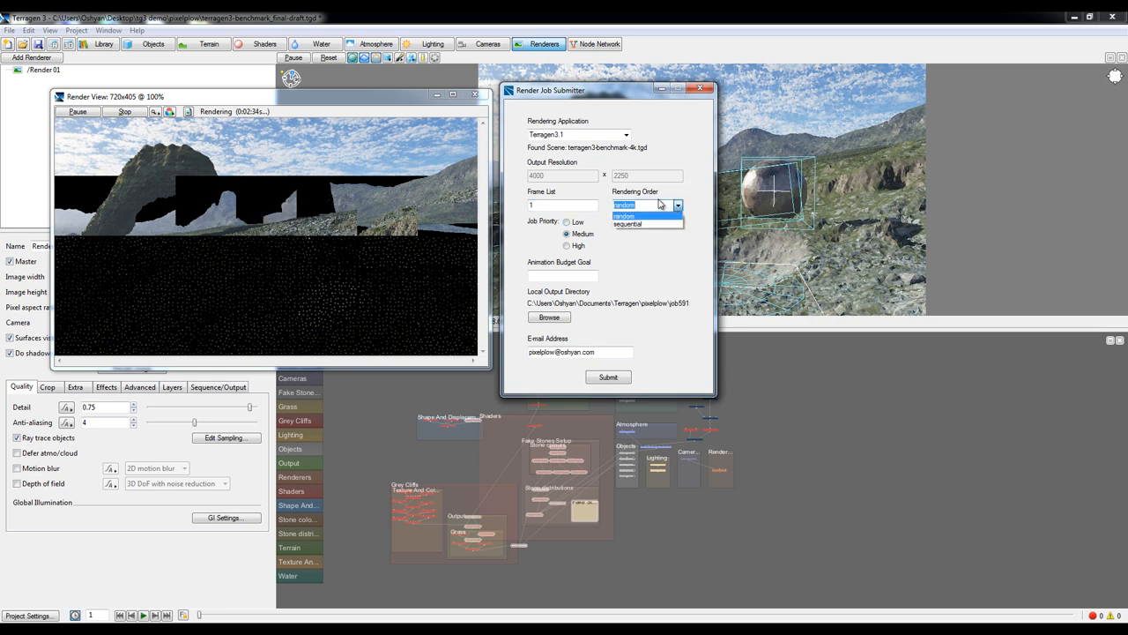
left_click(636, 215)
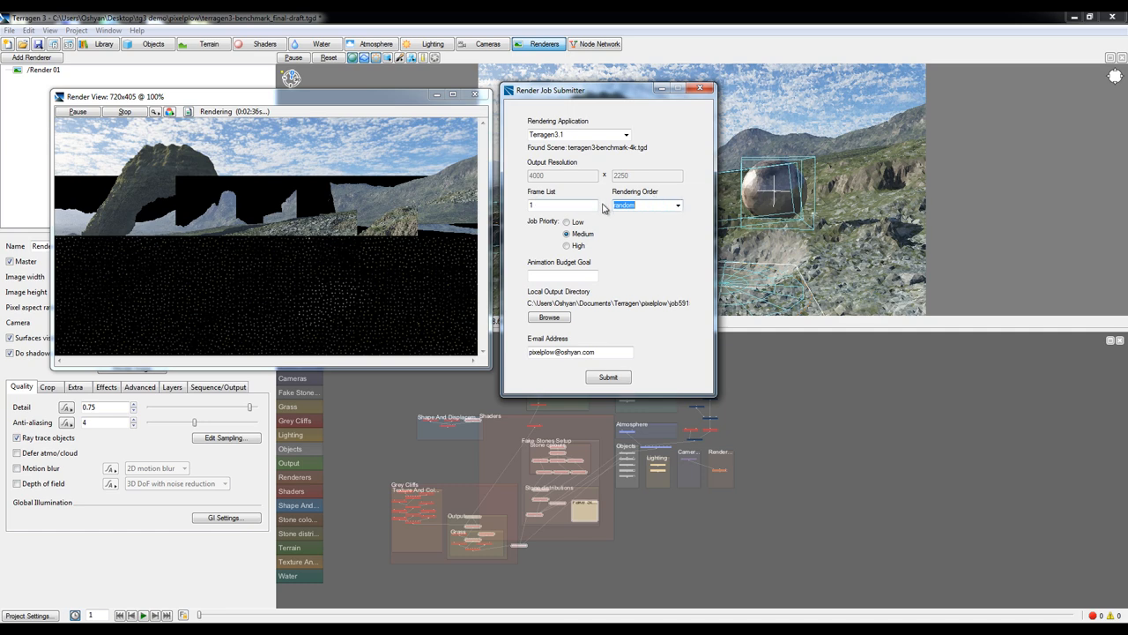
mouse_move(505, 263)
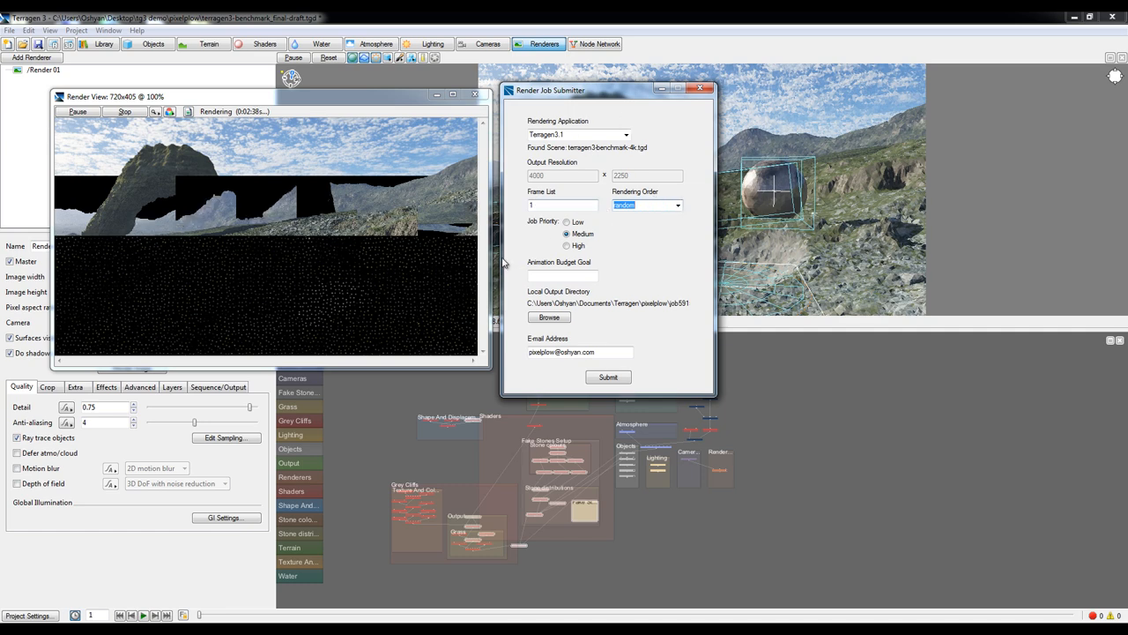
left_click(675, 205)
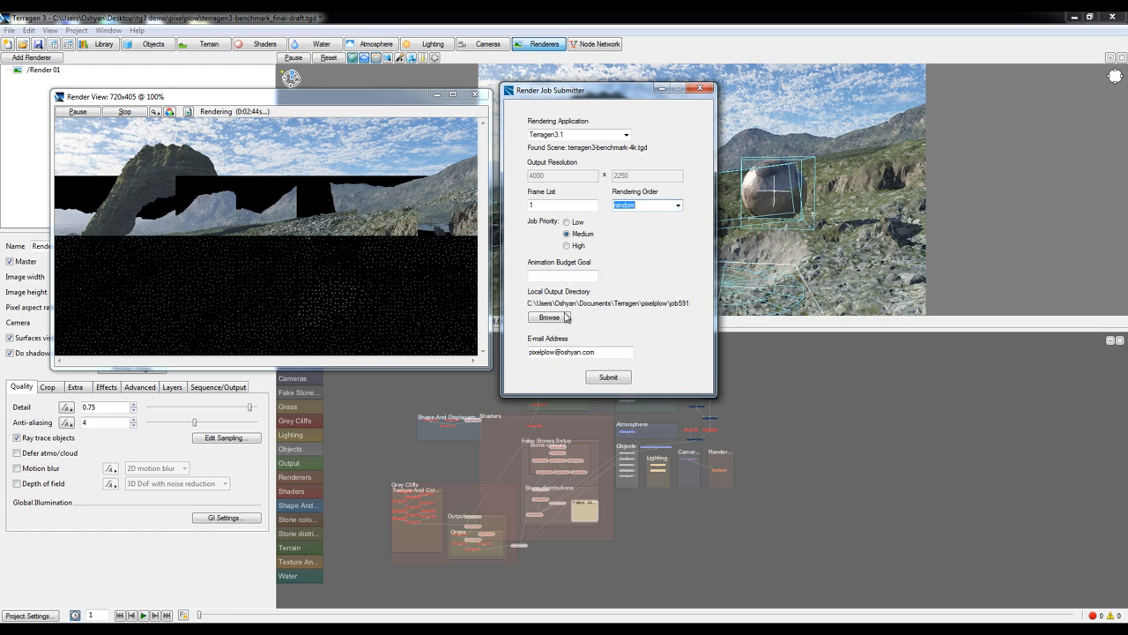
Step: Pick the hires folder as the output folder for delivered renders
left_click(548, 318)
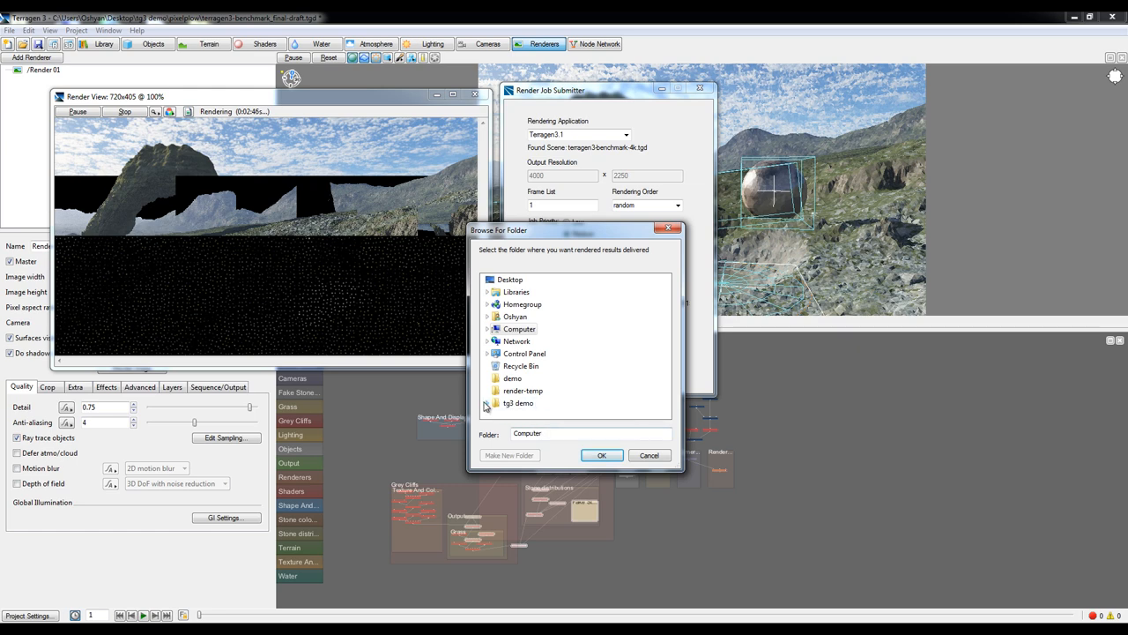
left_click(521, 402)
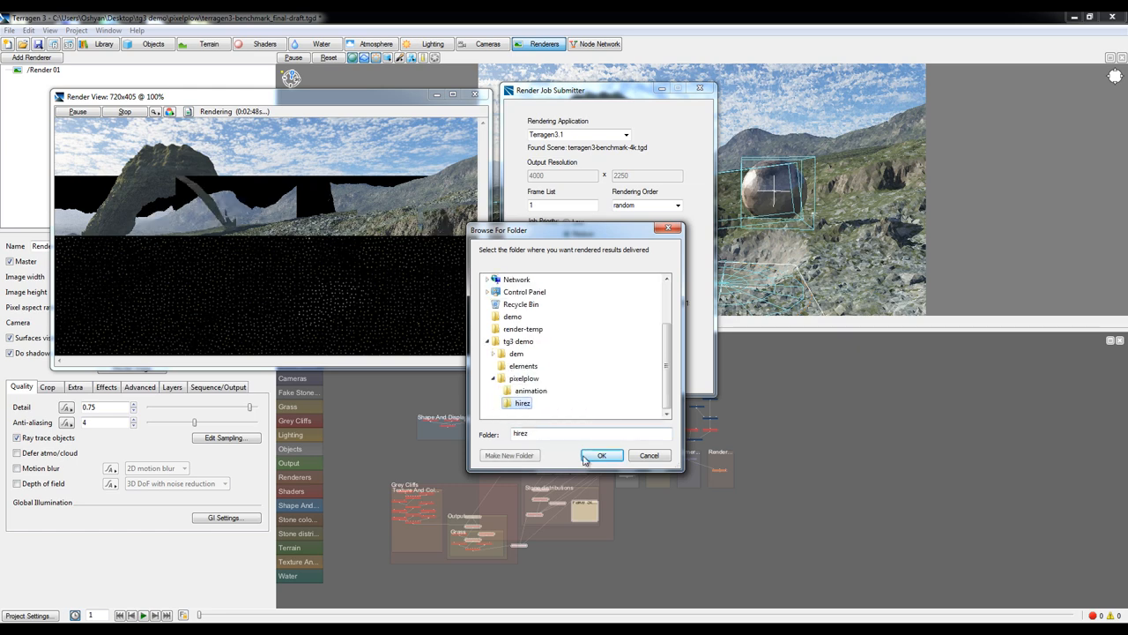
left_click(603, 455)
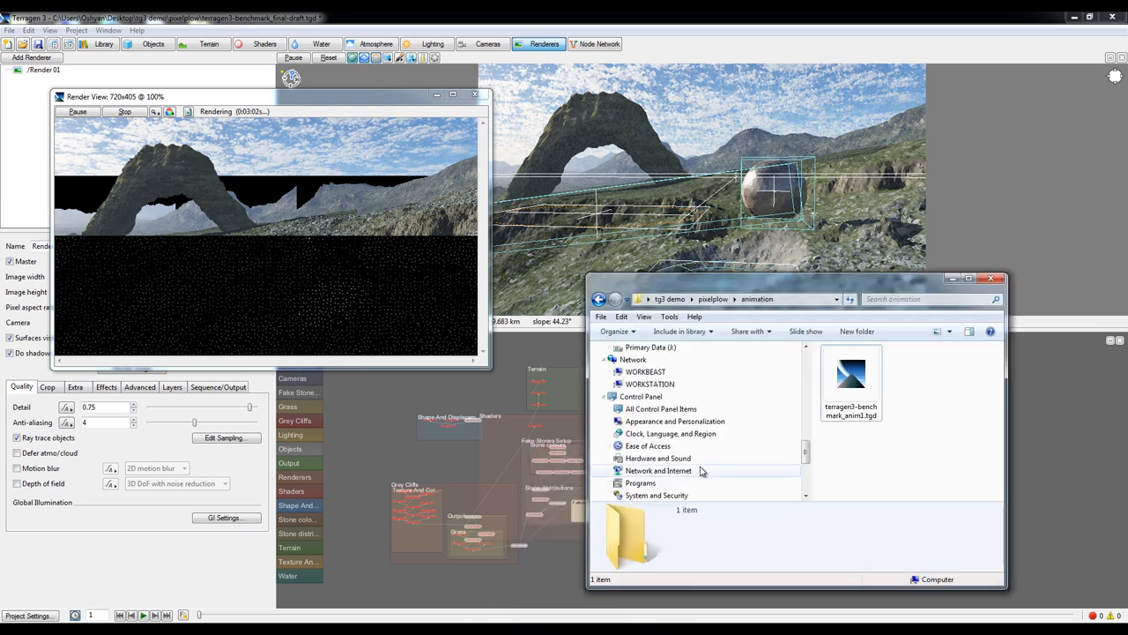
Step: Open the downloaded temp.00001 TIFF still from the hires folder in an image viewer
scroll("down", 3)
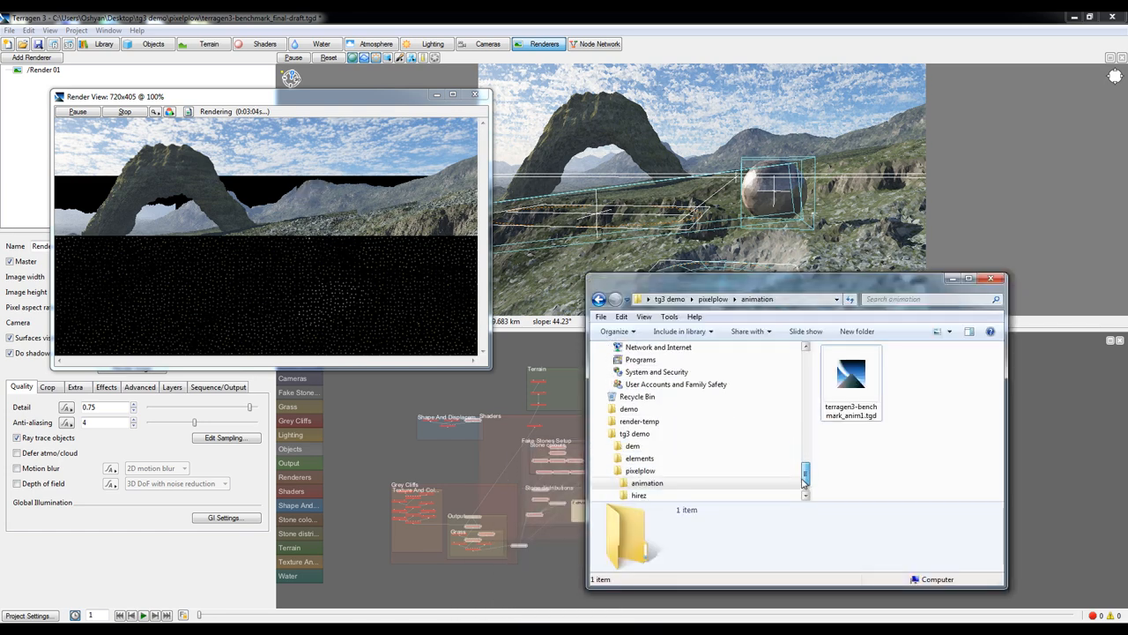
left_click(634, 494)
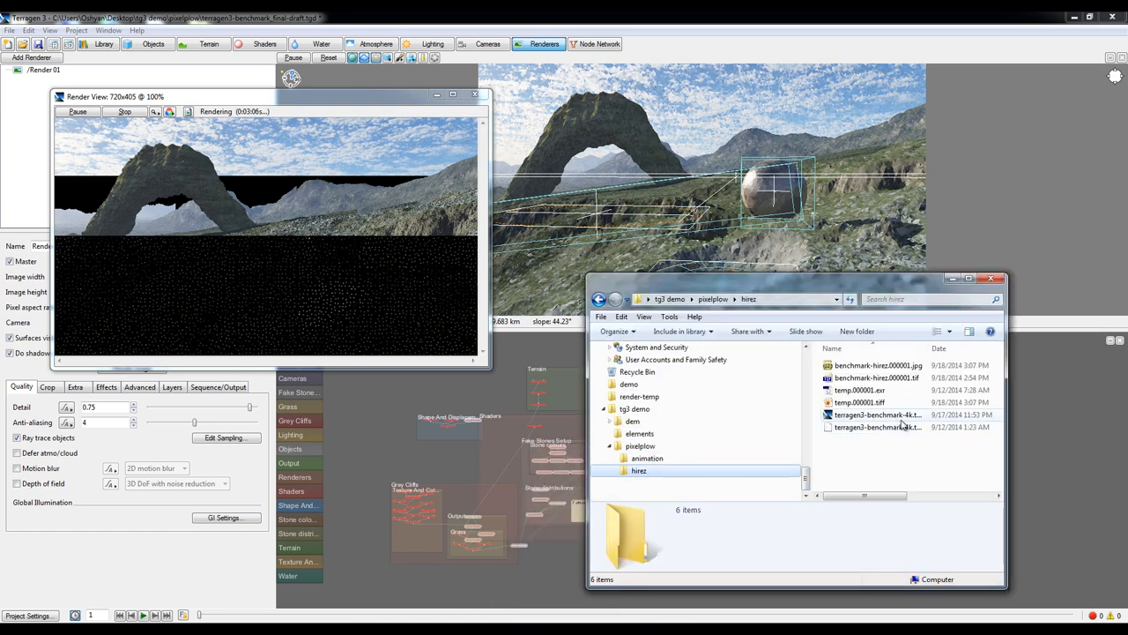
left_click(860, 402)
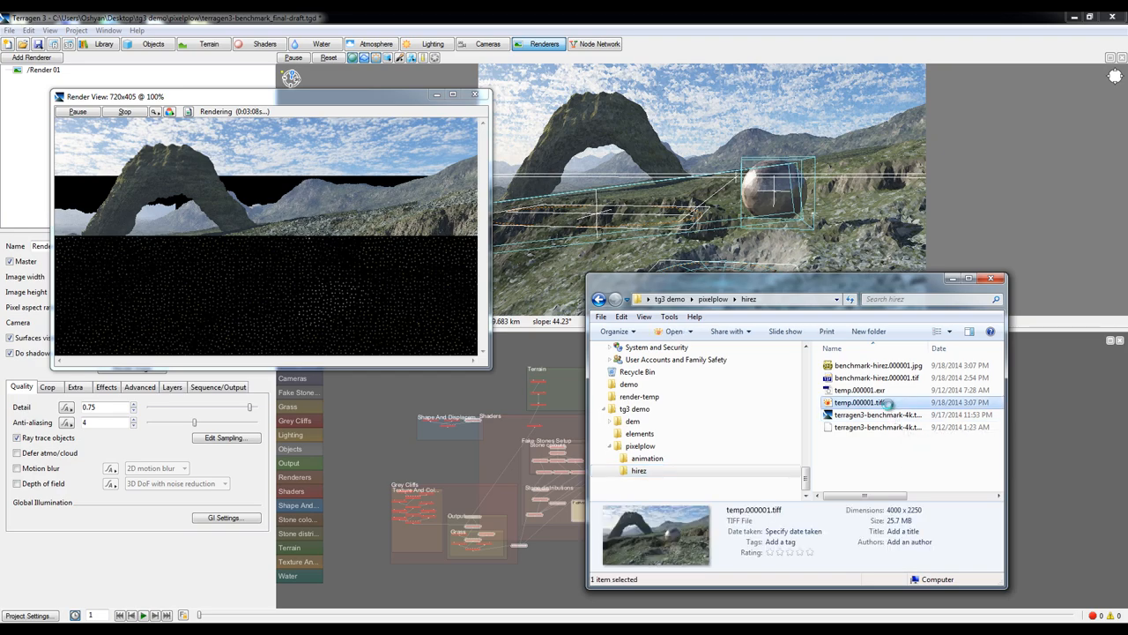
double_click(860, 402)
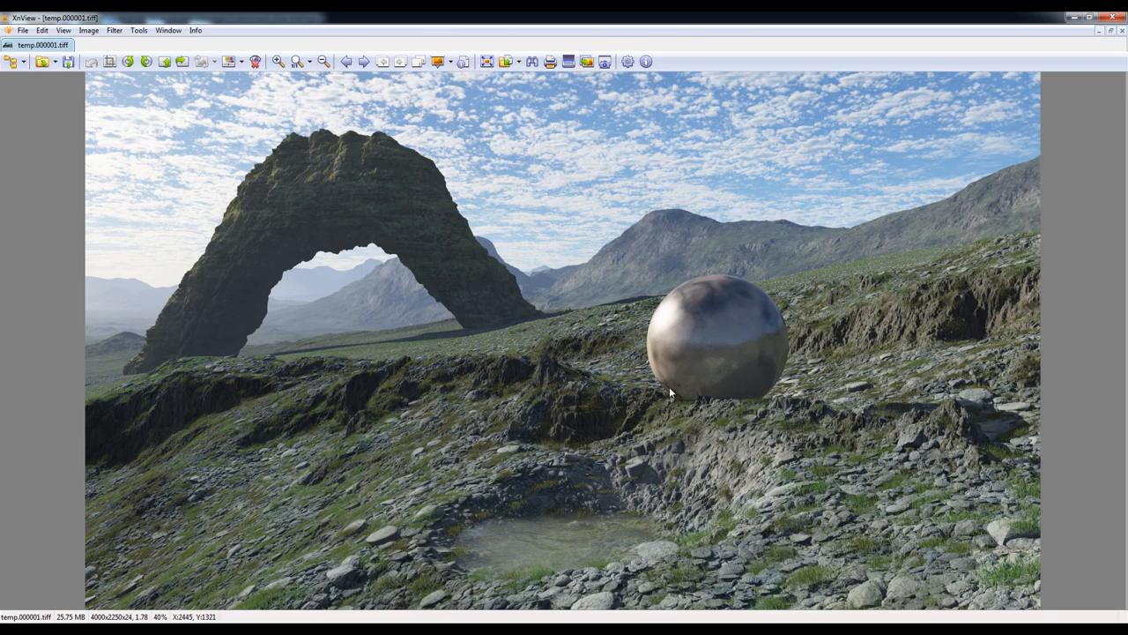
mouse_move(501, 271)
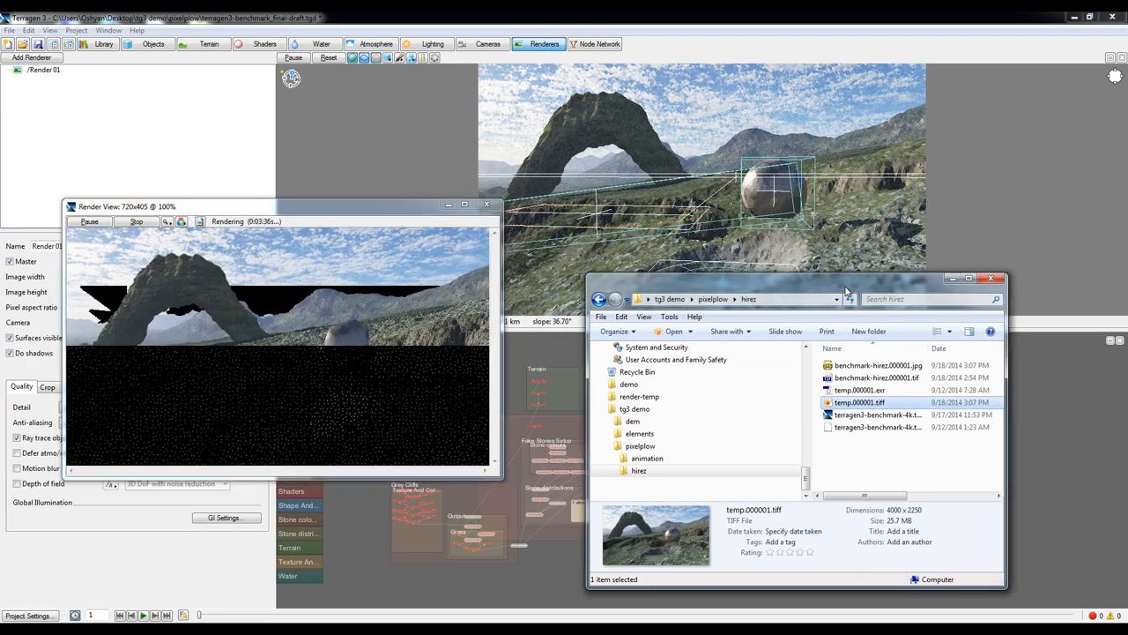
Step: Select the animation folder, then bring the Render View of the arch scene to the front
left_click(645, 459)
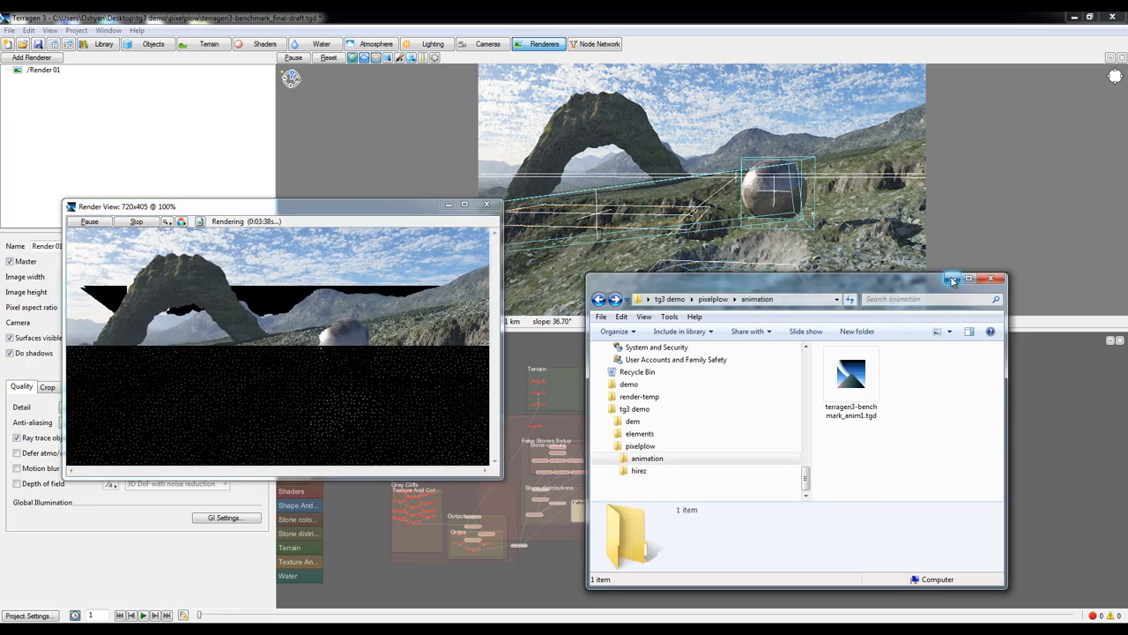
left_click(990, 279)
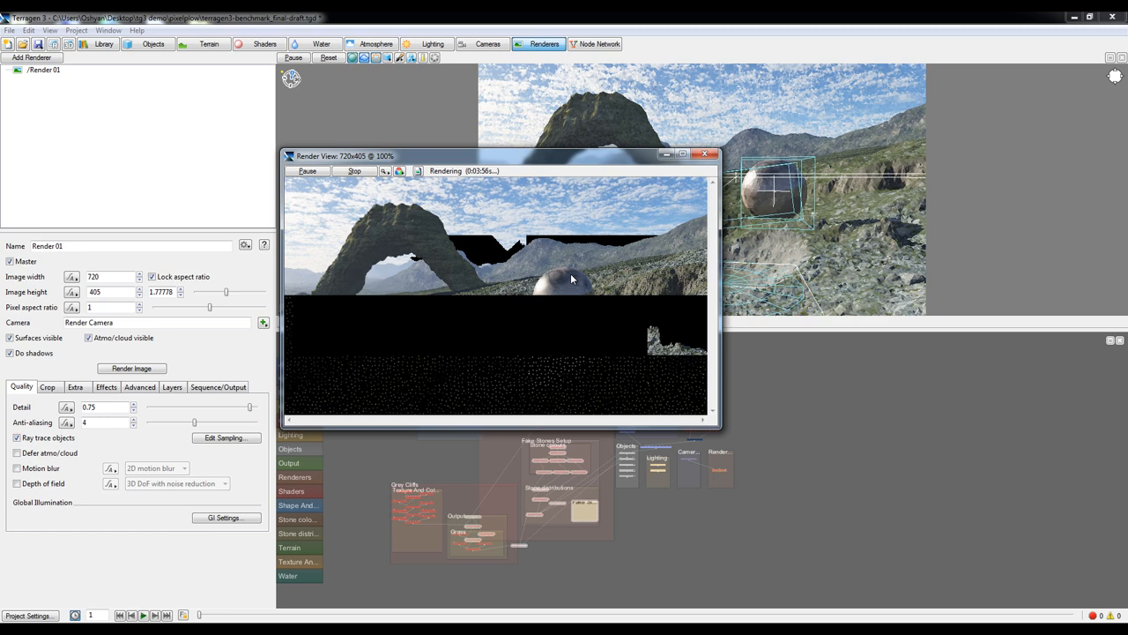
mouse_move(589, 208)
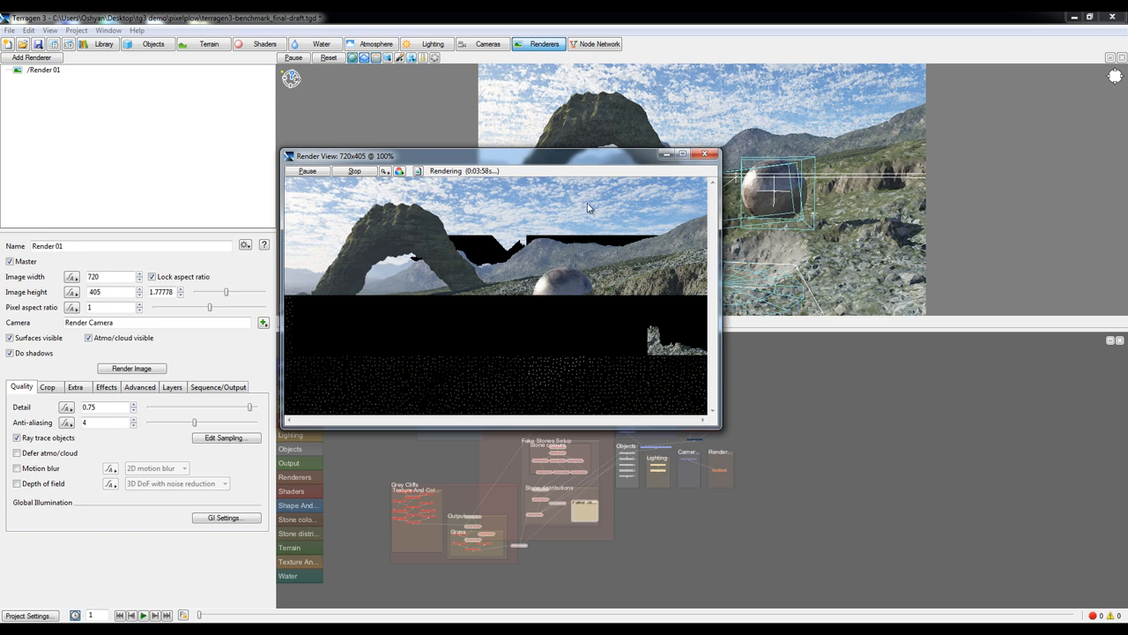
left_click_drag(588, 155, 571, 152)
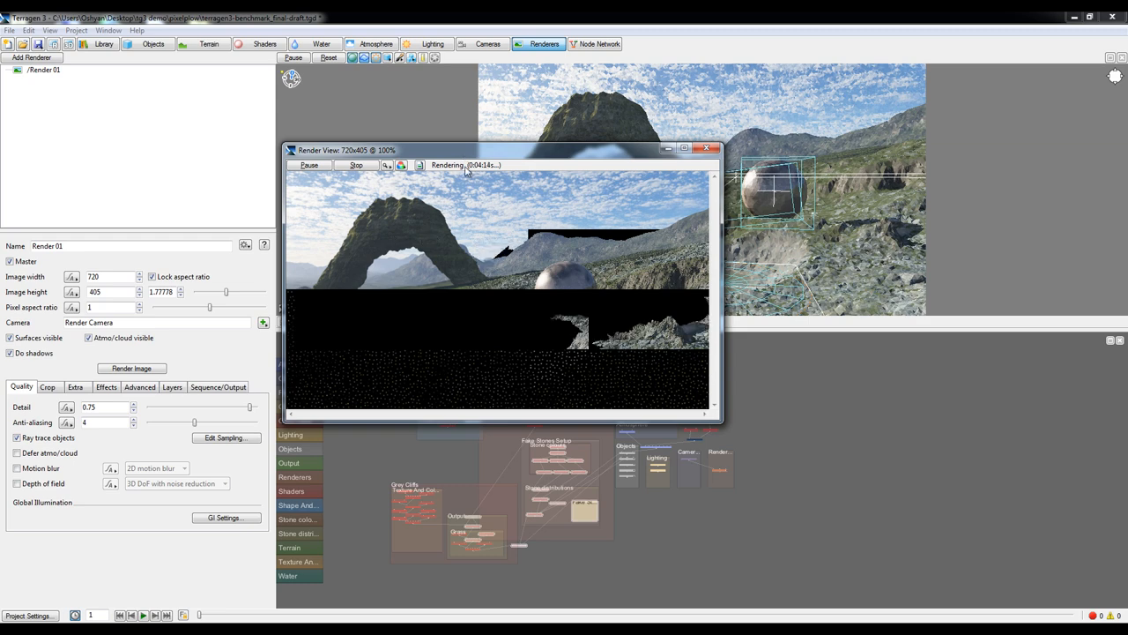
mouse_move(490, 169)
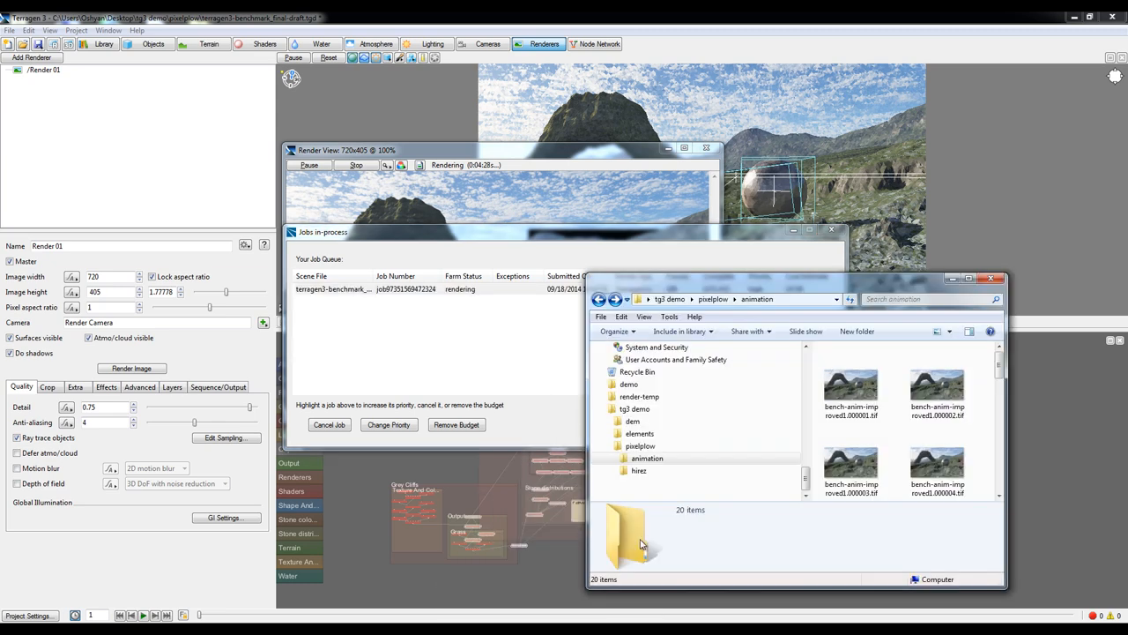
Step: Widen the animation folder window and inspect the first bench-anim frame's details
left_click_drag(793, 278, 415, 222)
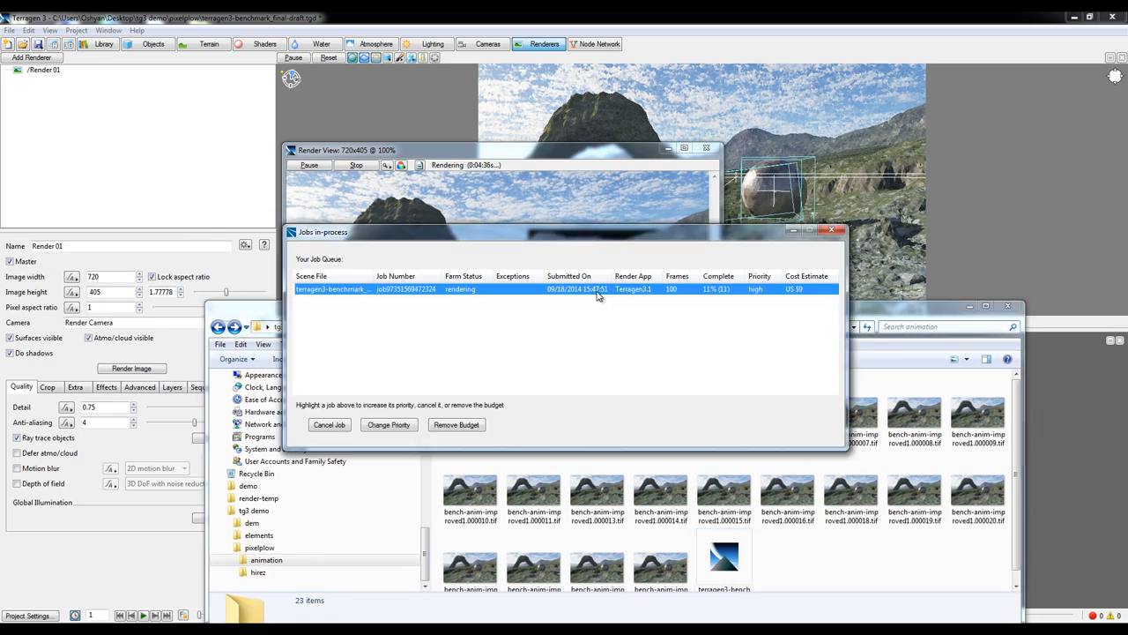
mouse_move(614, 317)
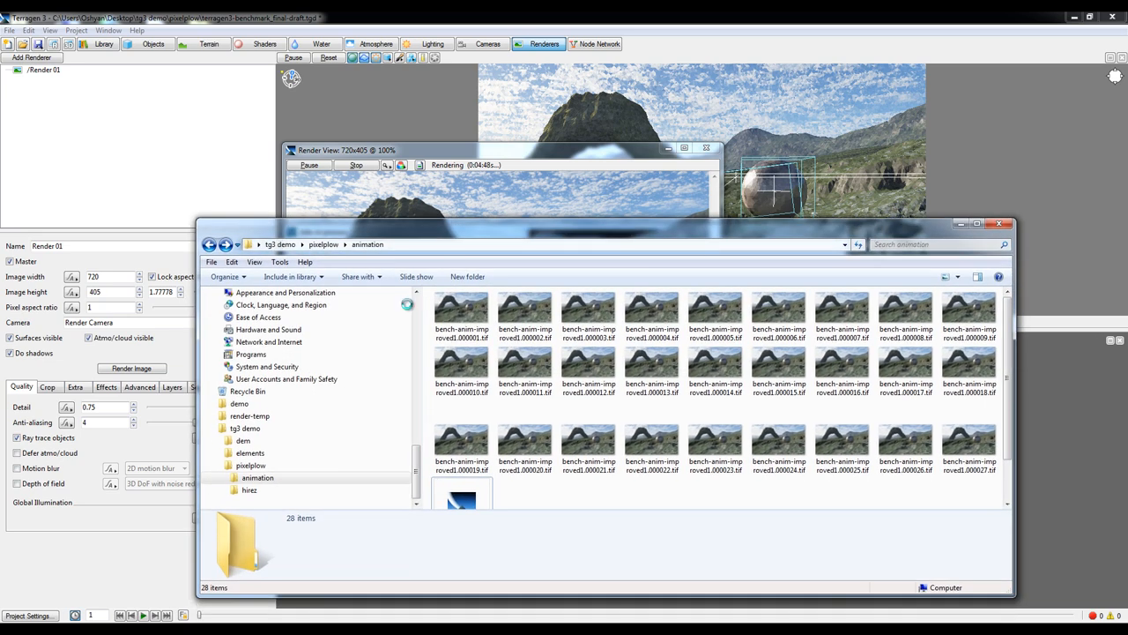
left_click(462, 313)
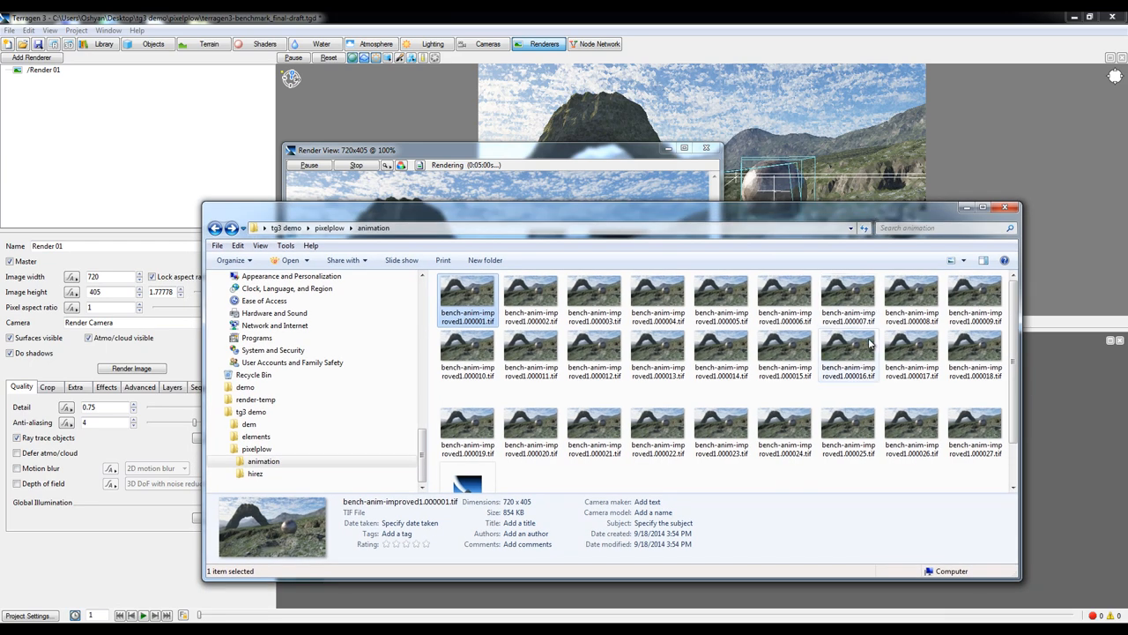
scroll("down", 3)
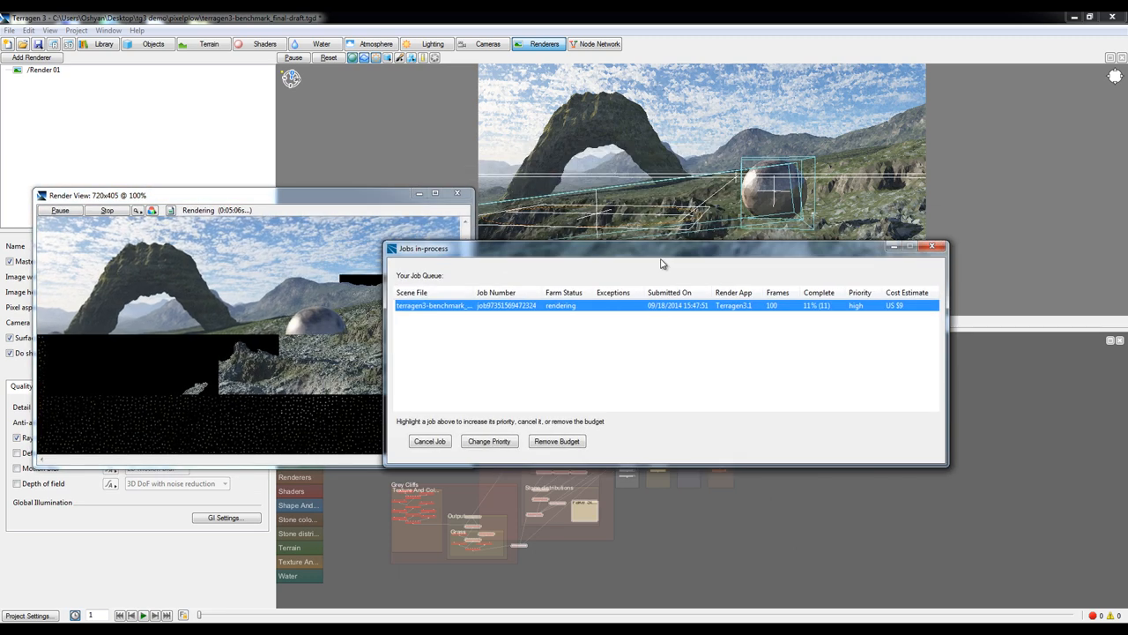
Step: Change the benchmark job's priority to low in Jobs in-process and confirm
left_click_drag(663, 247, 791, 265)
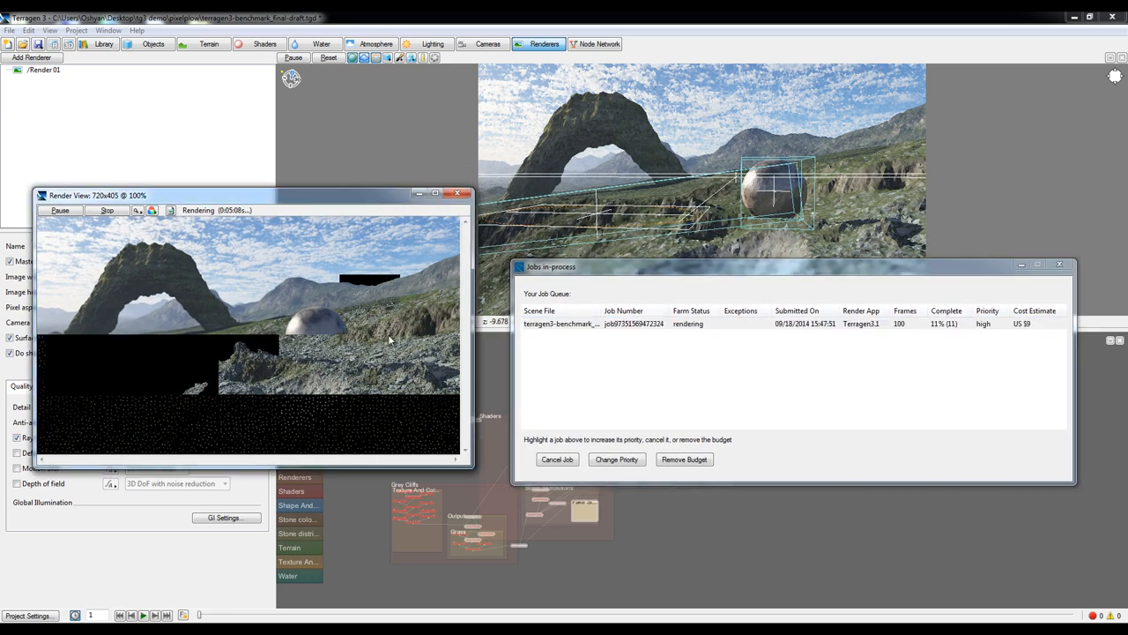
mouse_move(426, 323)
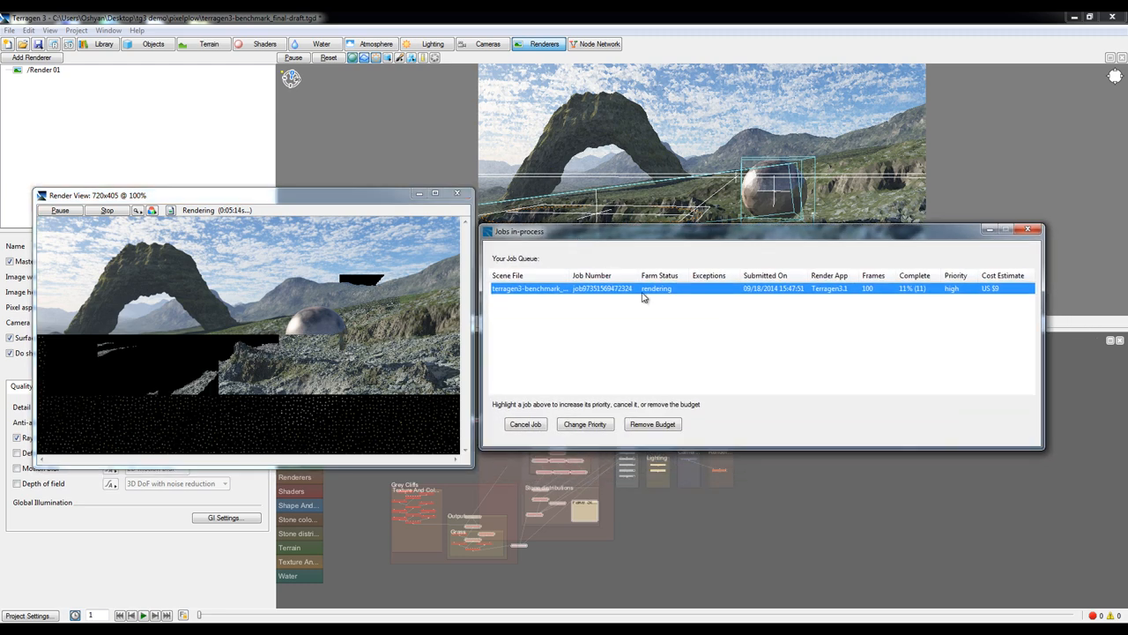
mouse_move(998, 296)
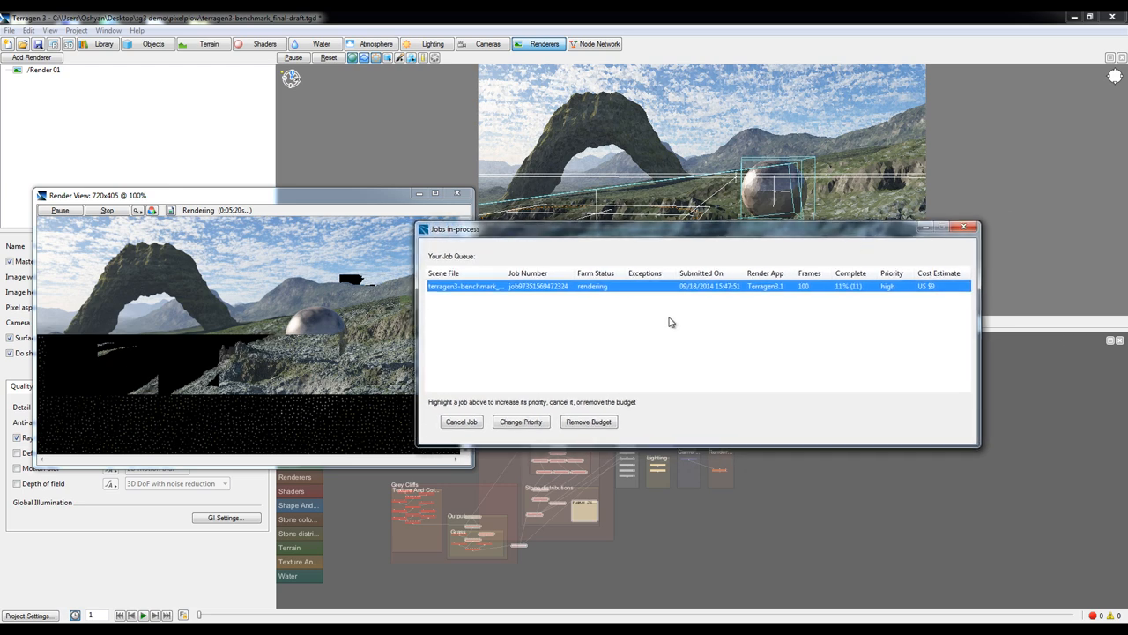
left_click(522, 421)
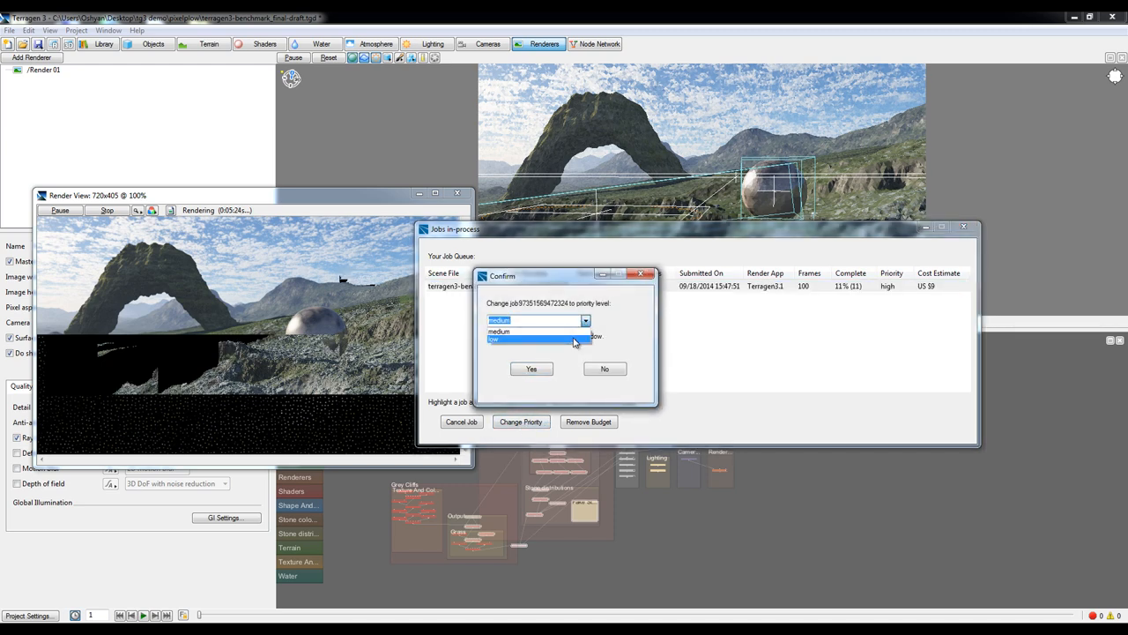
left_click(533, 339)
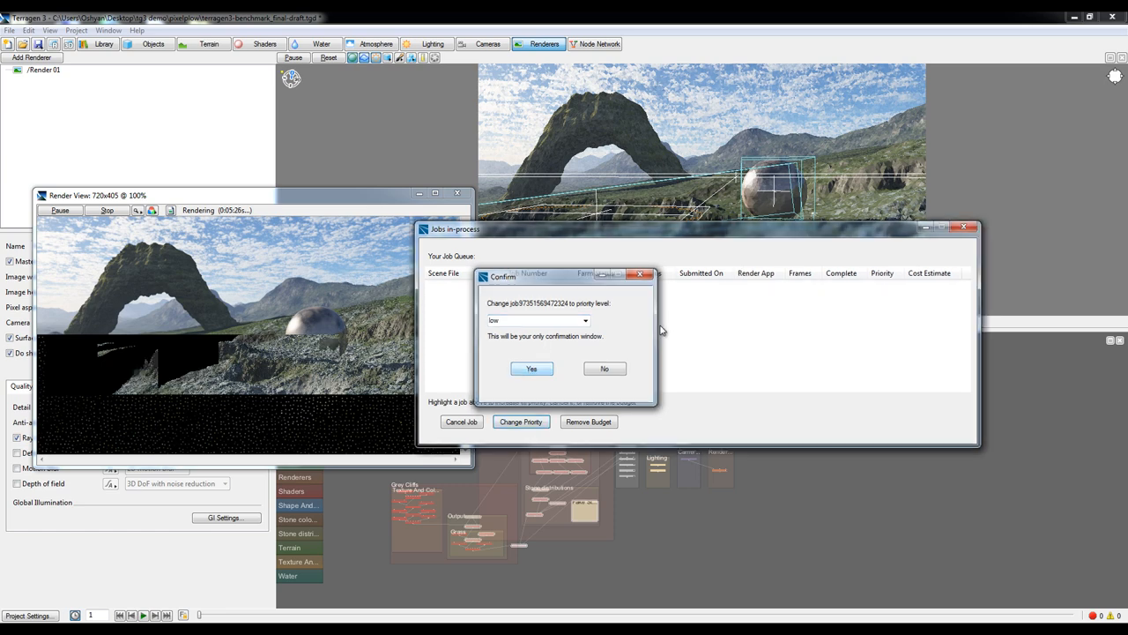
left_click(532, 368)
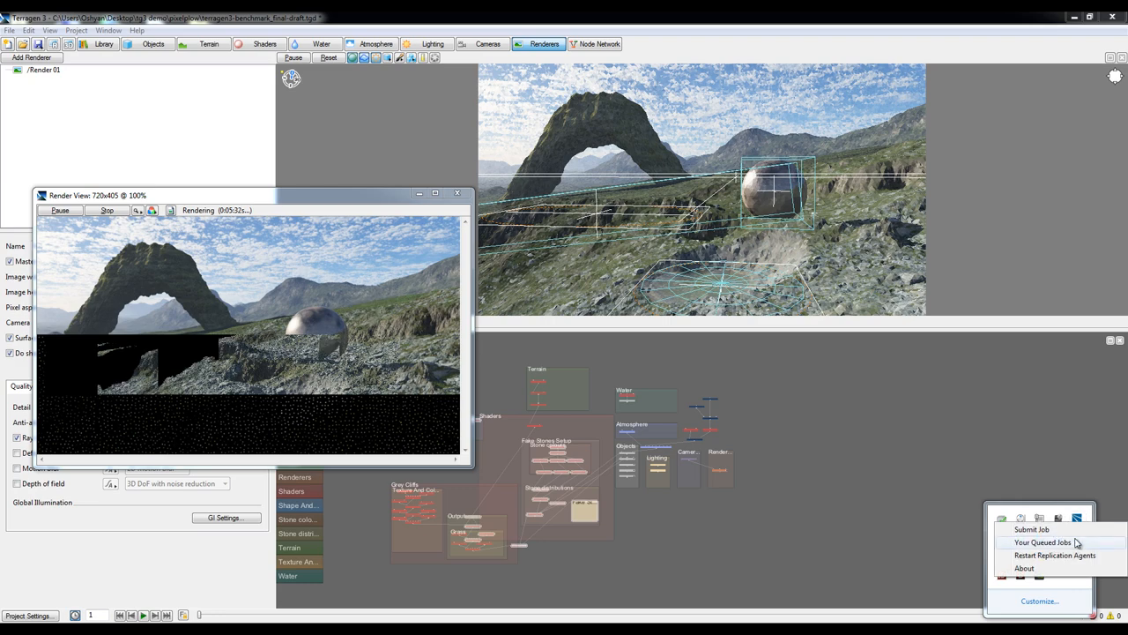
Step: Reopen Your Queued Jobs from the PixelPlow tray and move the queue window to the right
left_click(1044, 543)
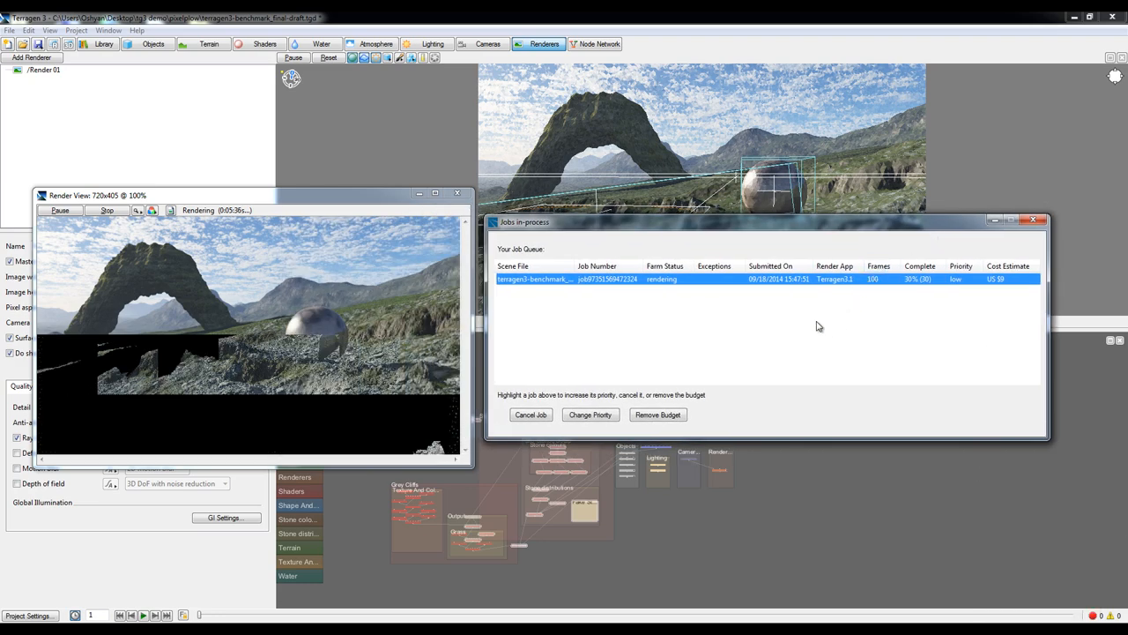
mouse_move(821, 349)
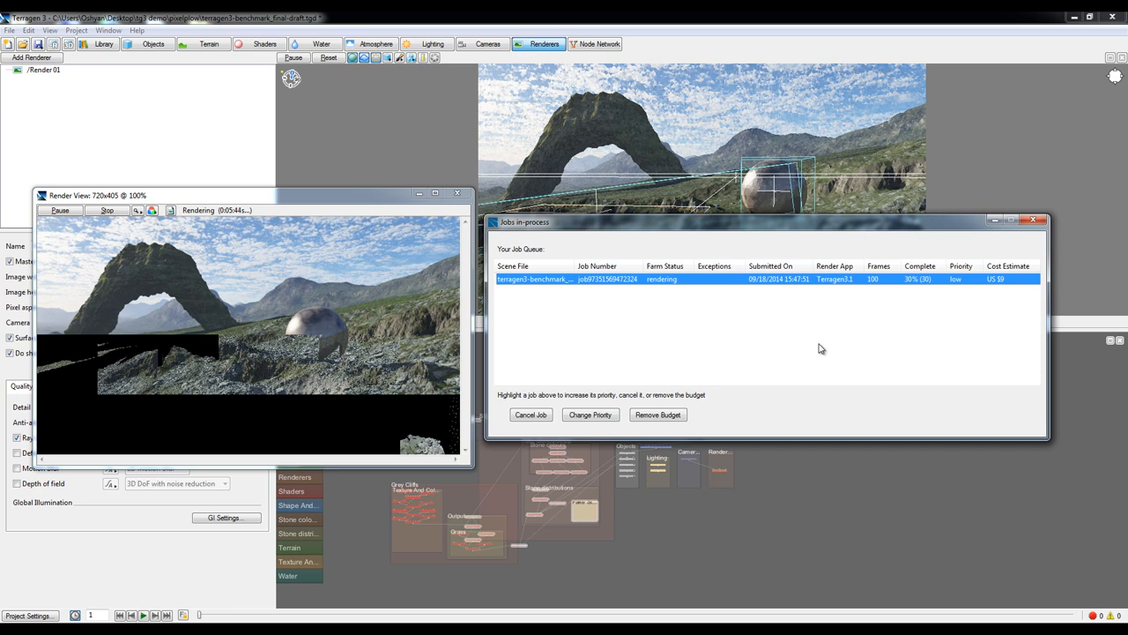
mouse_move(818, 349)
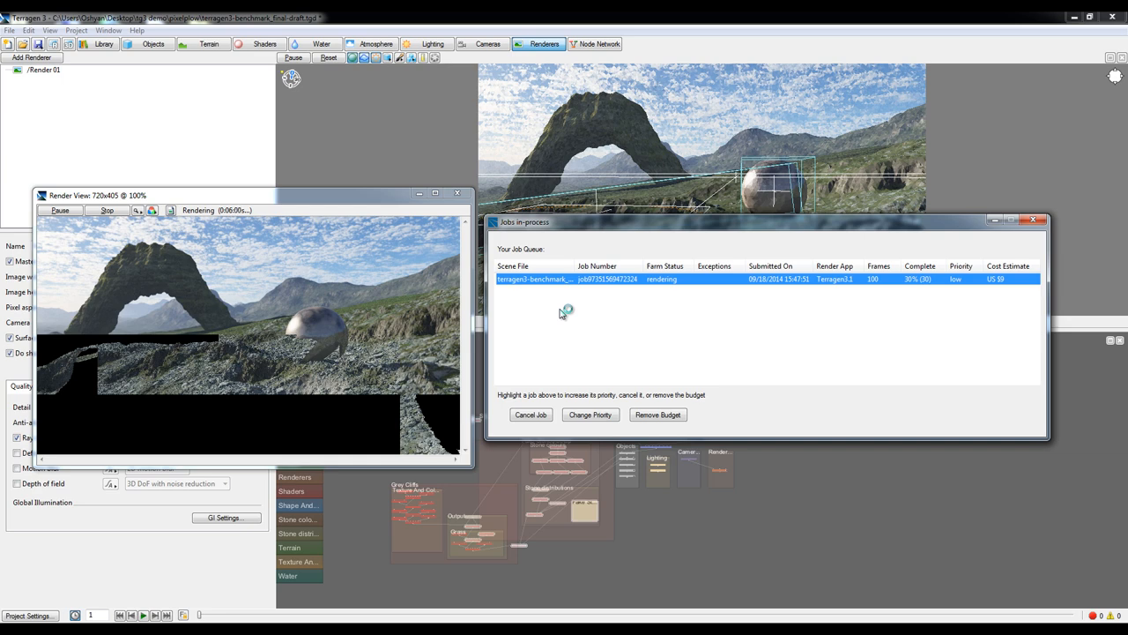
mouse_move(561, 314)
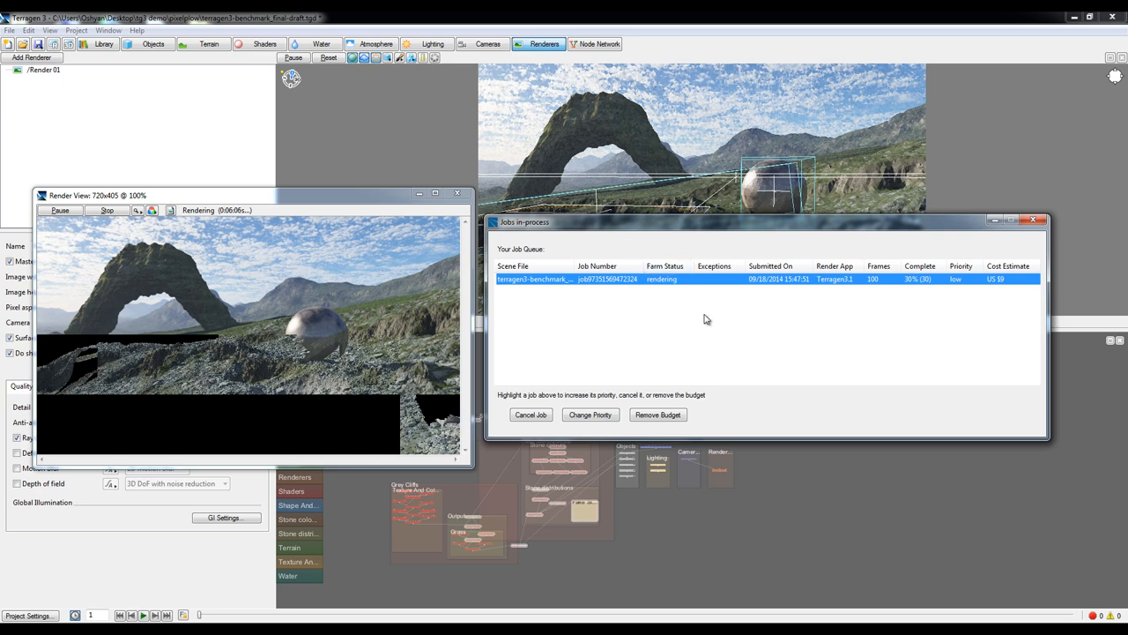
mouse_move(421, 226)
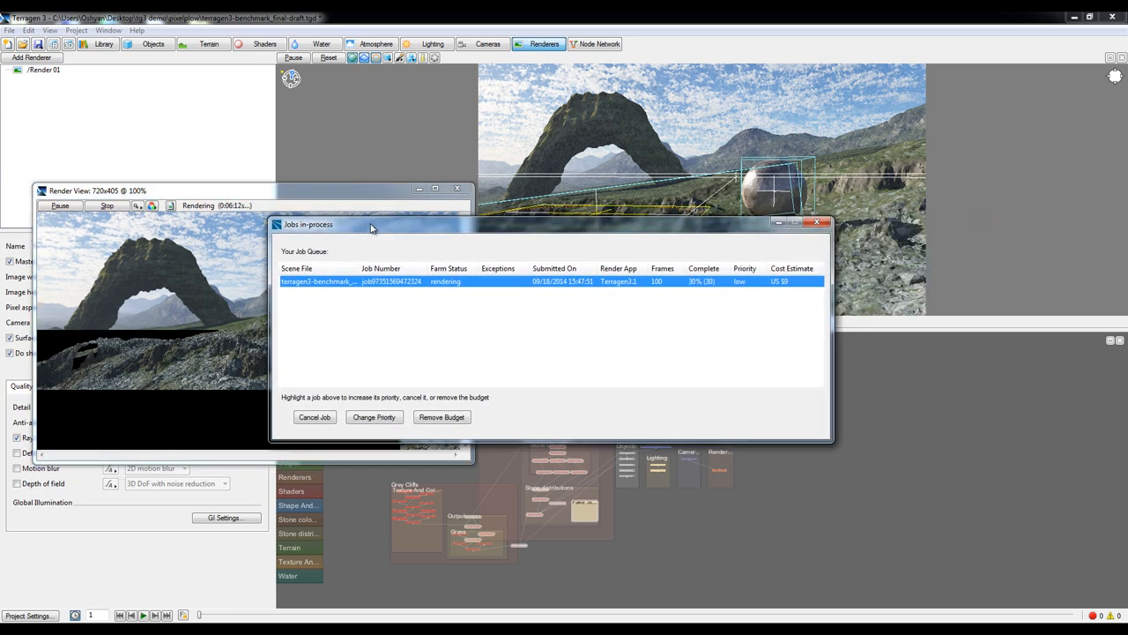
left_click_drag(370, 224, 580, 233)
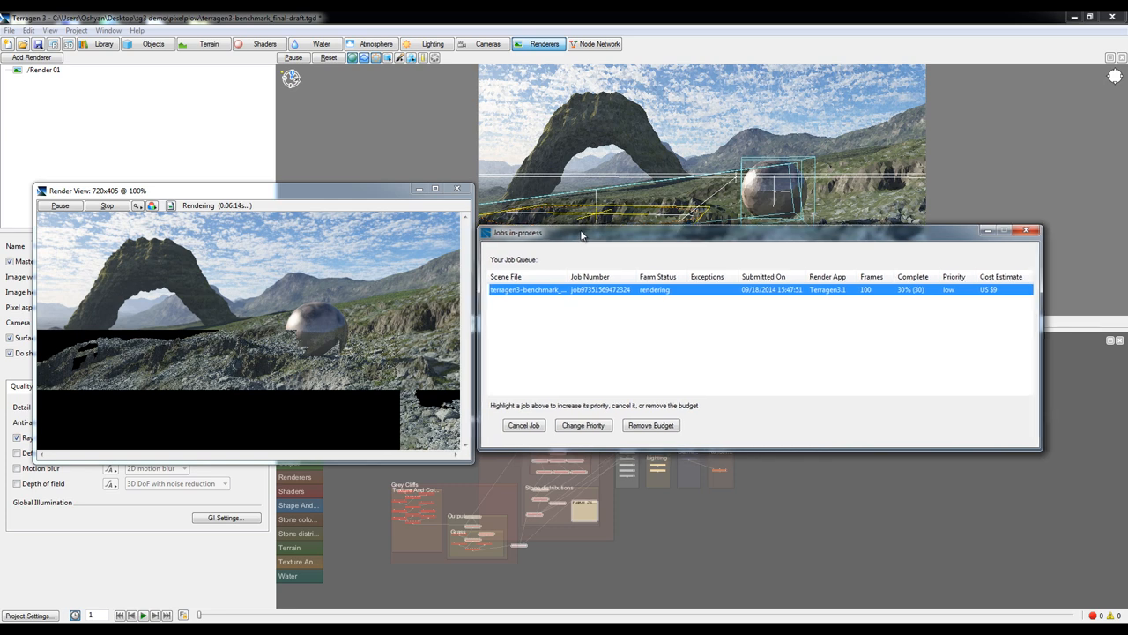